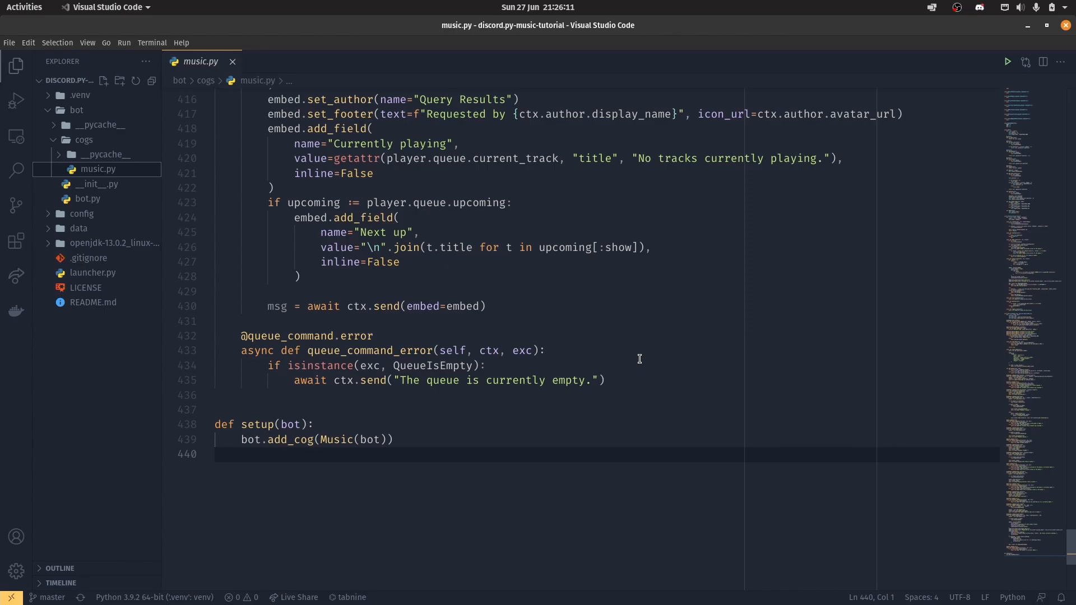
mouse_move(684, 300)
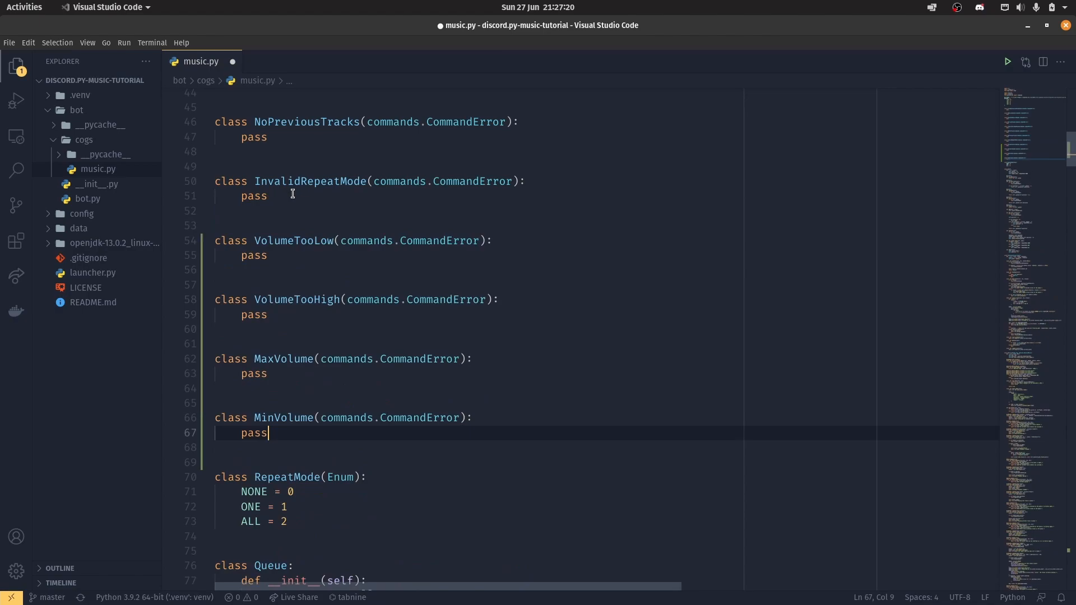
- Review the VolumeTooLow and VolumeTooHigh classes, then add a '# Requests' comment divider
left_click(300, 299)
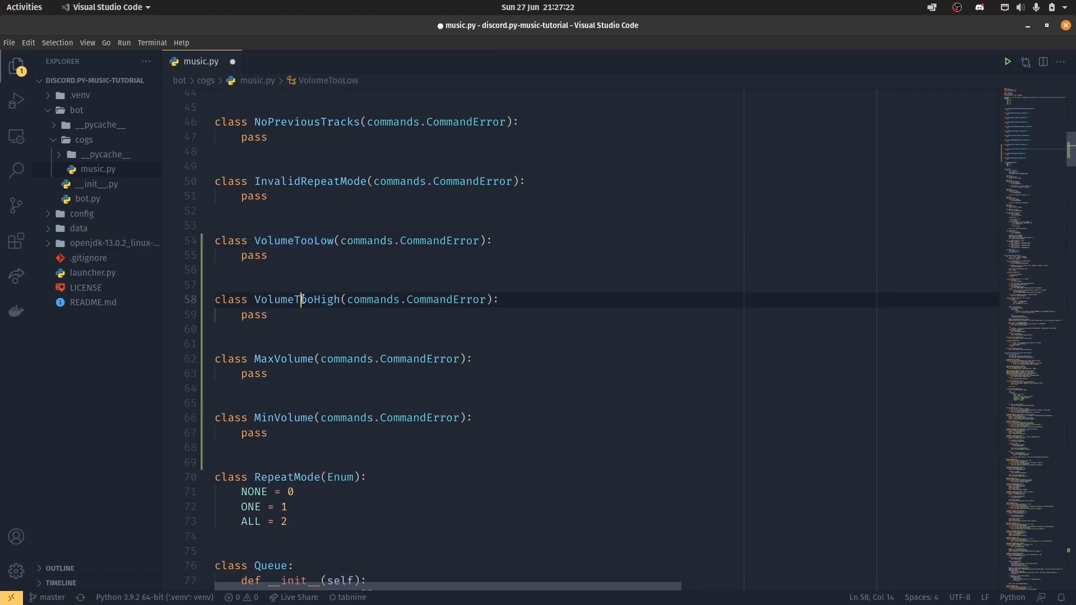
double_click(282, 417)
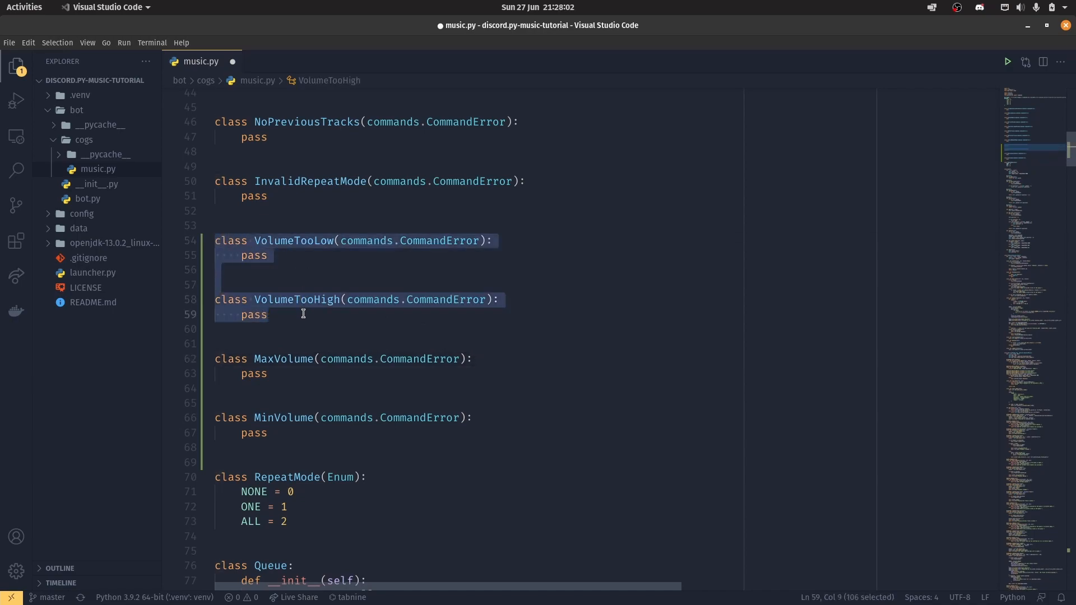
left_click(303, 314)
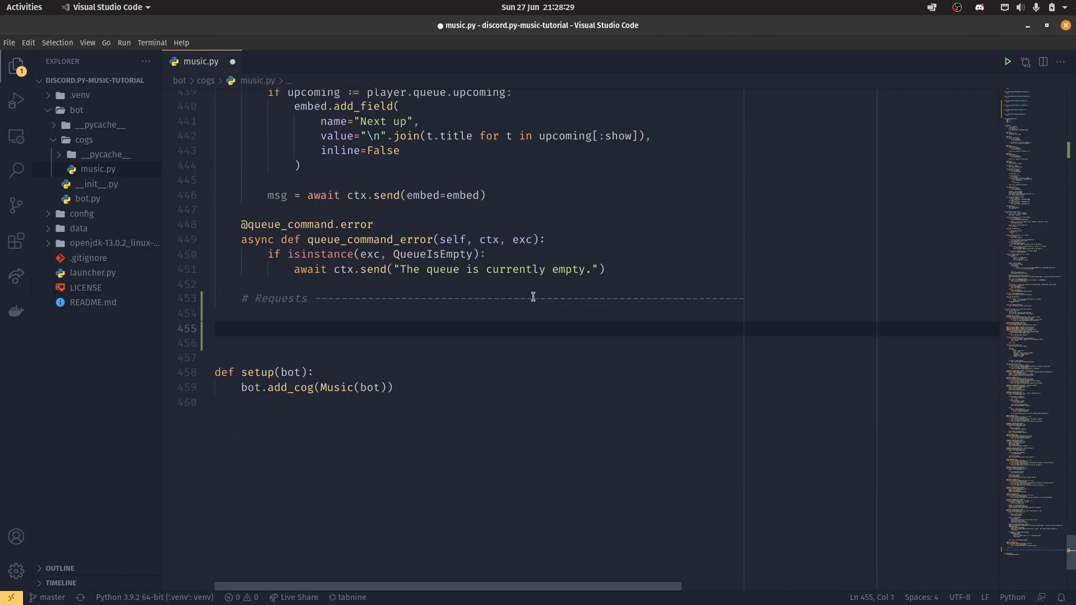
type("@commands")
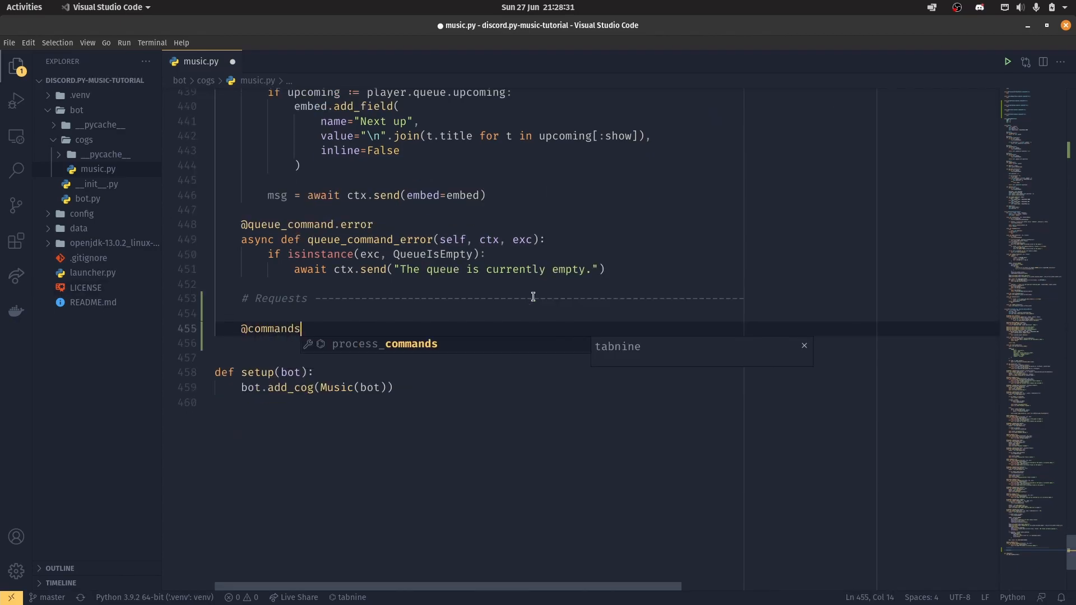
type(".commands(nam")
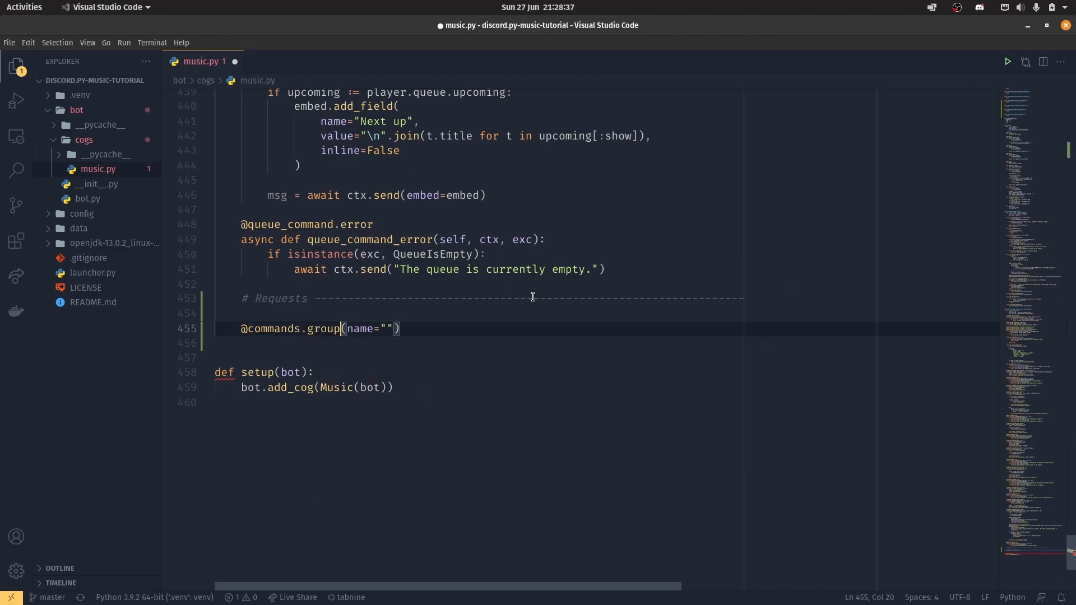
type("volumn")
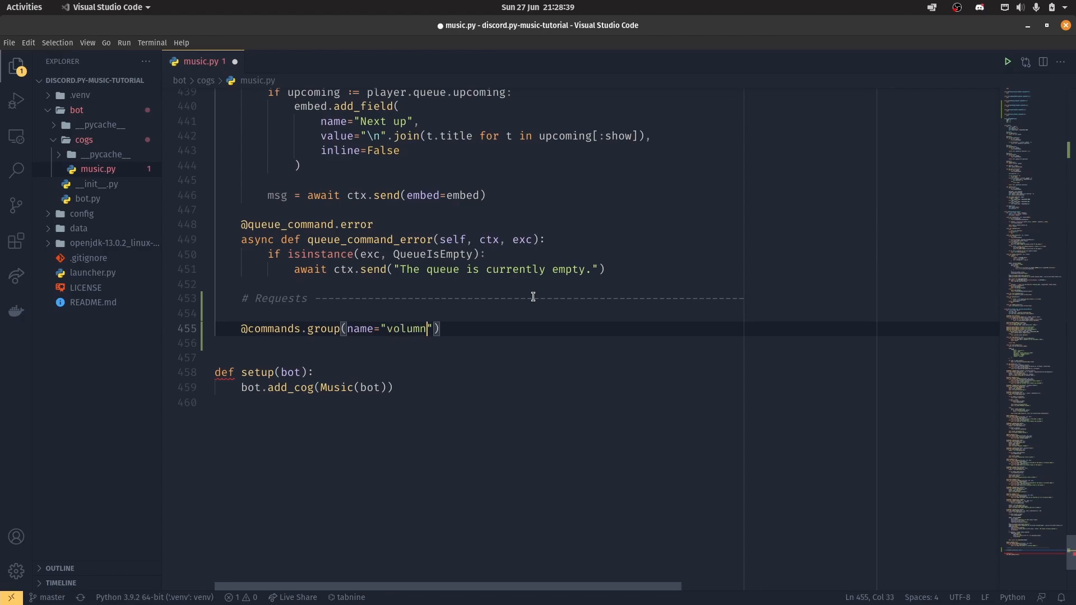
type("e")
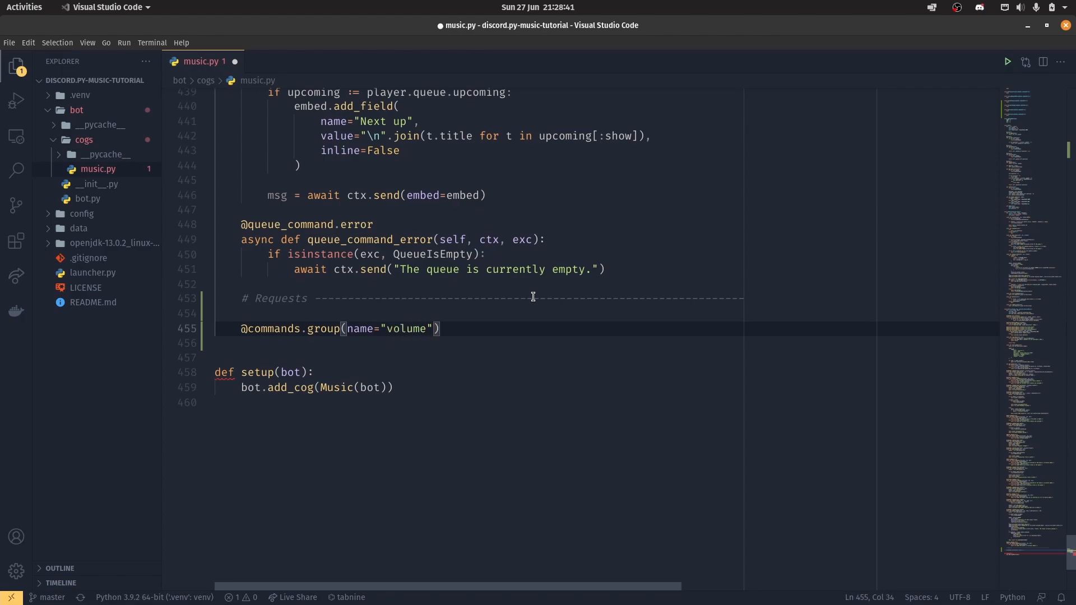
type(", invoke")
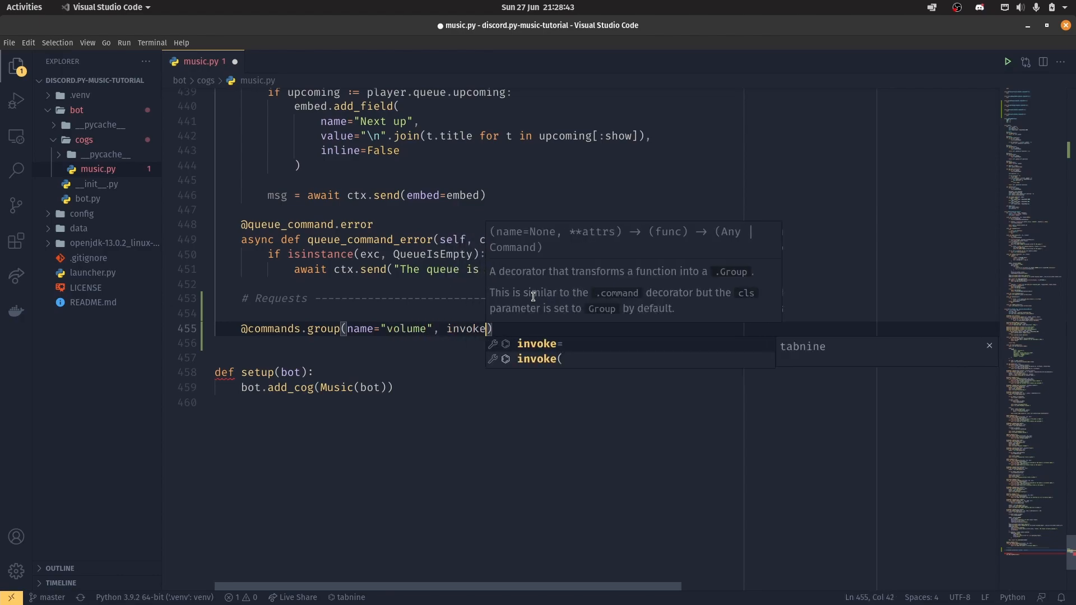
type("_without")
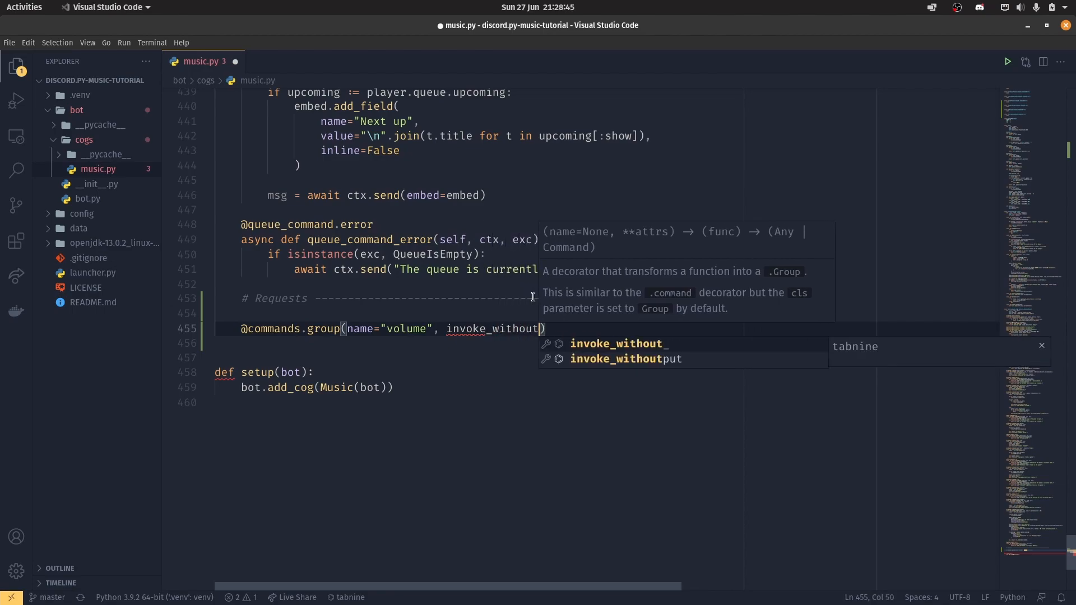
type("_command=True")
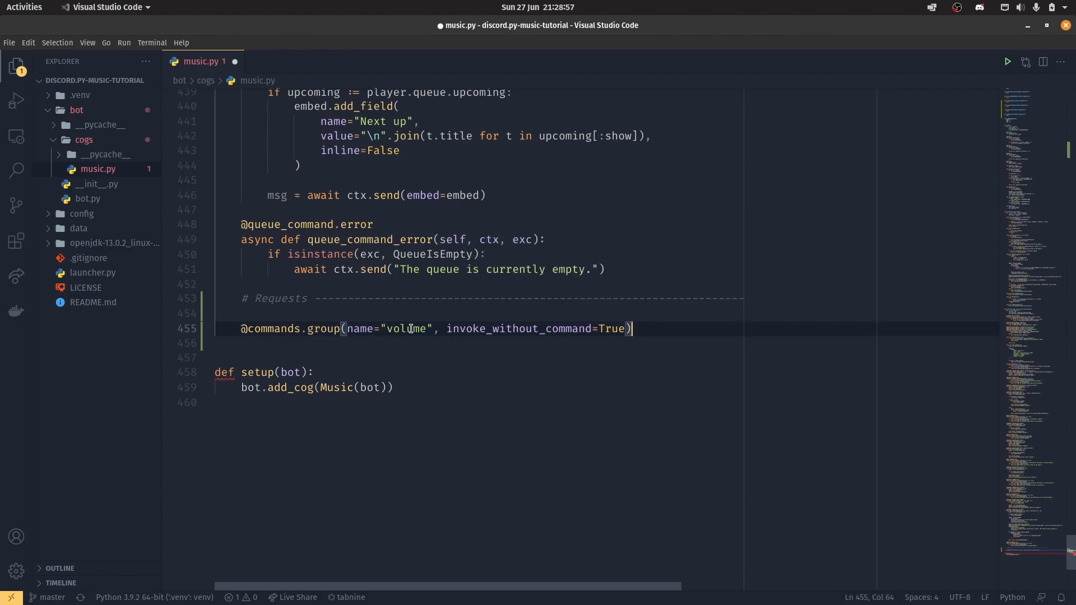
type("voluyme")
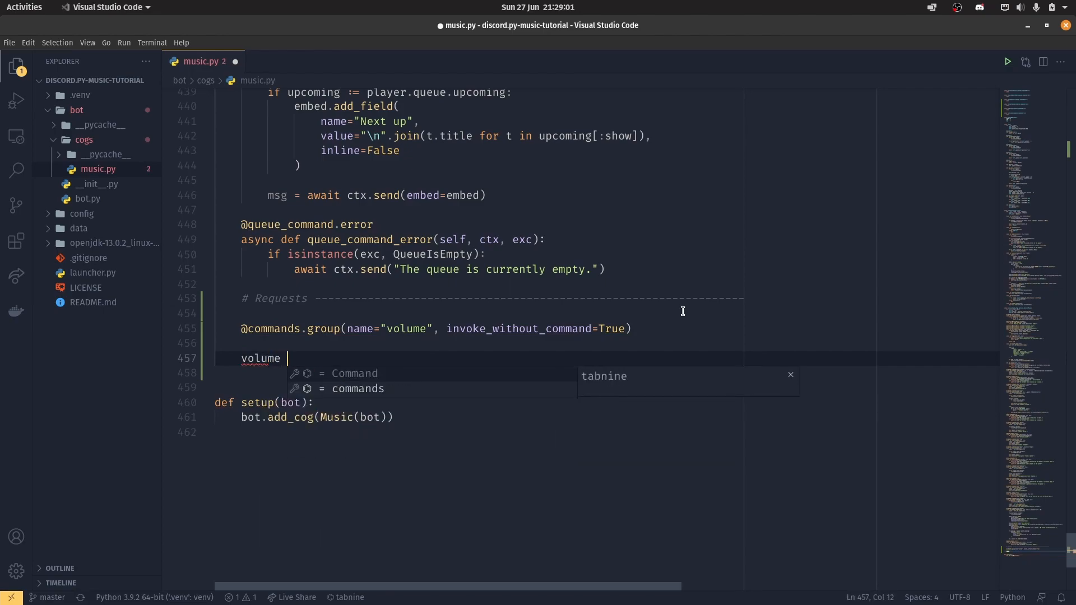
type("100")
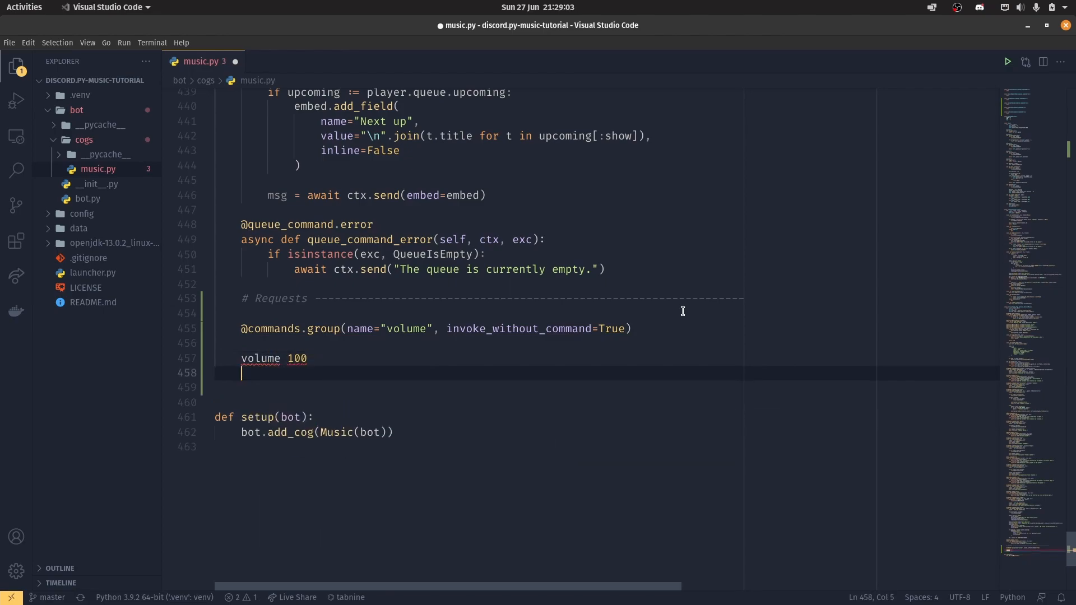
type("volume")
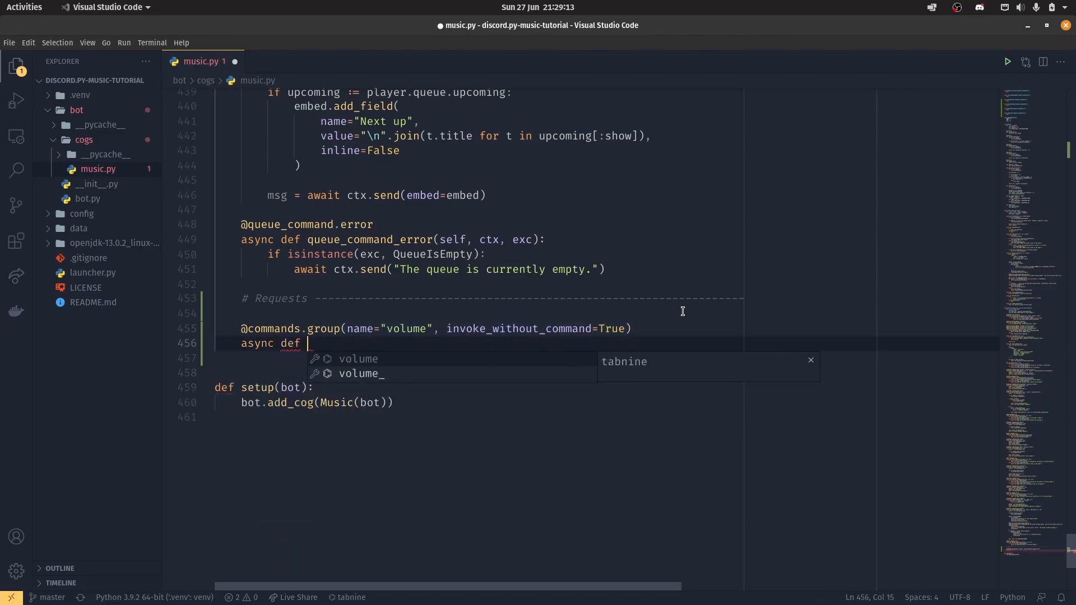
- Define volume_group(self, ctx, volume: int) and fetch the player with get_player(ctx)
type("volume_")
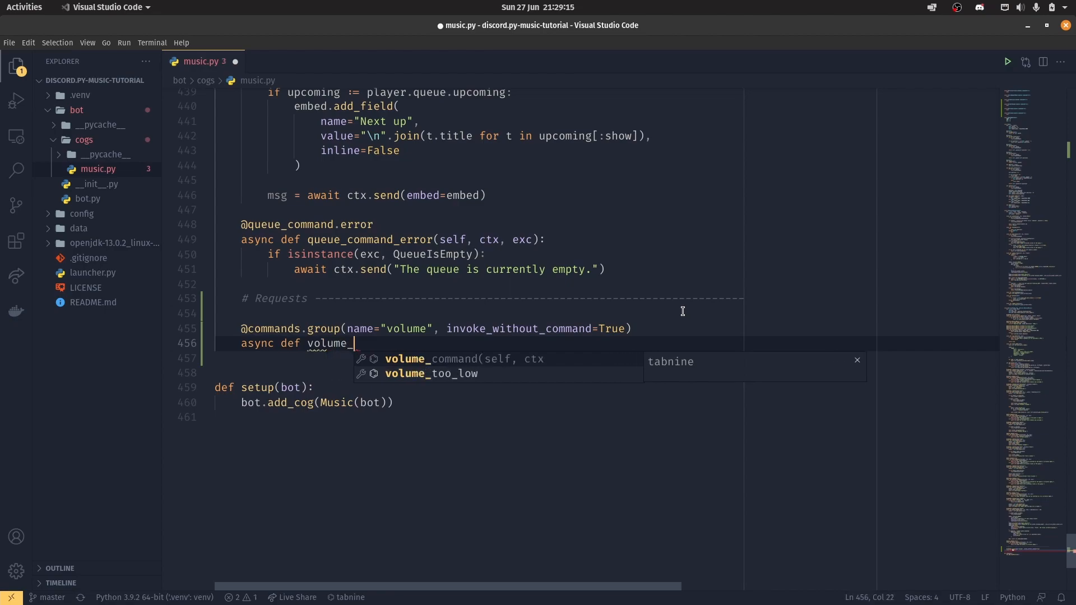
type("group")
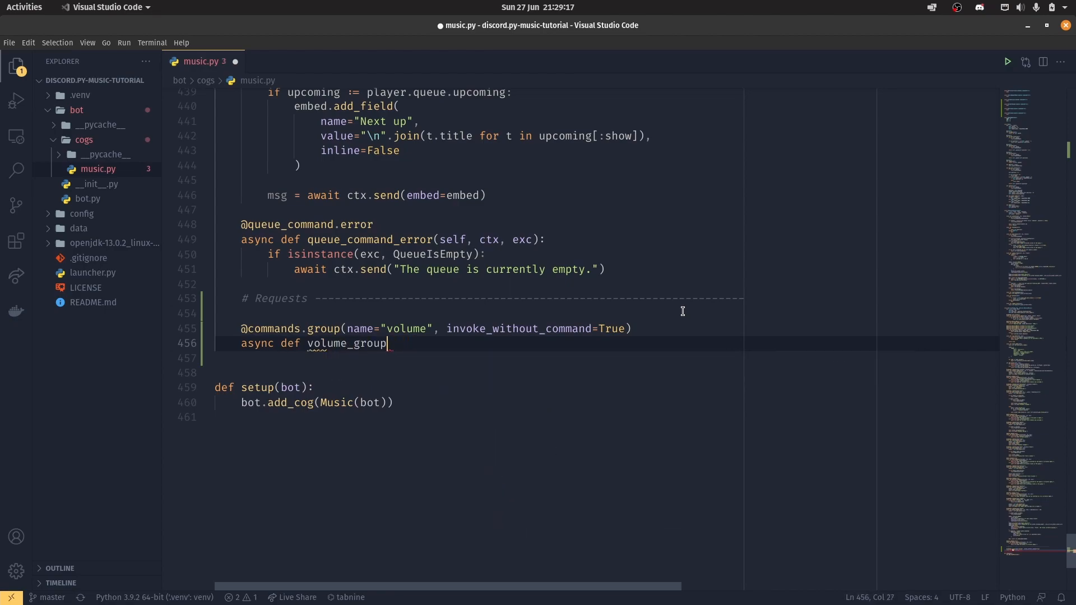
type("(self, ctx, vol")
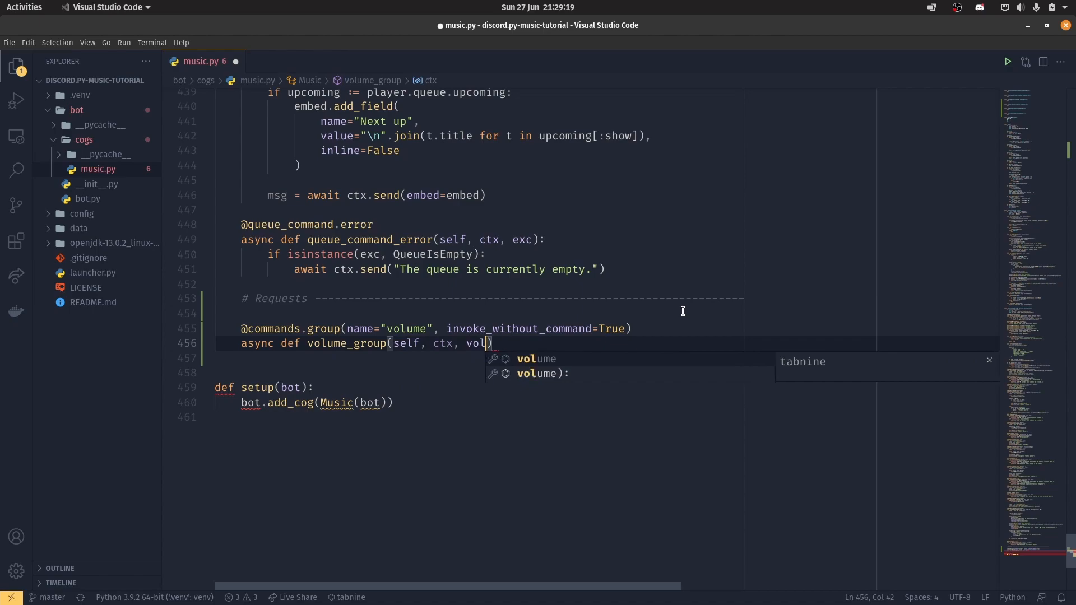
type("umn:")
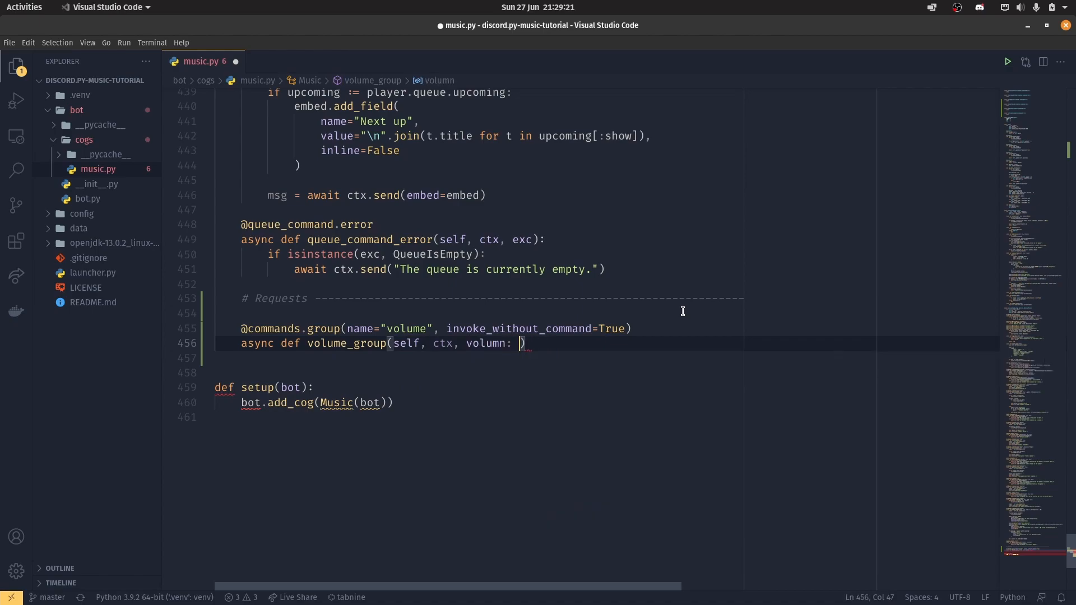
type("int")
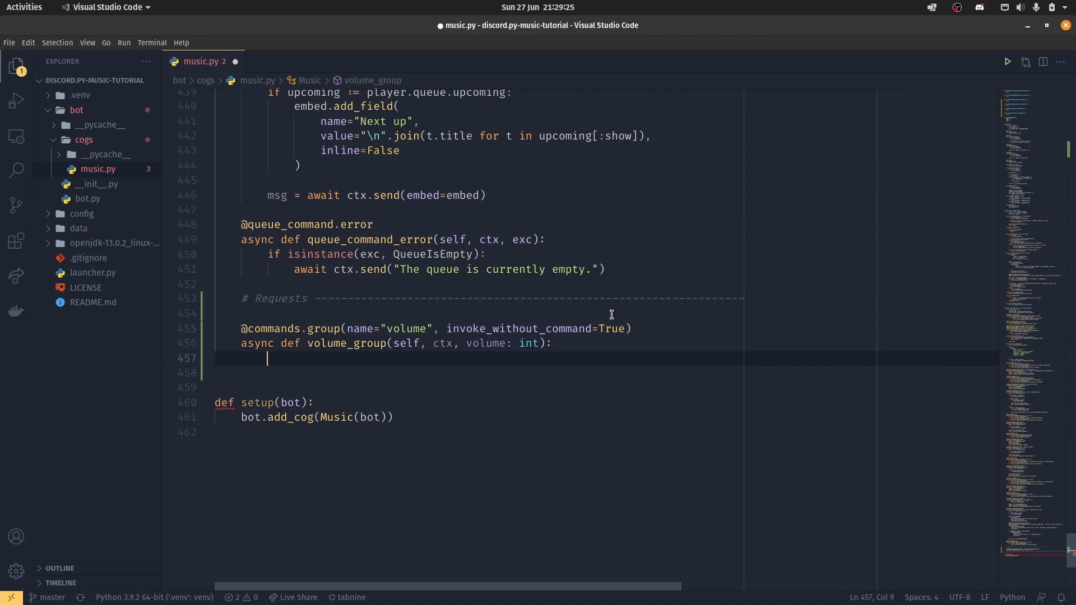
type("player = selg.g")
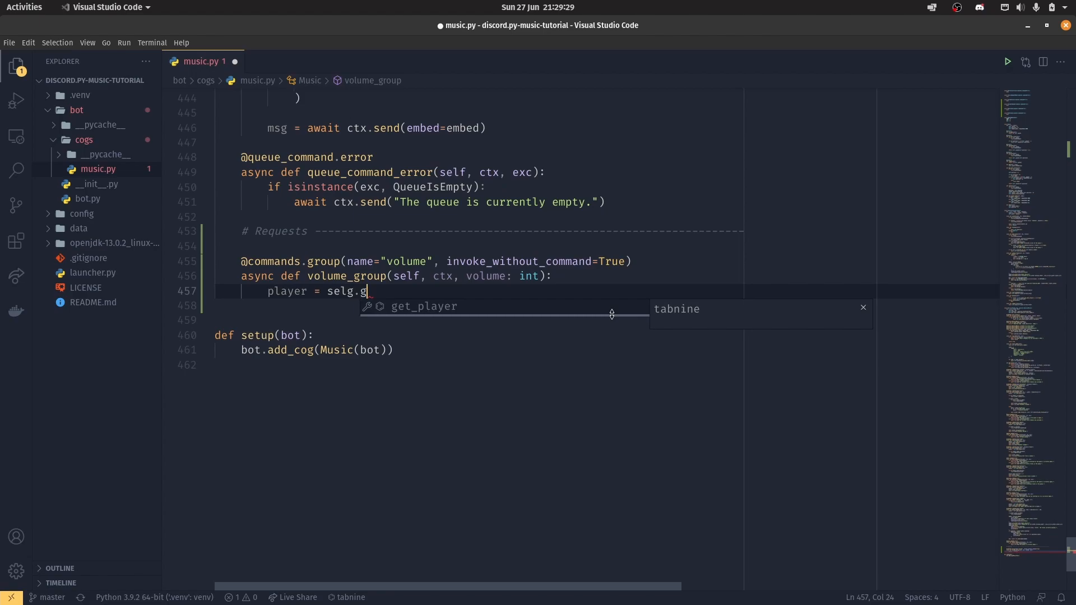
key("Tab")
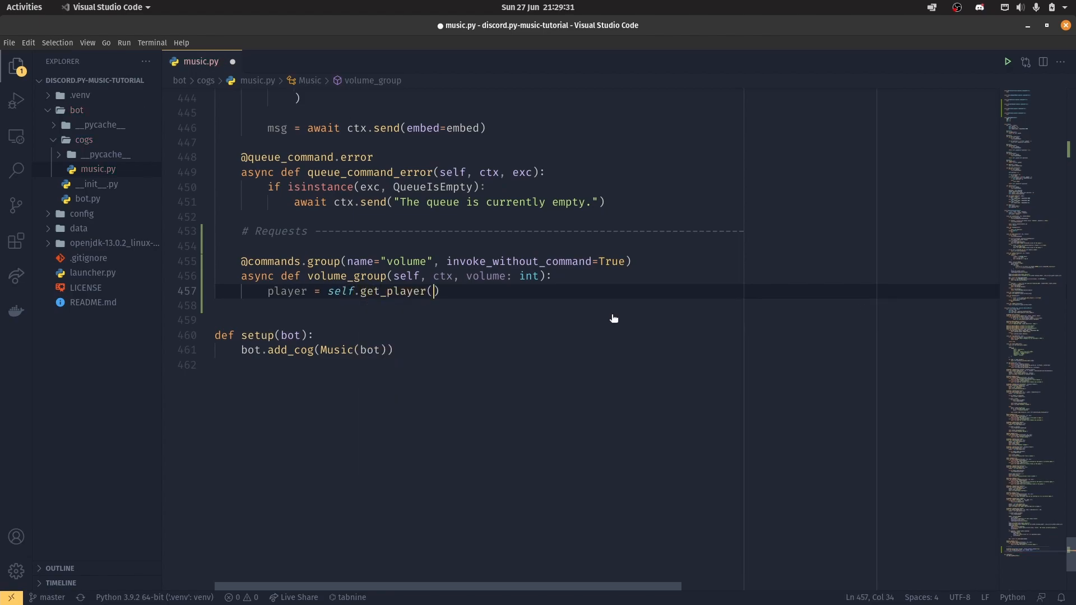
type("ctx")
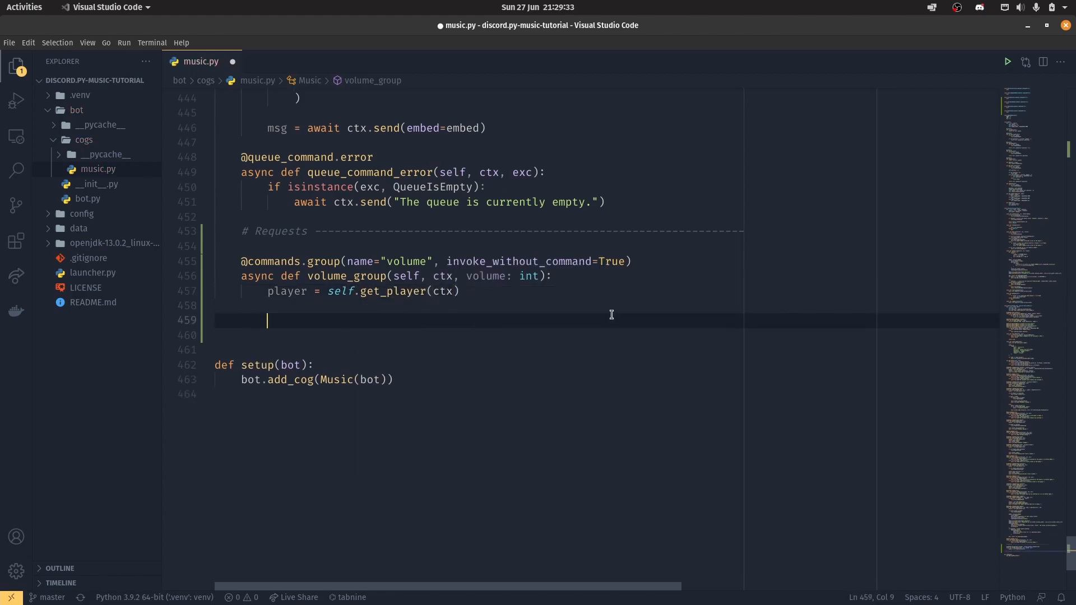
- Raise VolumeTooLow when volume is below 0 and start the above-150 check
type("if volume <")
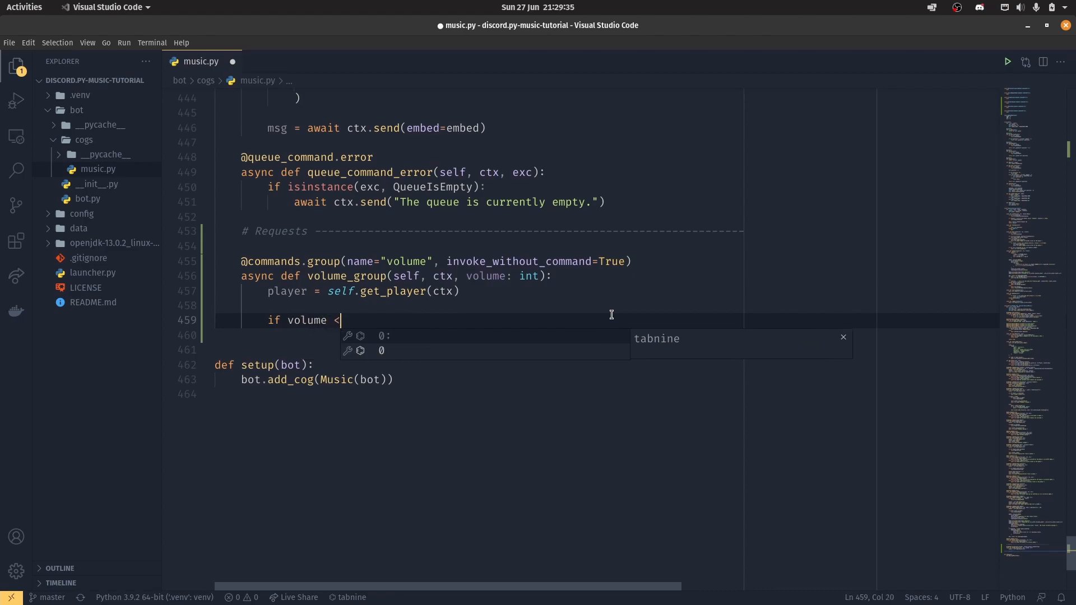
type("0")
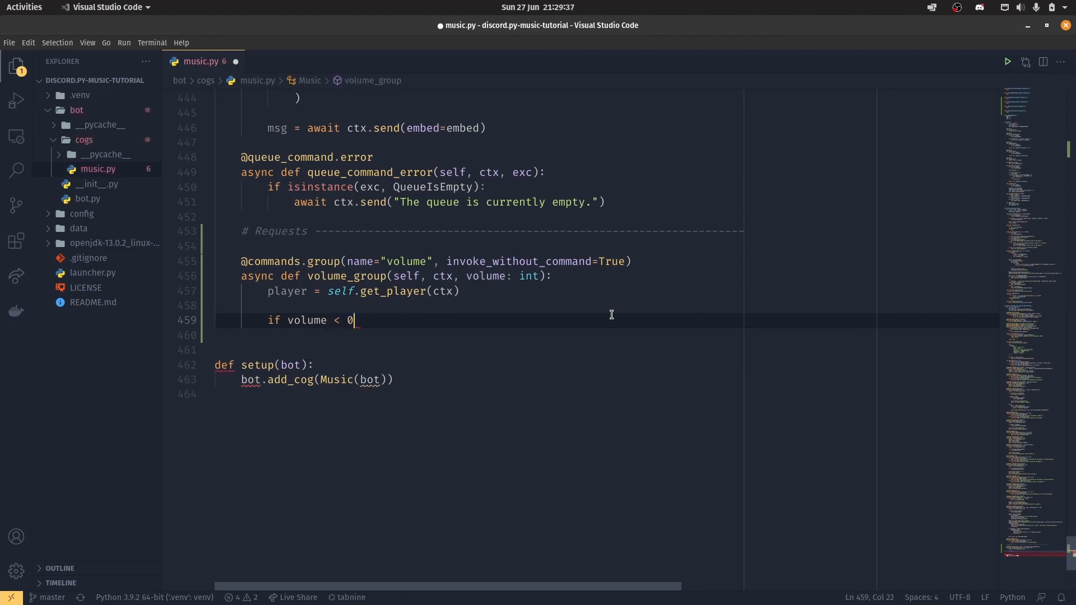
type(":")
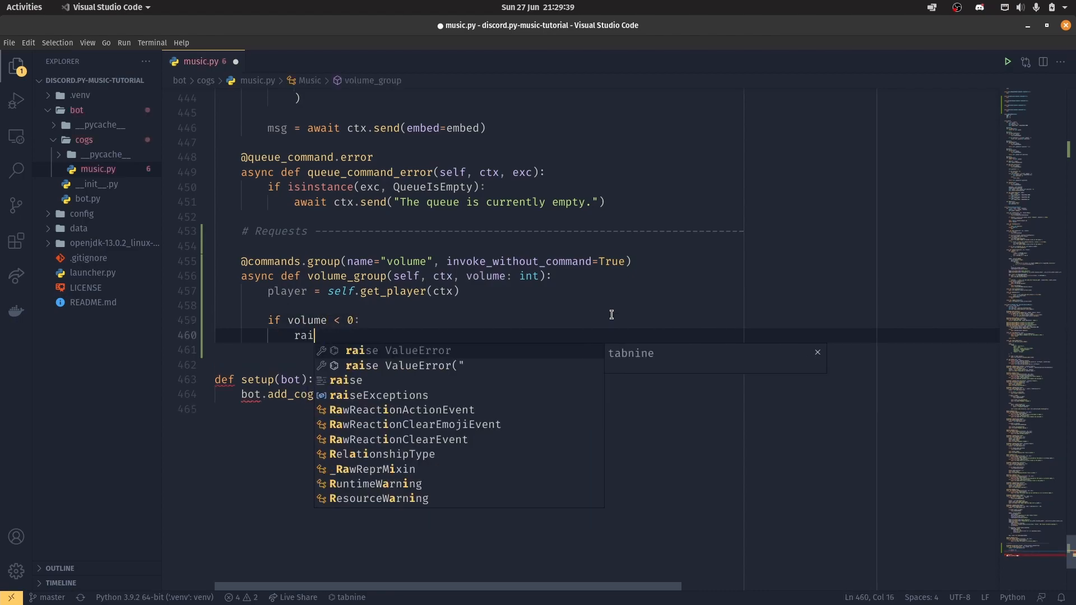
type("se Volume")
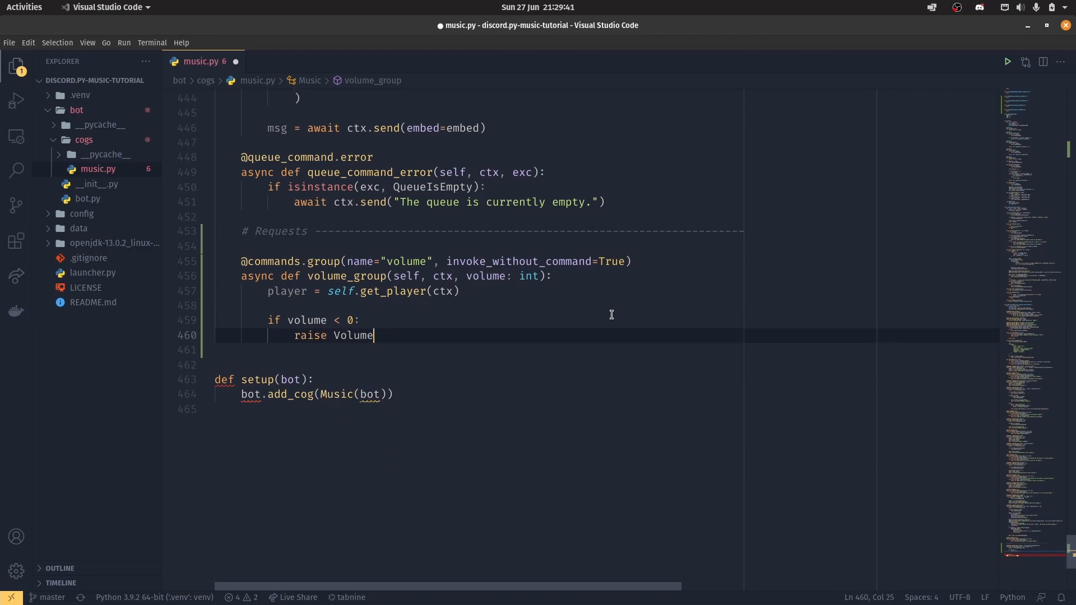
type("Too")
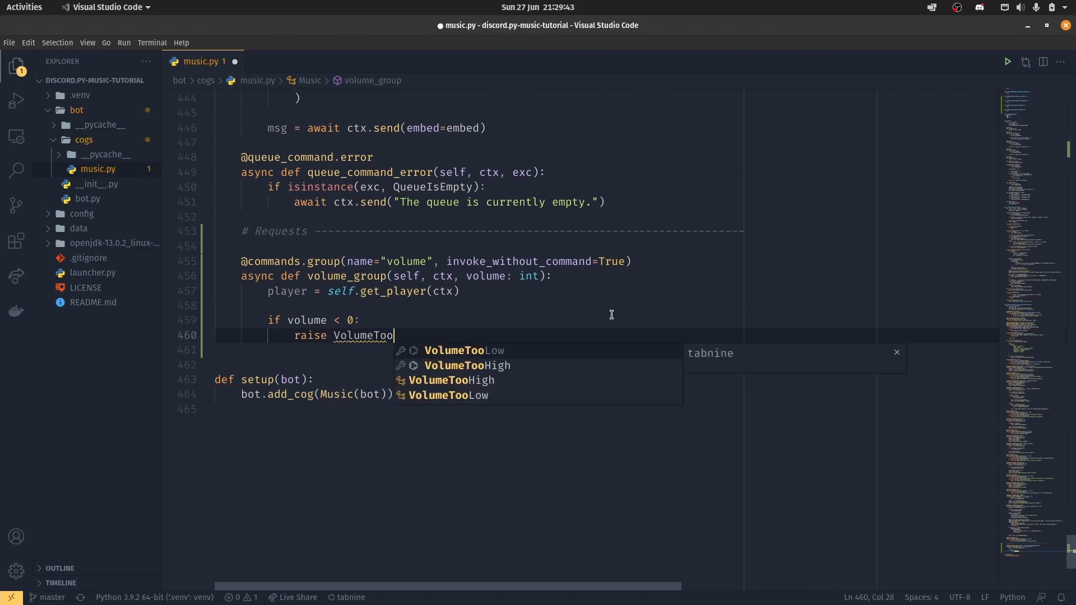
type("Low")
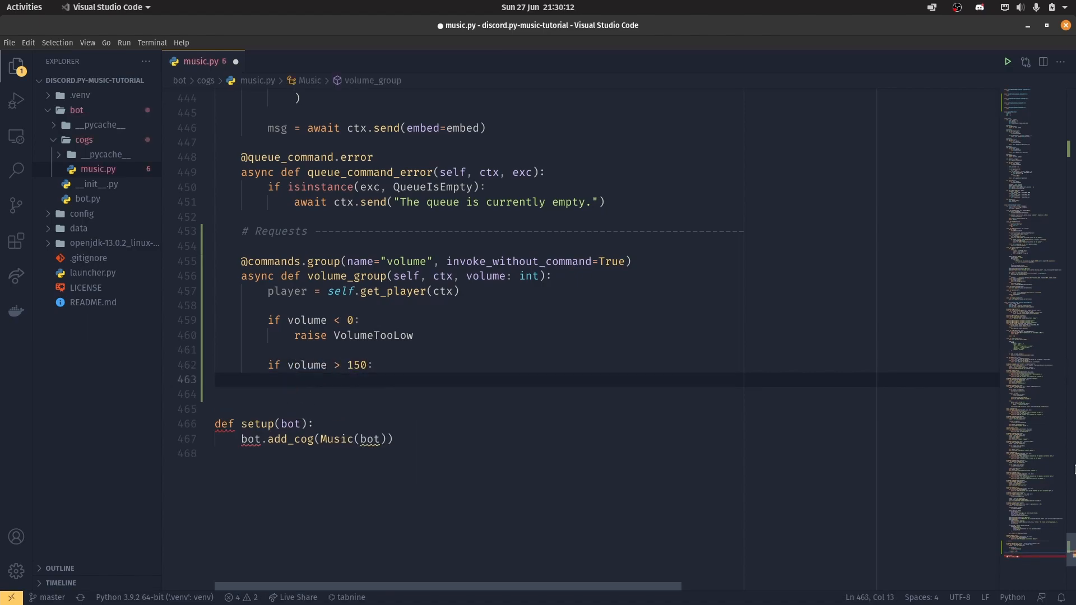
type("raise VolumeTooHigh")
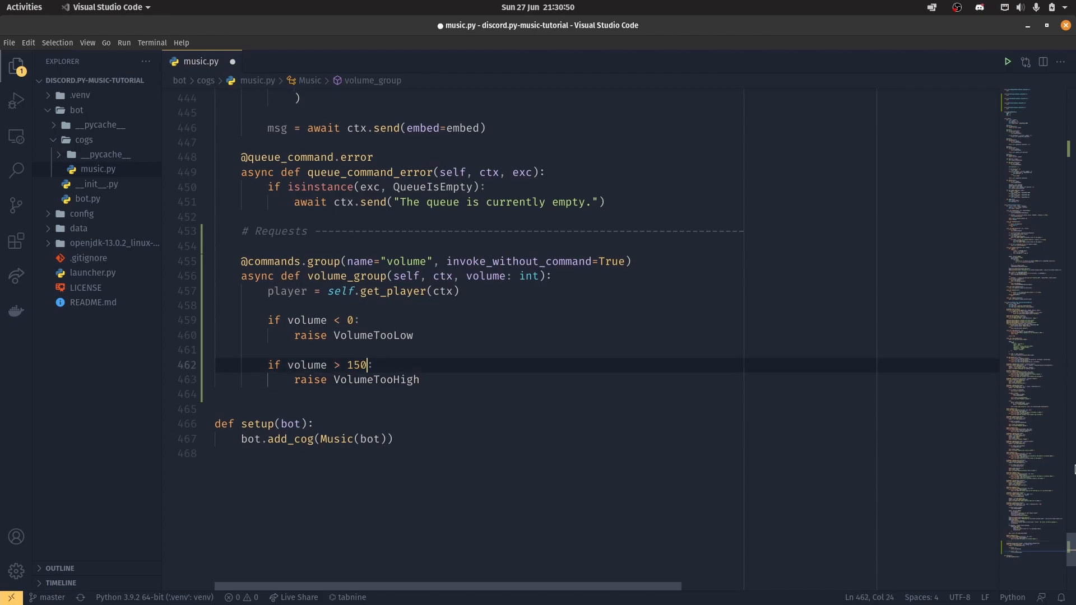
- After the VolumeTooHigh check, add 'await player.set_volume(volume)'
key("BackSpace")
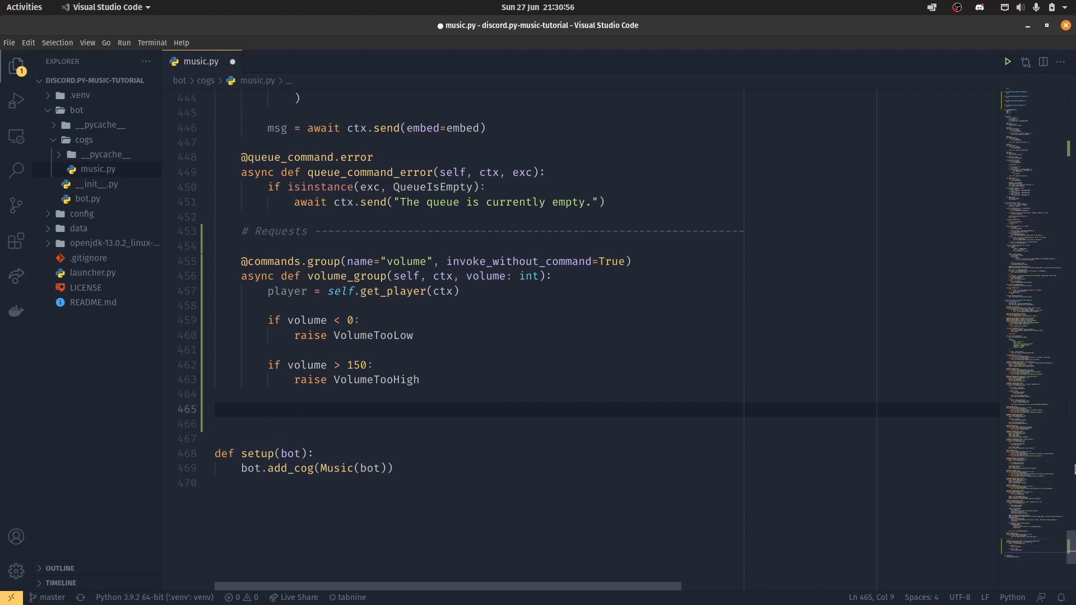
type("await player.se")
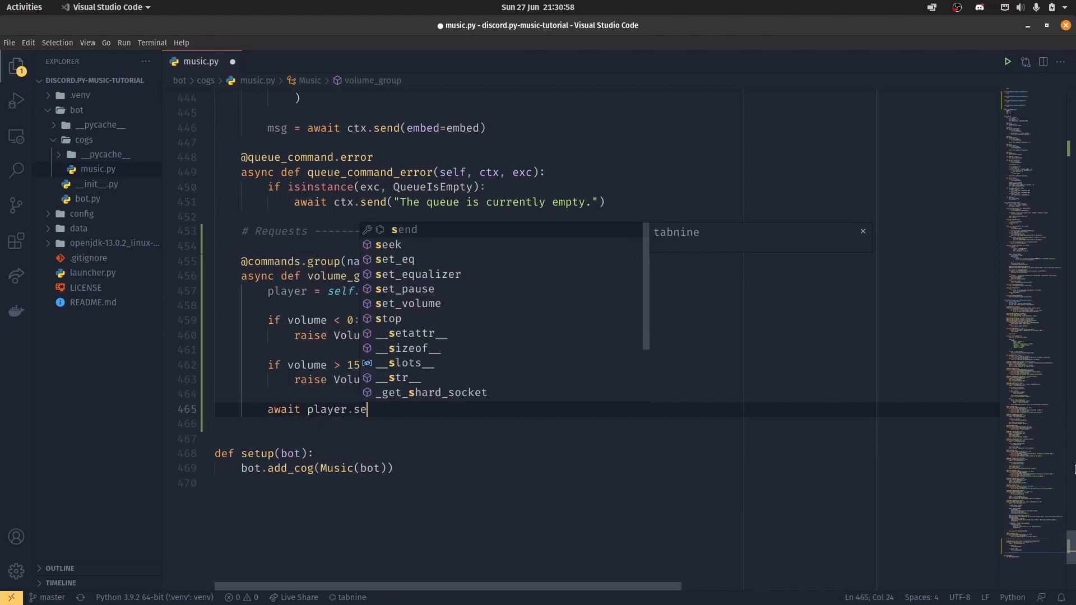
type("t_volume(volume")
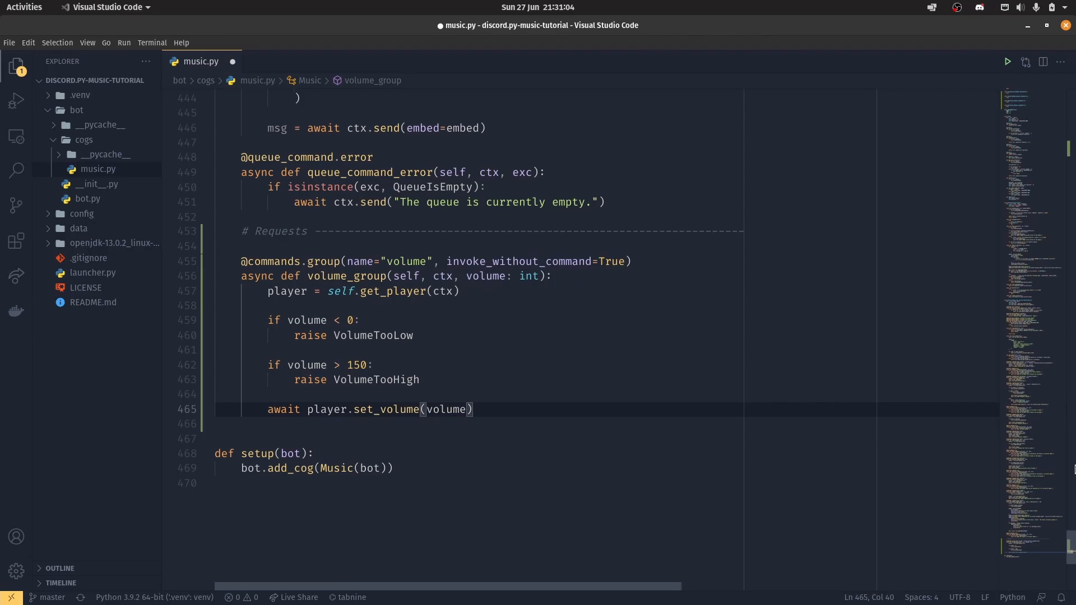
- Reply with f"Volume set to {volume:,}%" and save music.py
type("await")
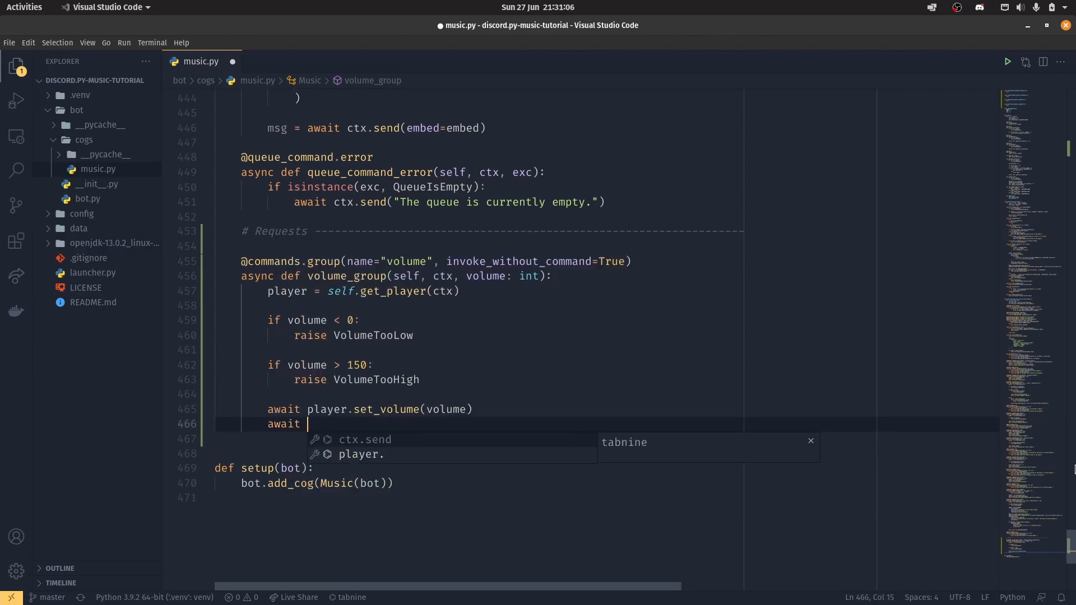
type("ctx.send(")
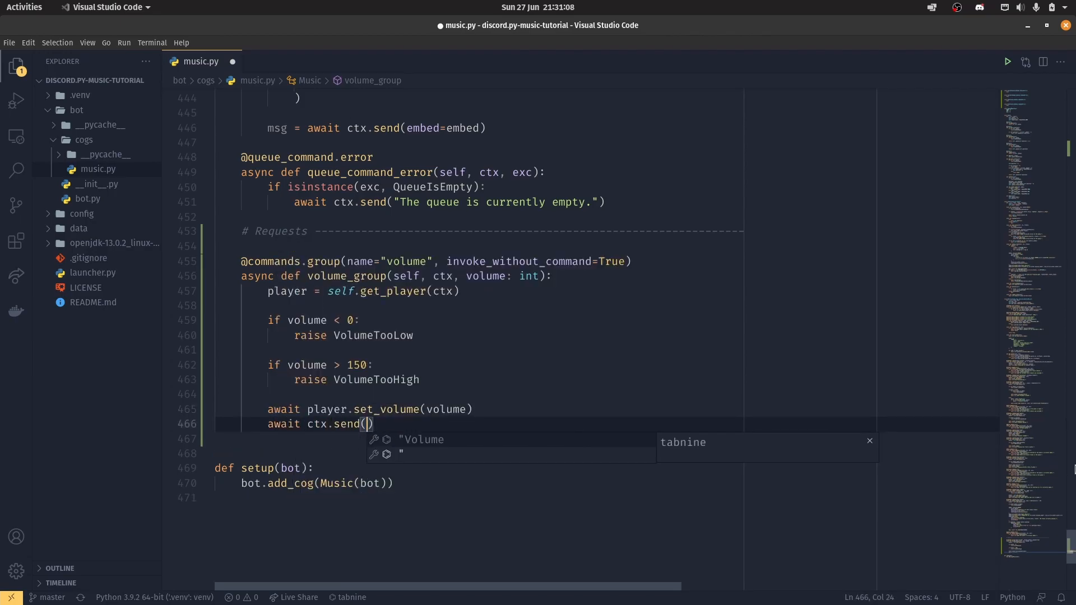
type("f\"Volume\"")
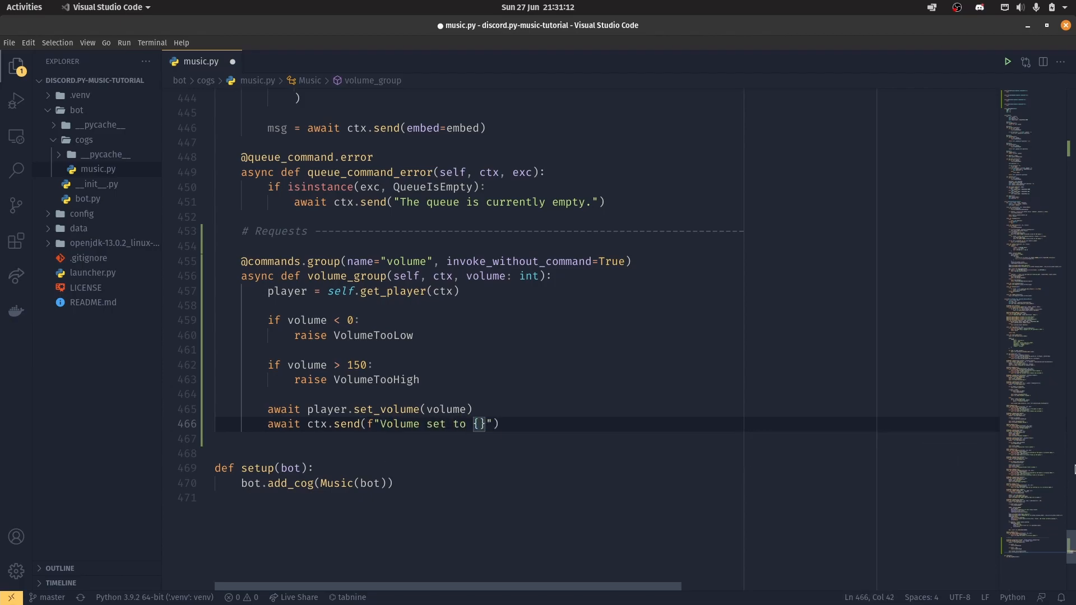
type("volume")
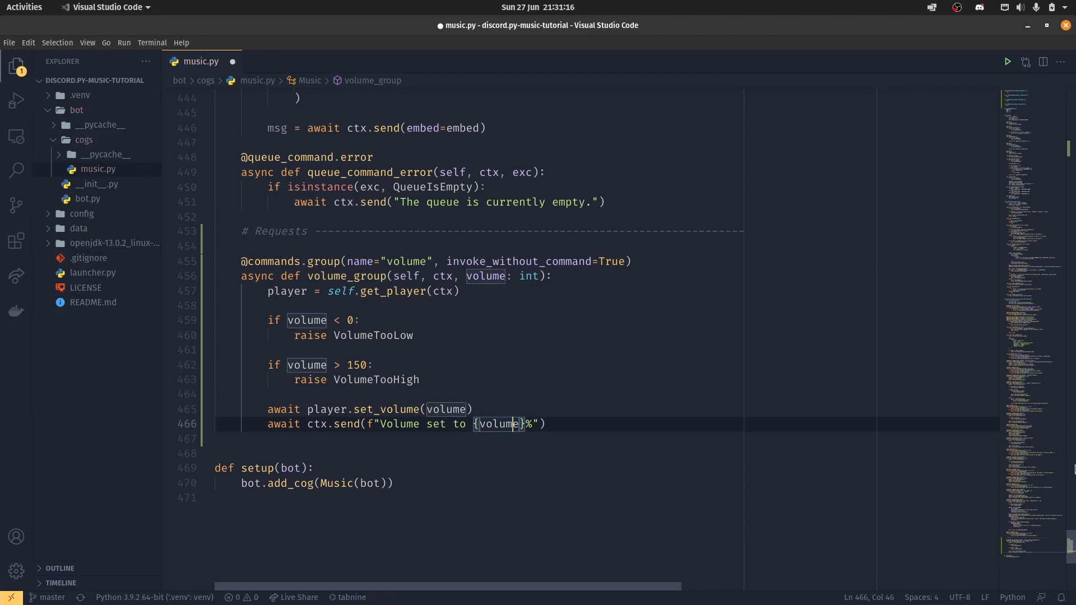
double_click(499, 424)
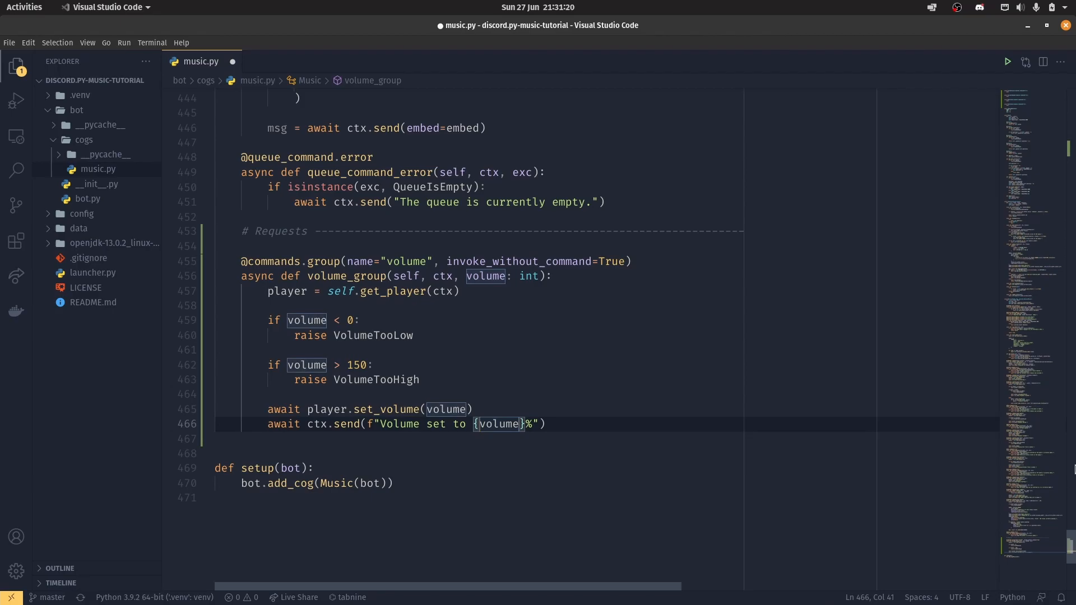
double_click(498, 424)
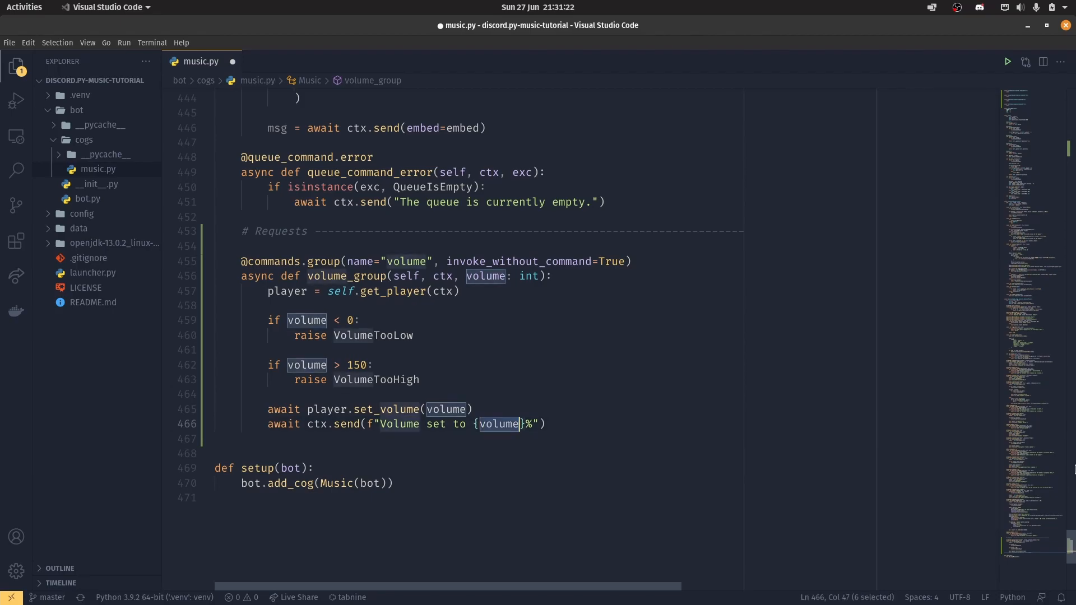
left_click(501, 423)
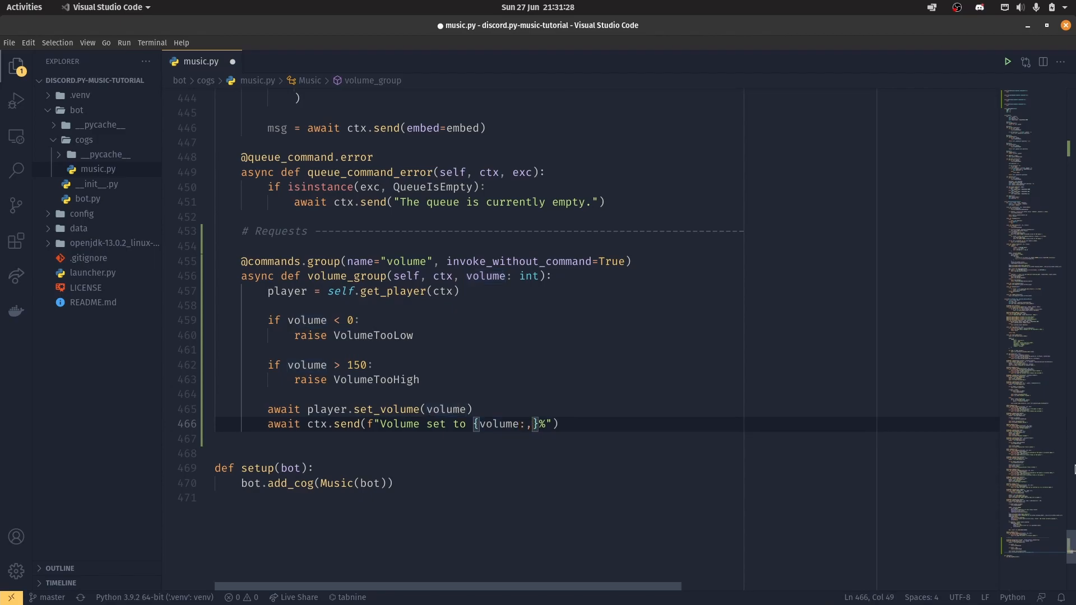
left_click(497, 424)
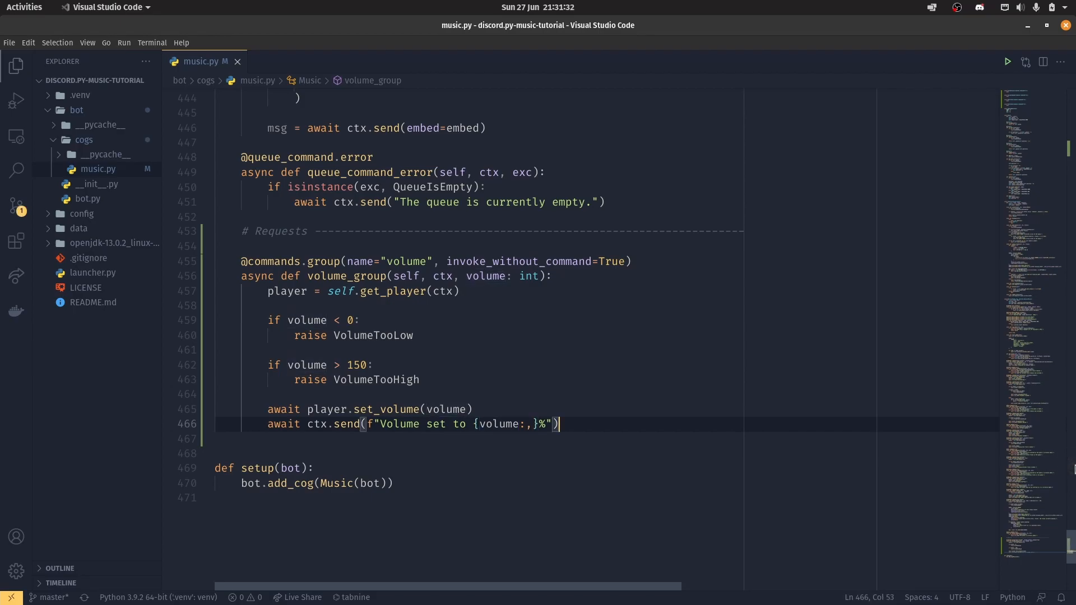
mouse_move(379, 309)
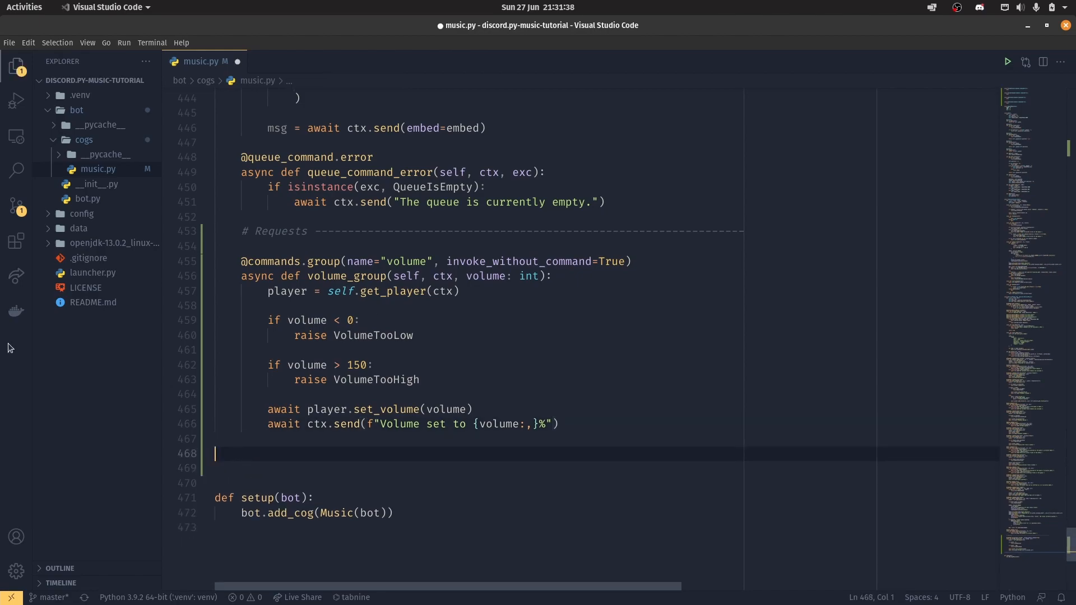
type("@")
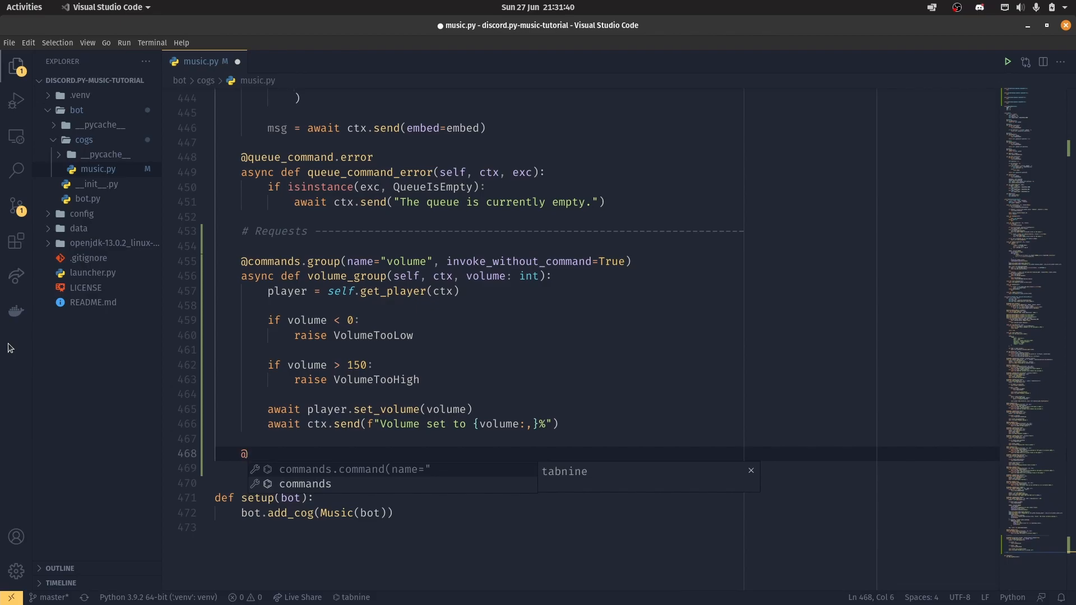
type("volume_comma")
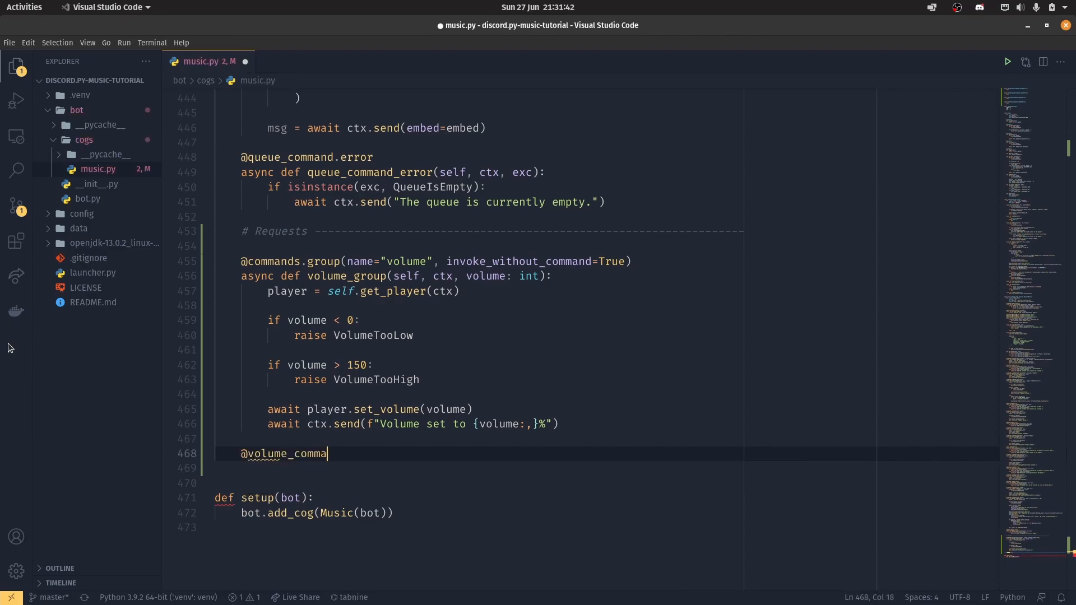
type("nd.error")
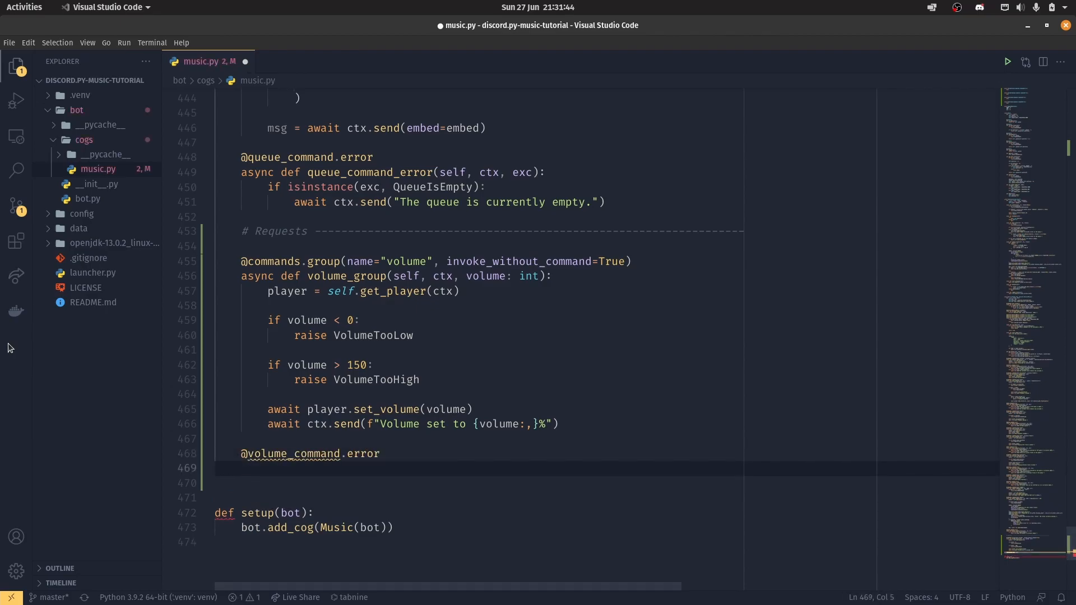
type("async def")
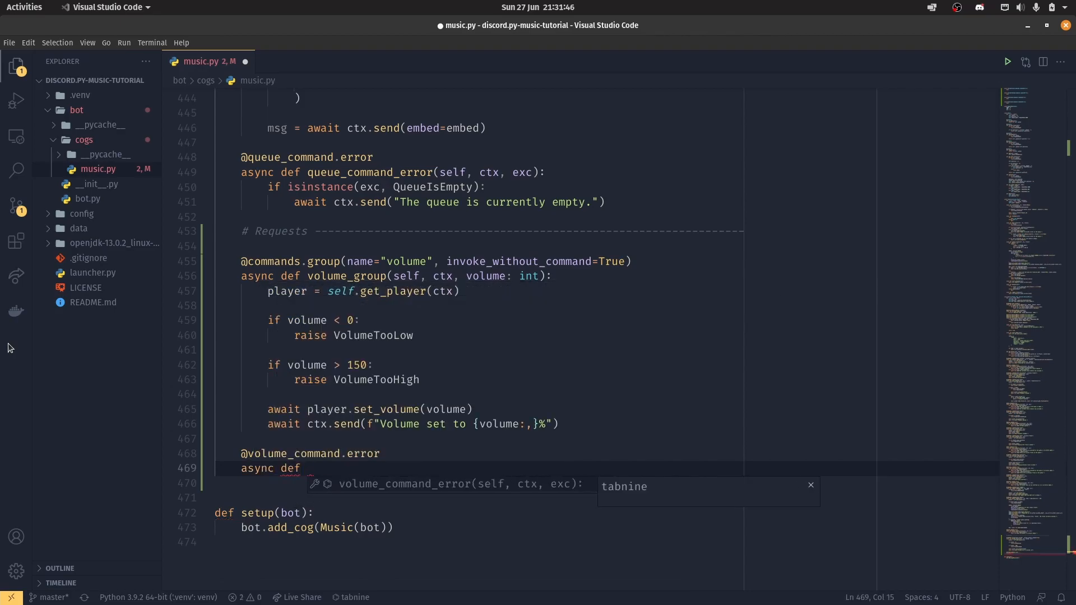
key("Tab")
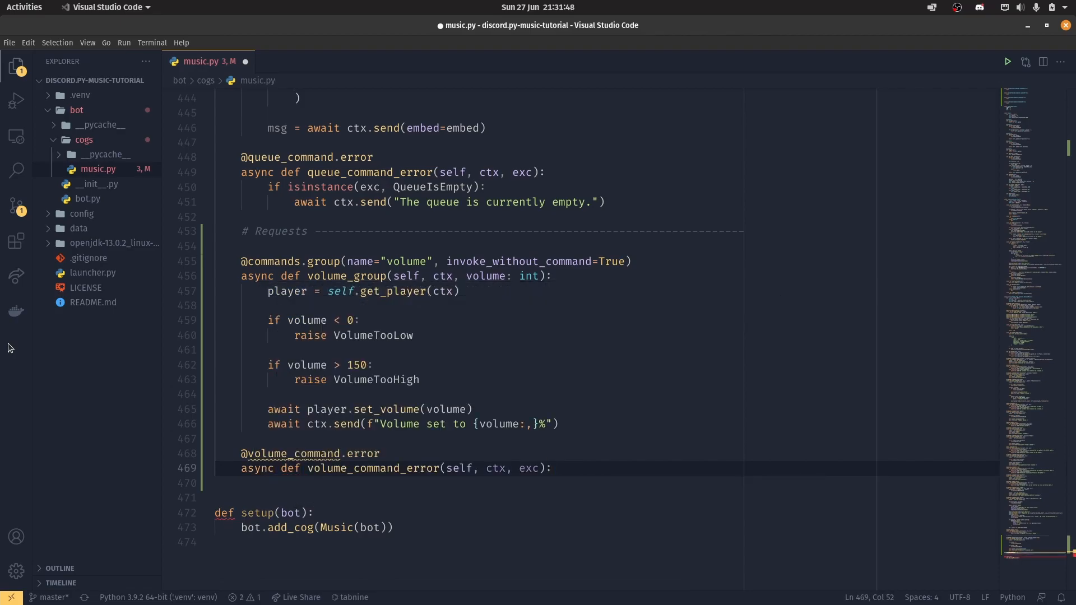
scroll("down", 3)
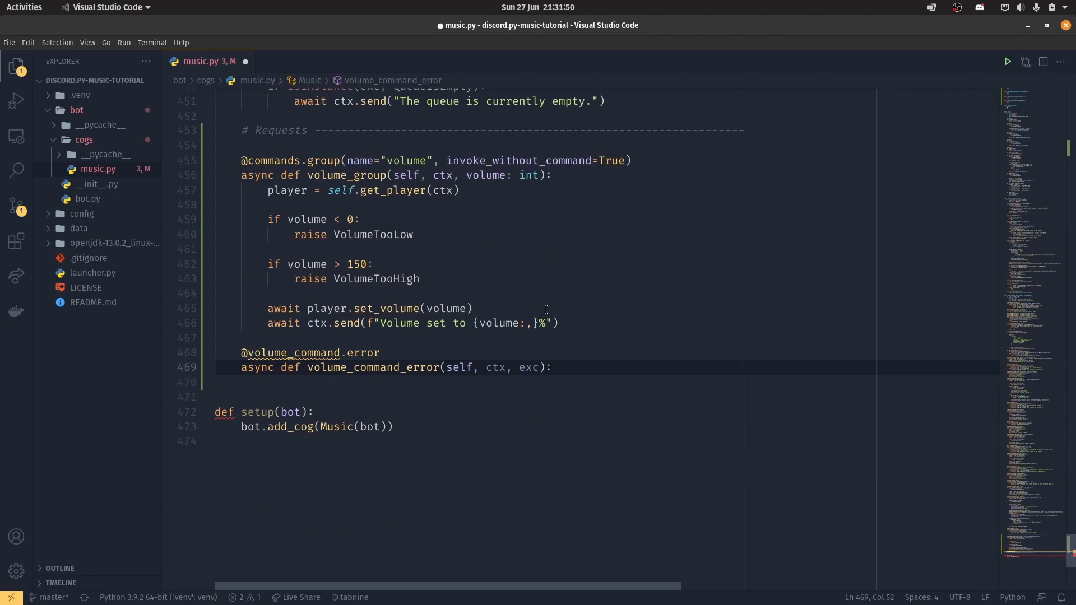
- Add an isinstance check for VolumeTooLow that sends a volume limit message
type("if isinstance(exc,")
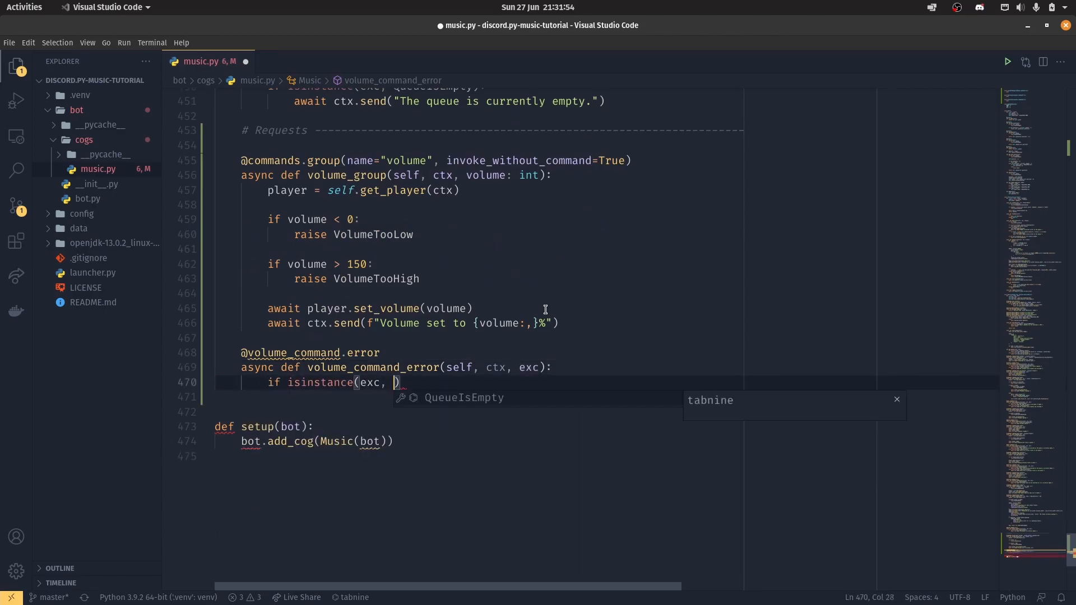
type("Ve")
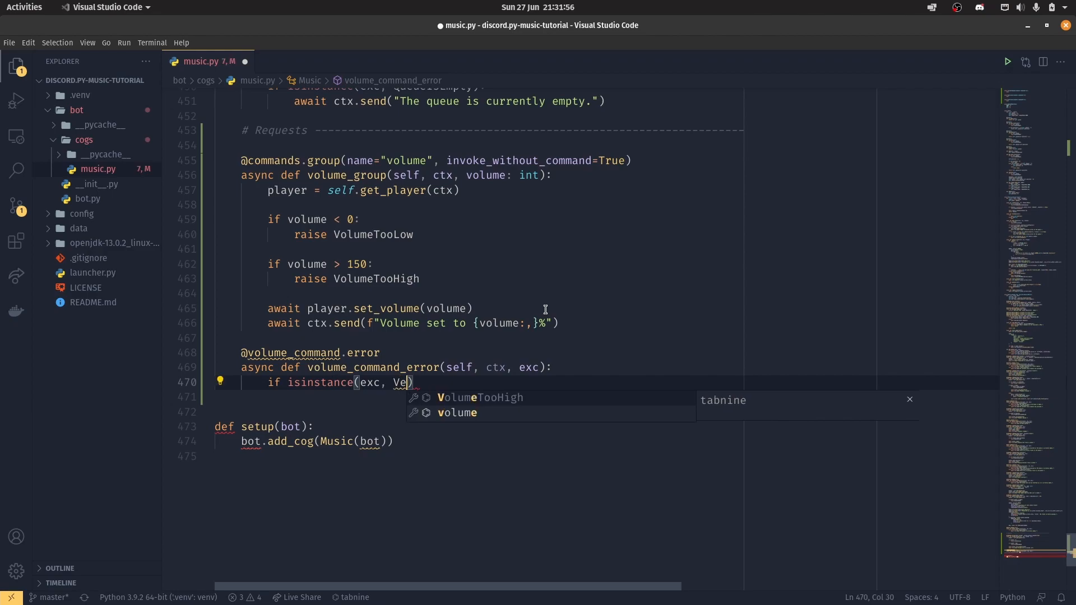
type("lumeTooLow")
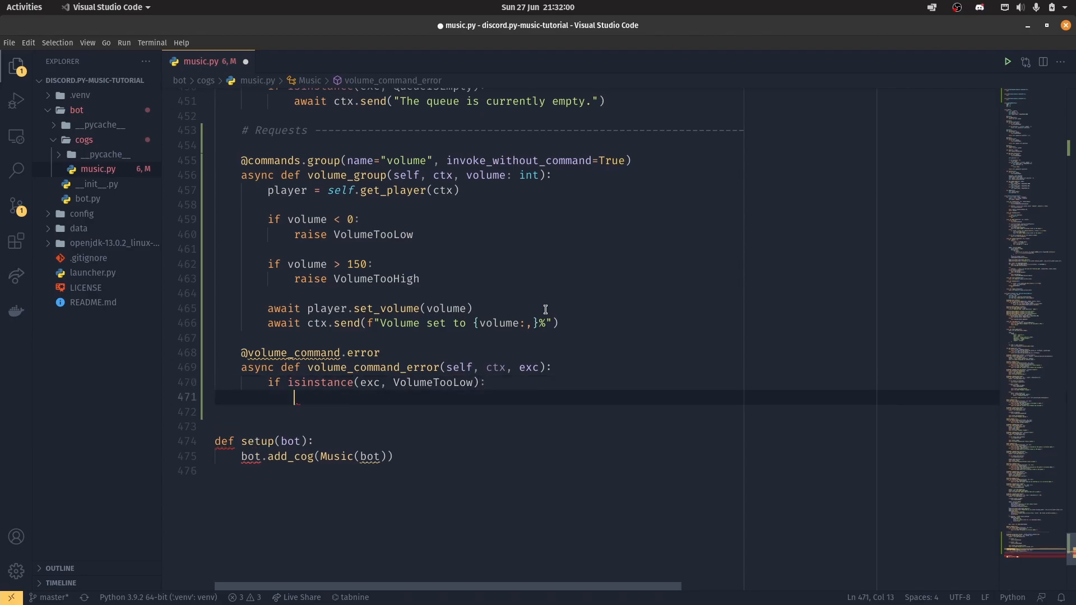
type("await ct")
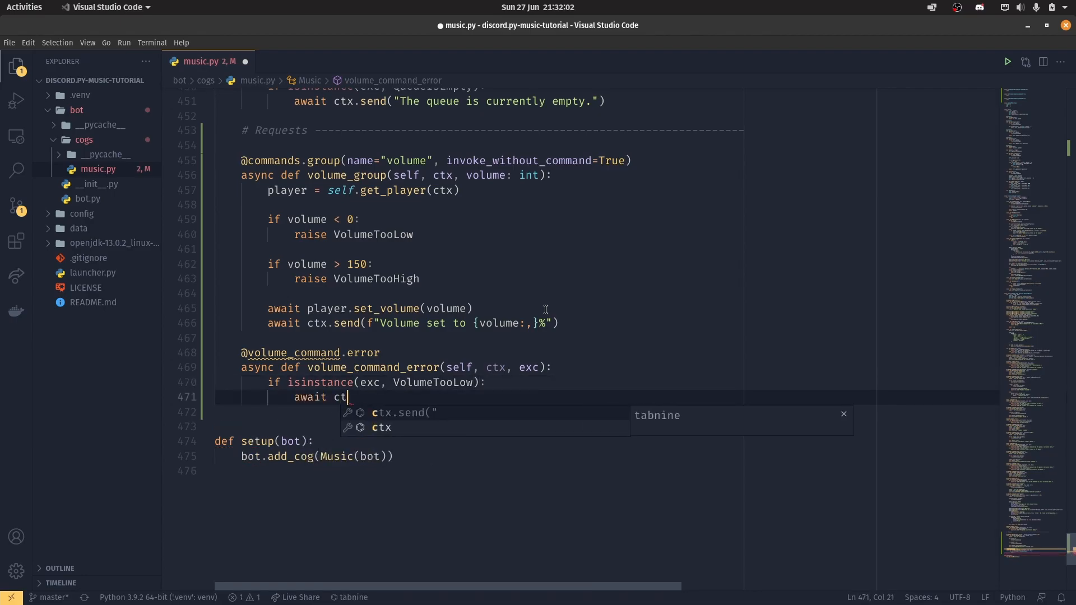
type("x.send9")
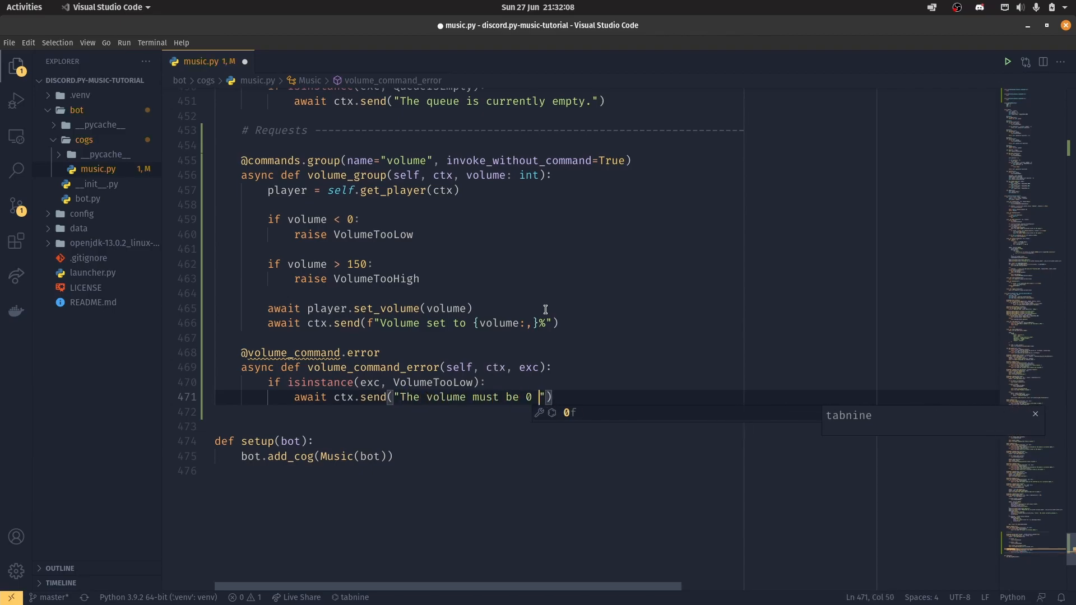
type("or below.")
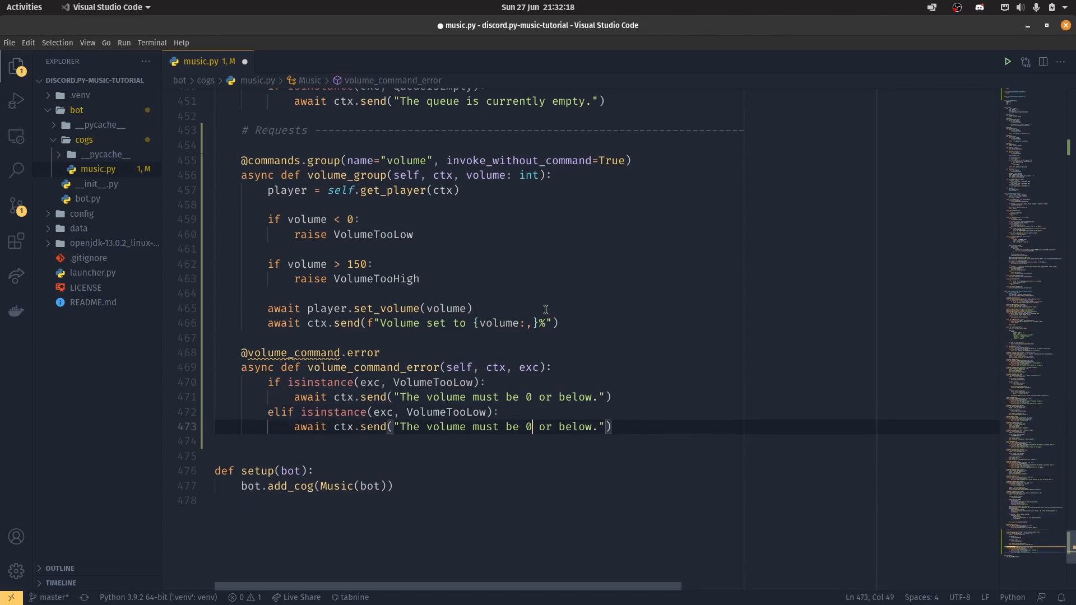
- Finish the messages with 150 and % signs, changing 'below' to 'above' in the first
type("15")
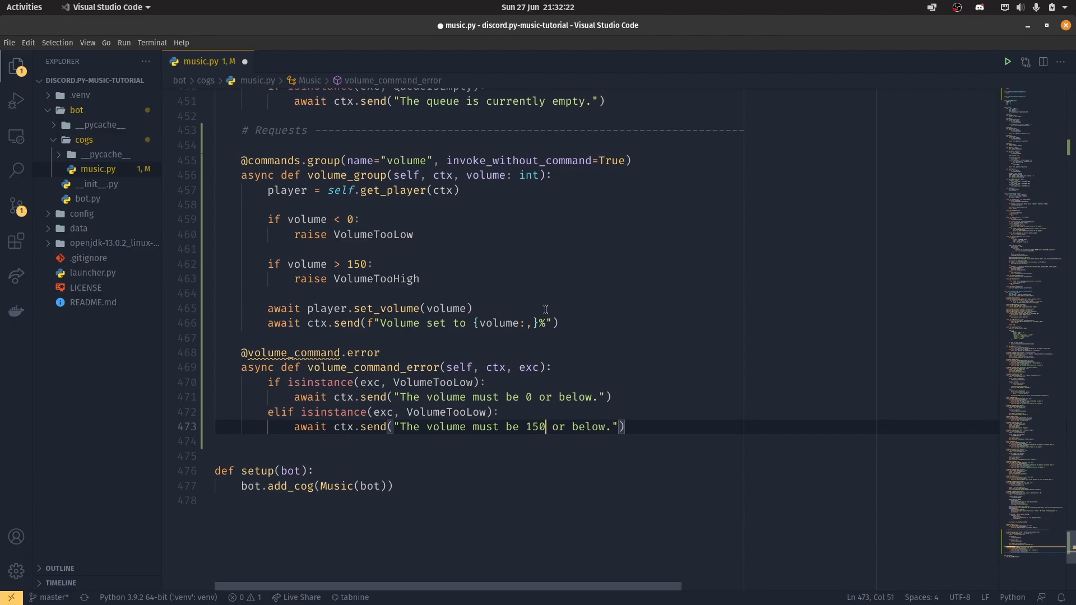
type("%")
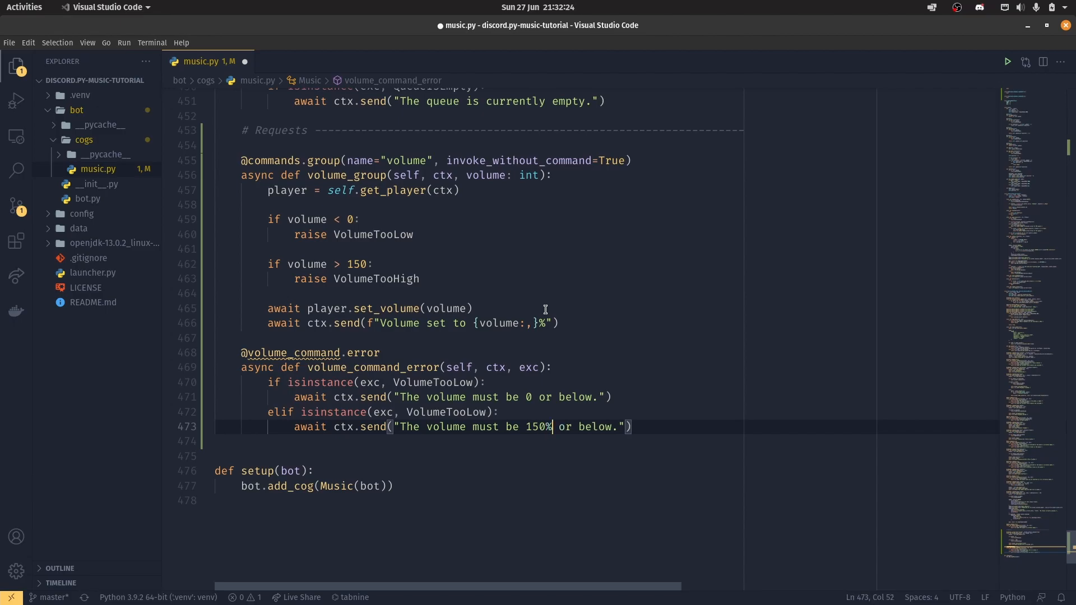
type("%")
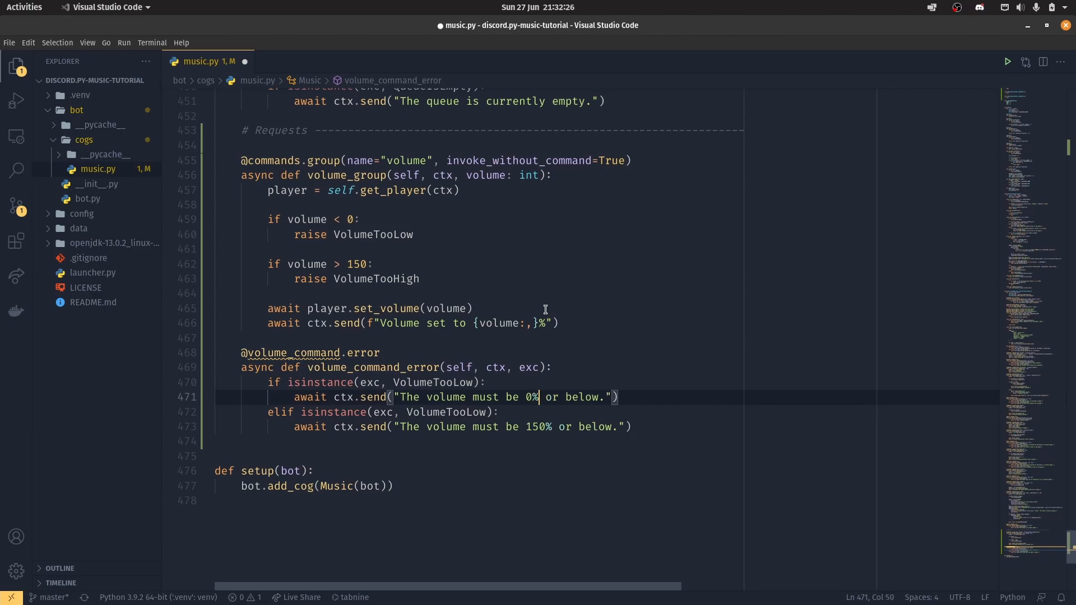
double_click(584, 397)
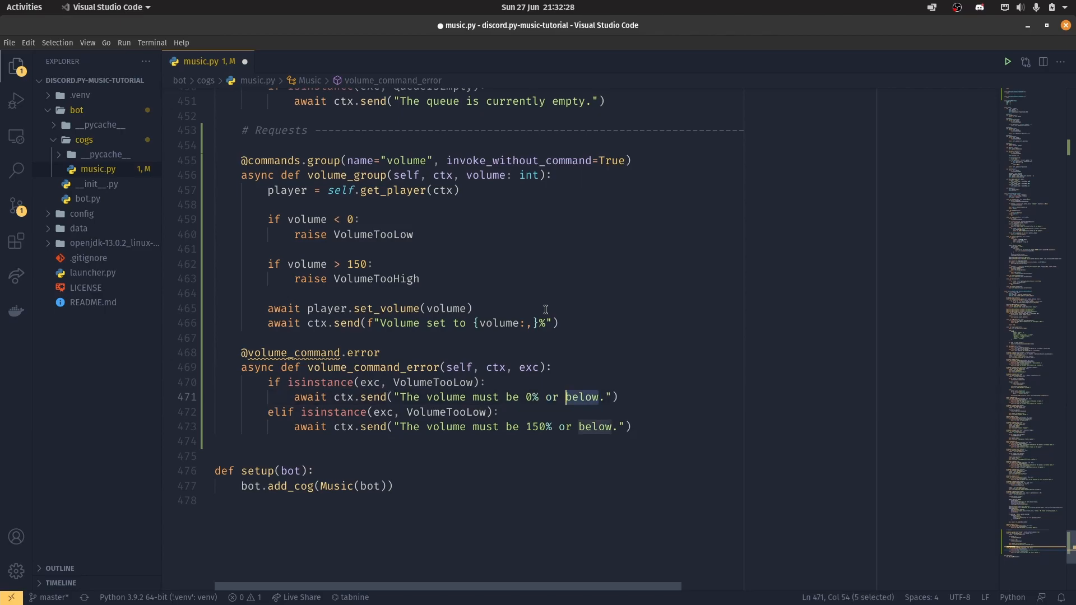
type("above")
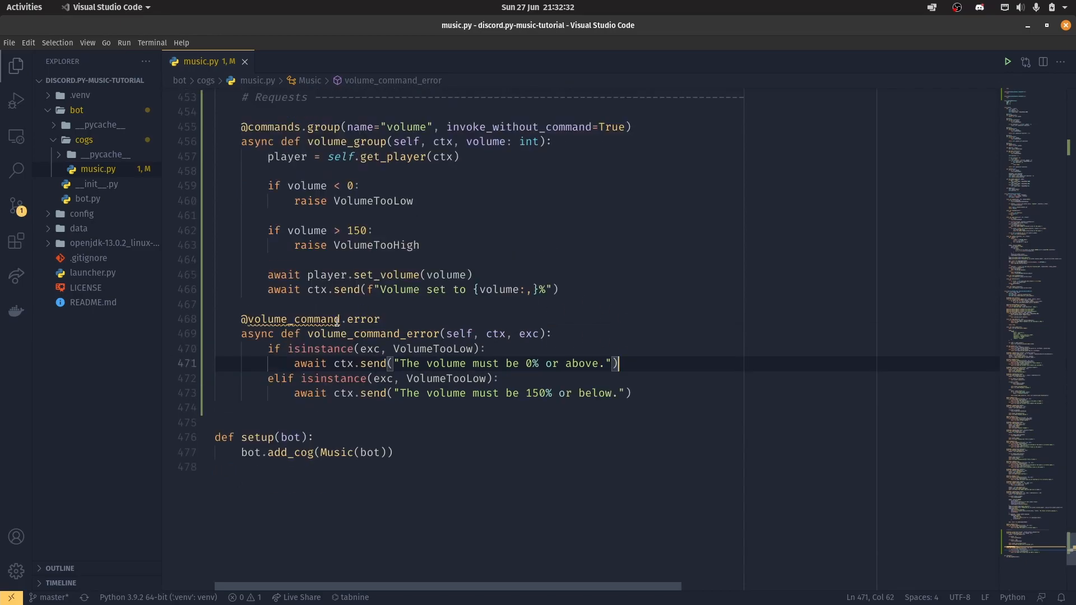
key("BackSpace")
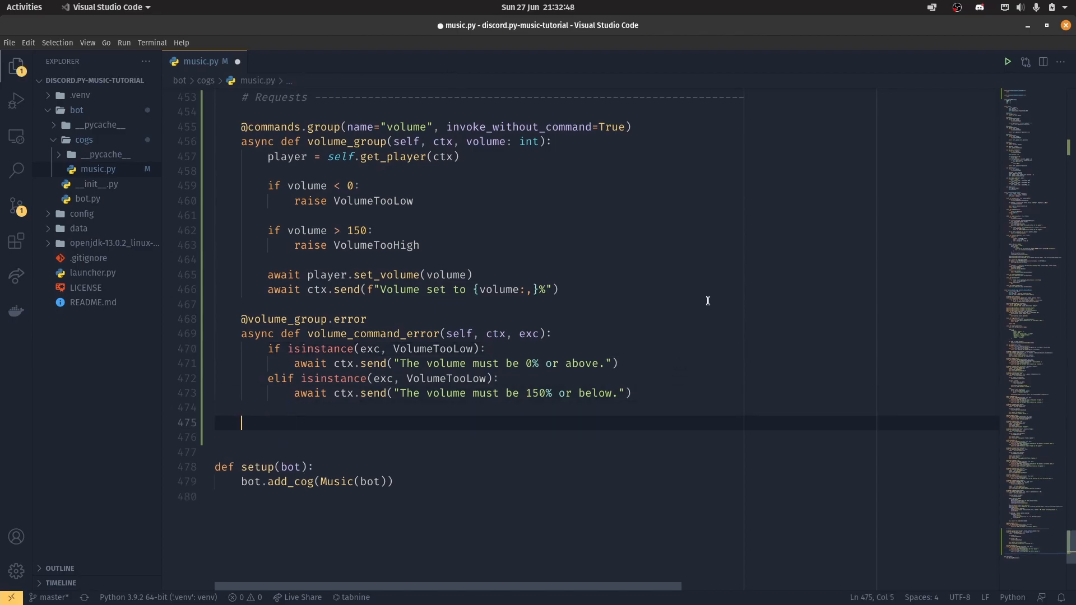
type("@")
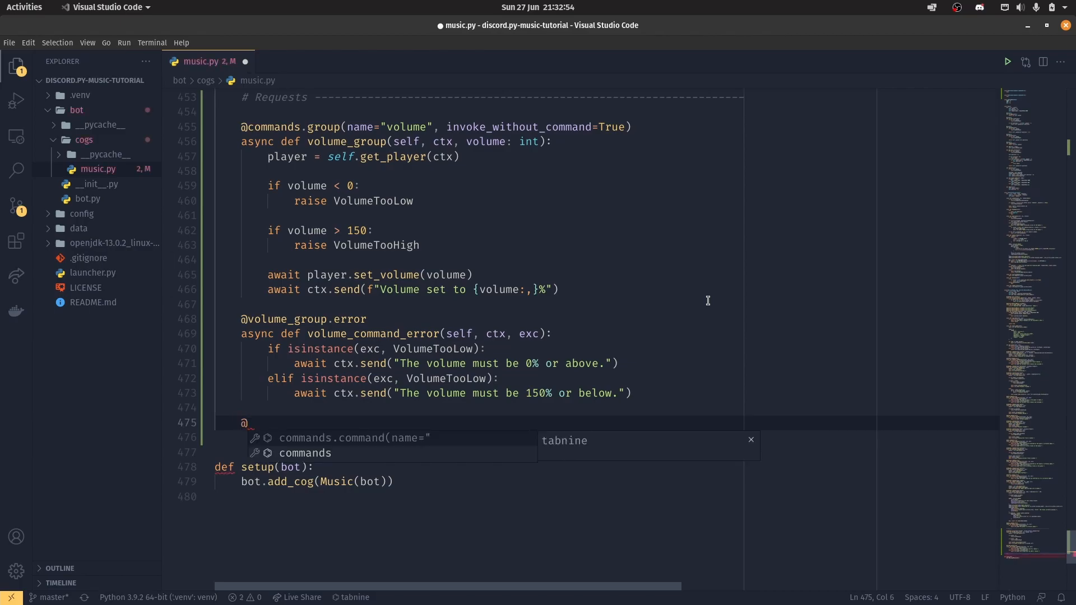
type("volume")
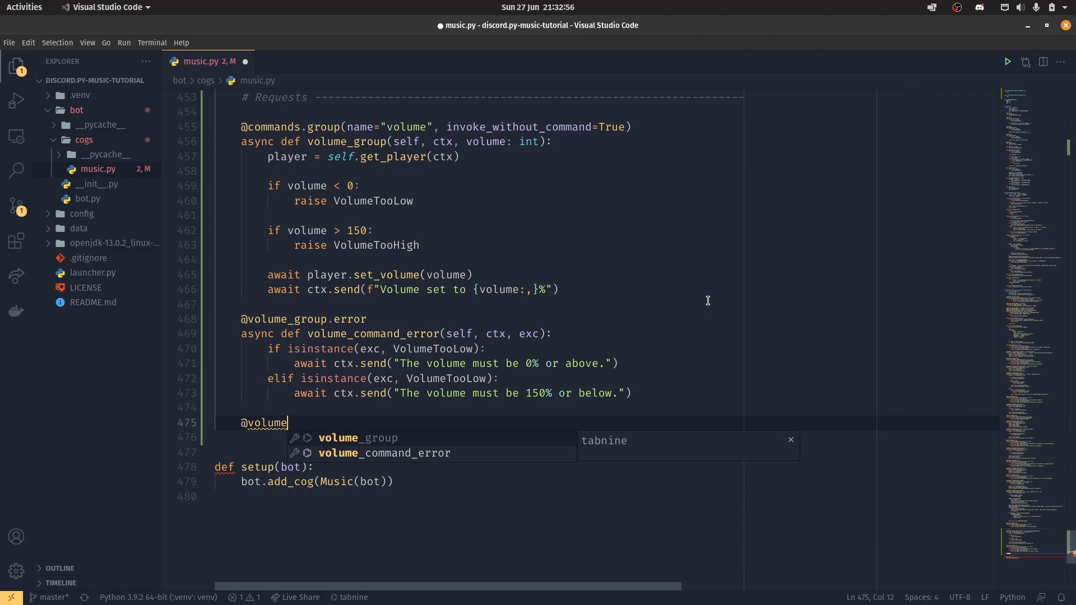
type("_group.command()")
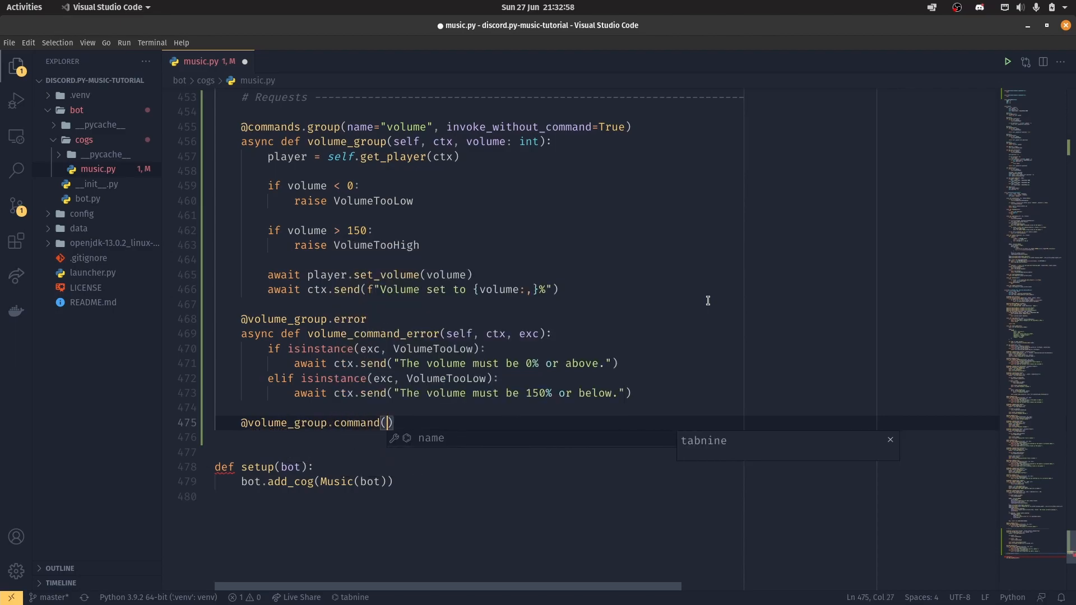
type("name=\"up\"")
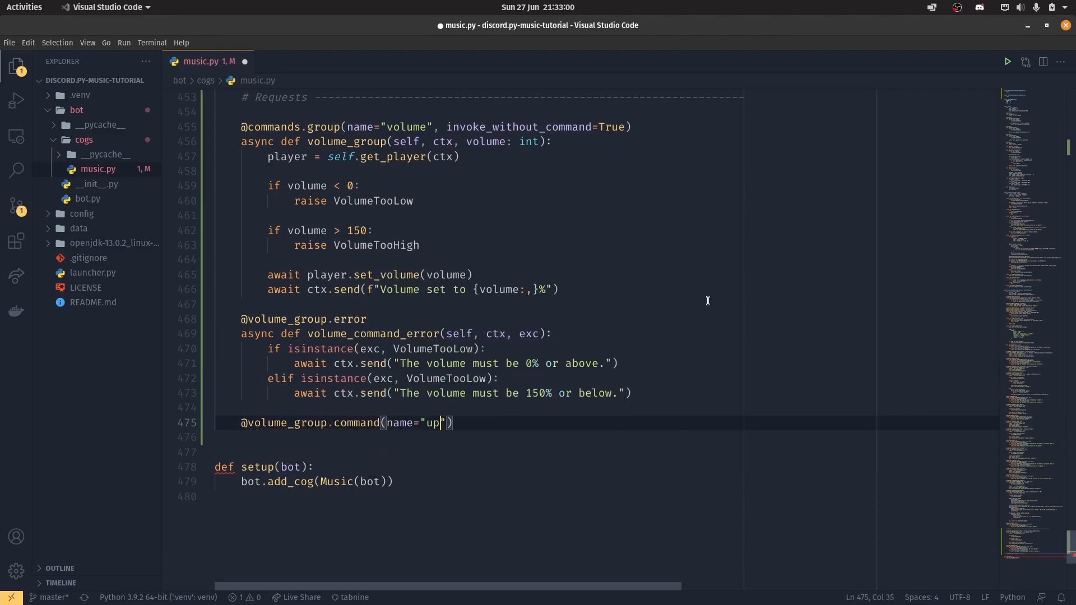
type("vol")
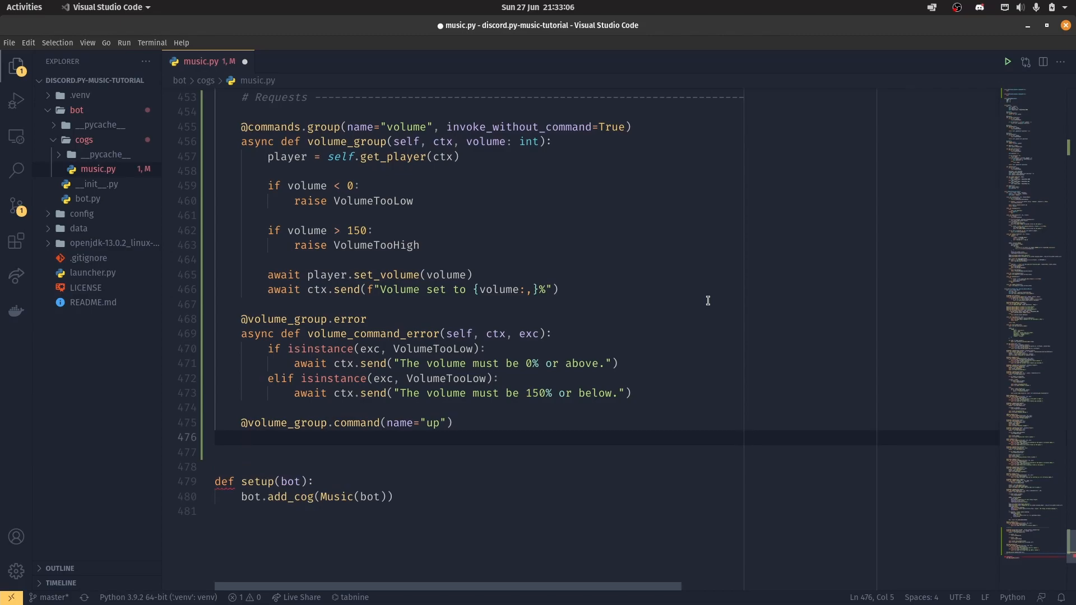
type("async def v")
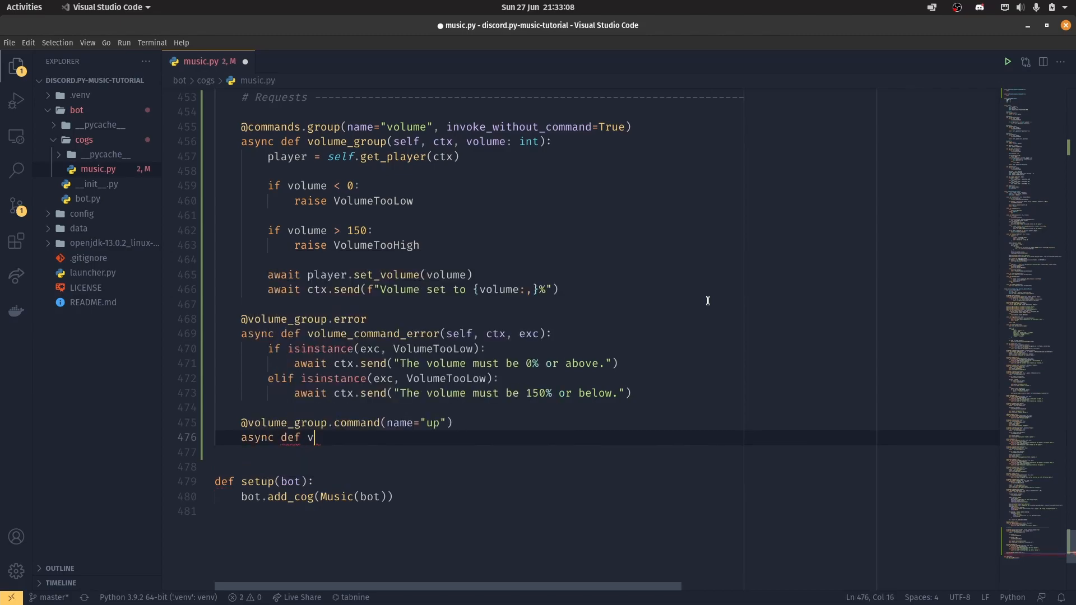
type("olume_up_comm")
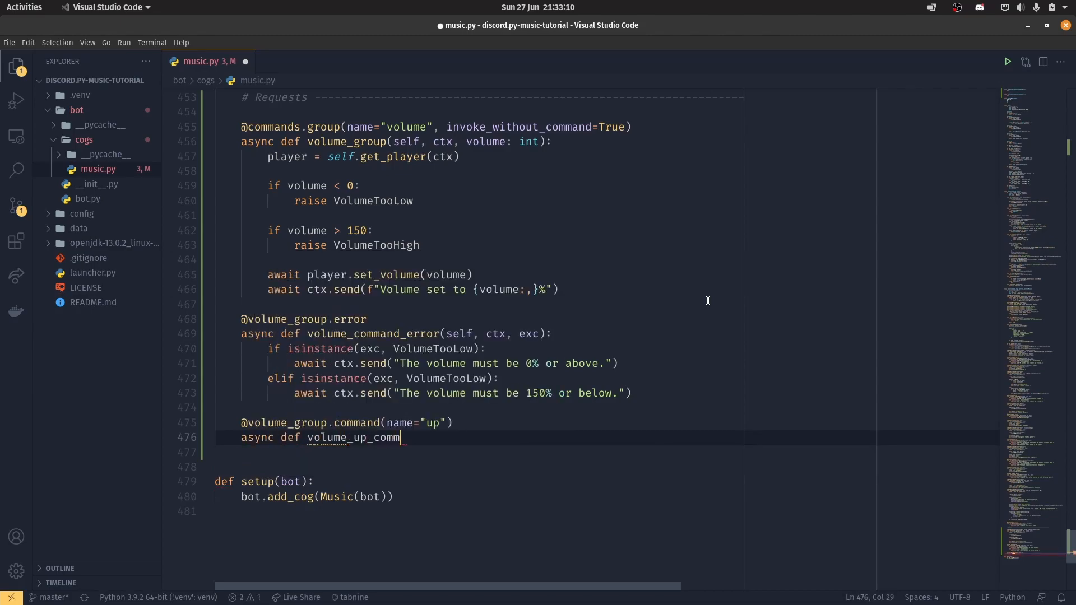
type("and(self, ctx):")
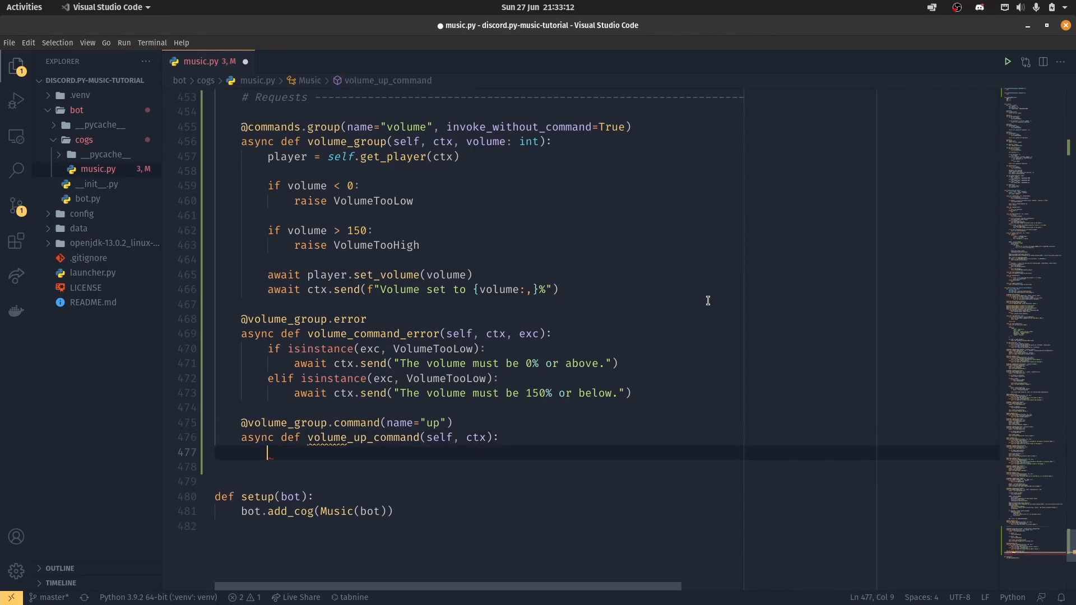
- Fetch the player and raise MaxVolume if player.volume == 150
type("player =")
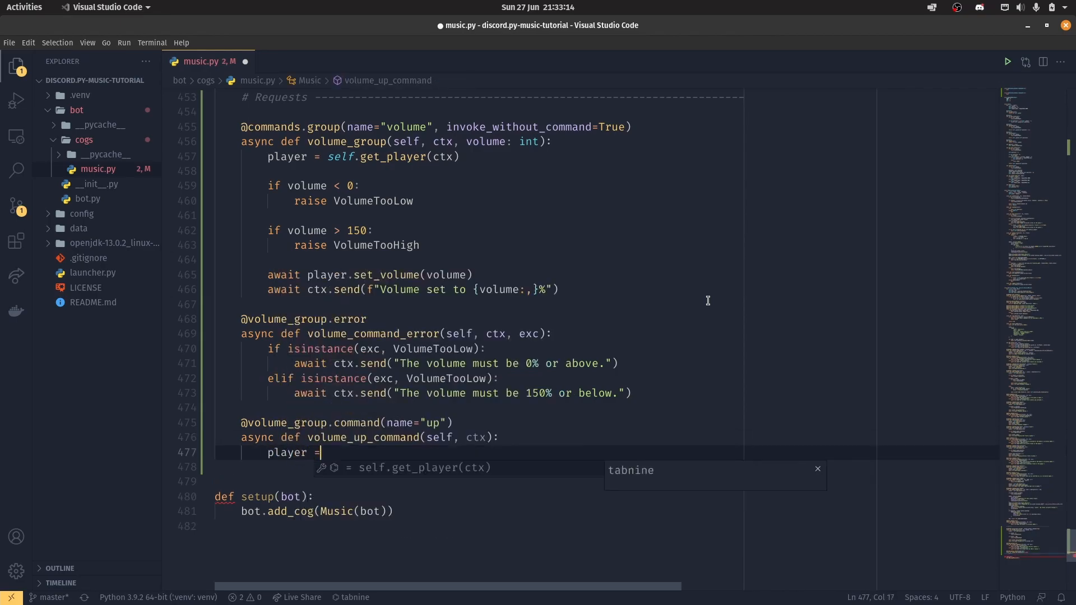
key("Tab")
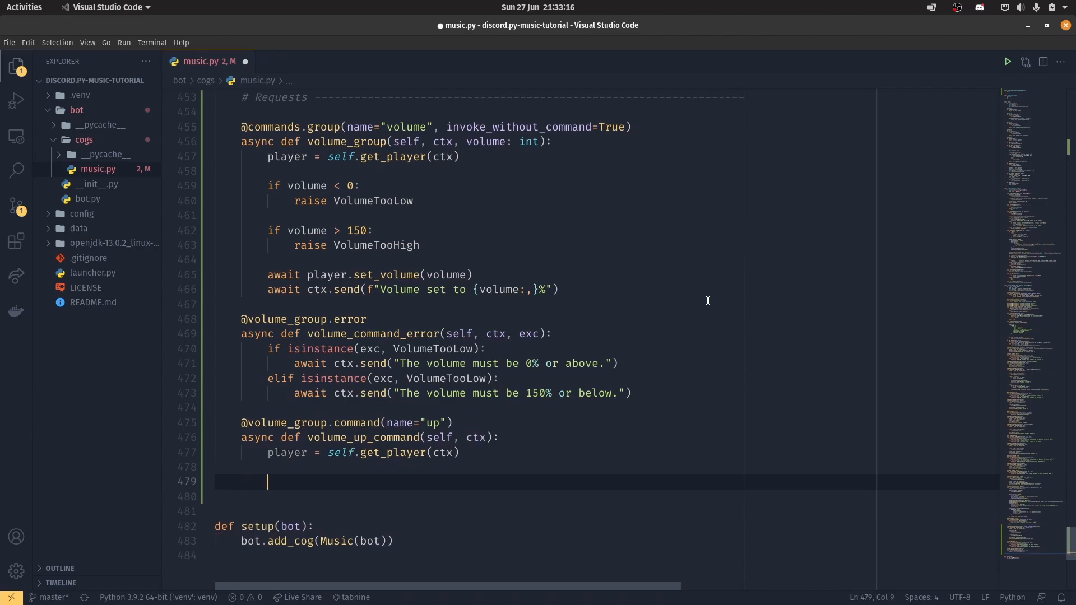
type("if")
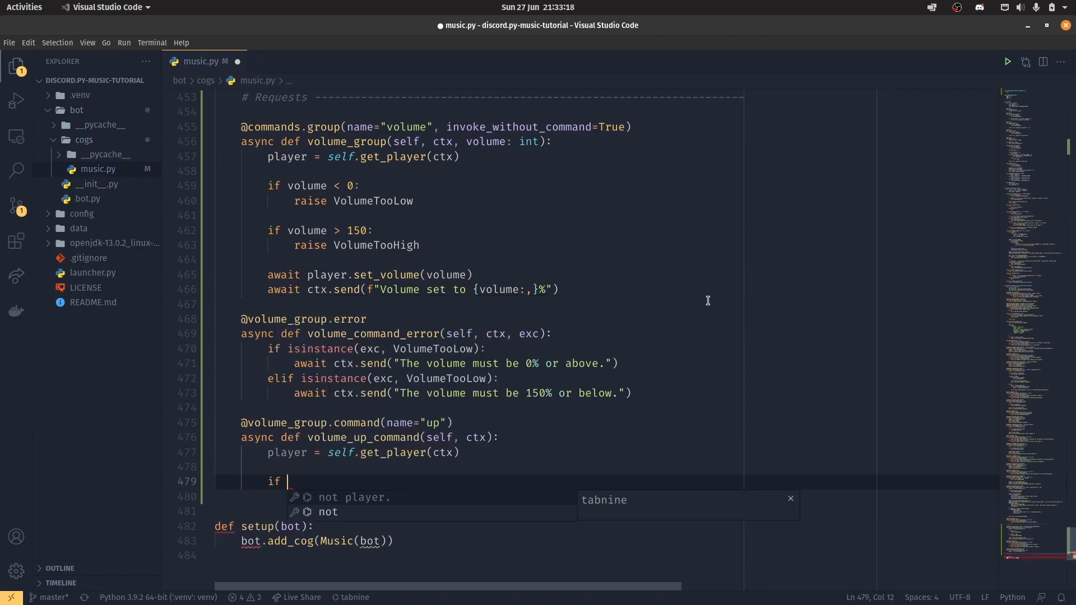
type("player.volume")
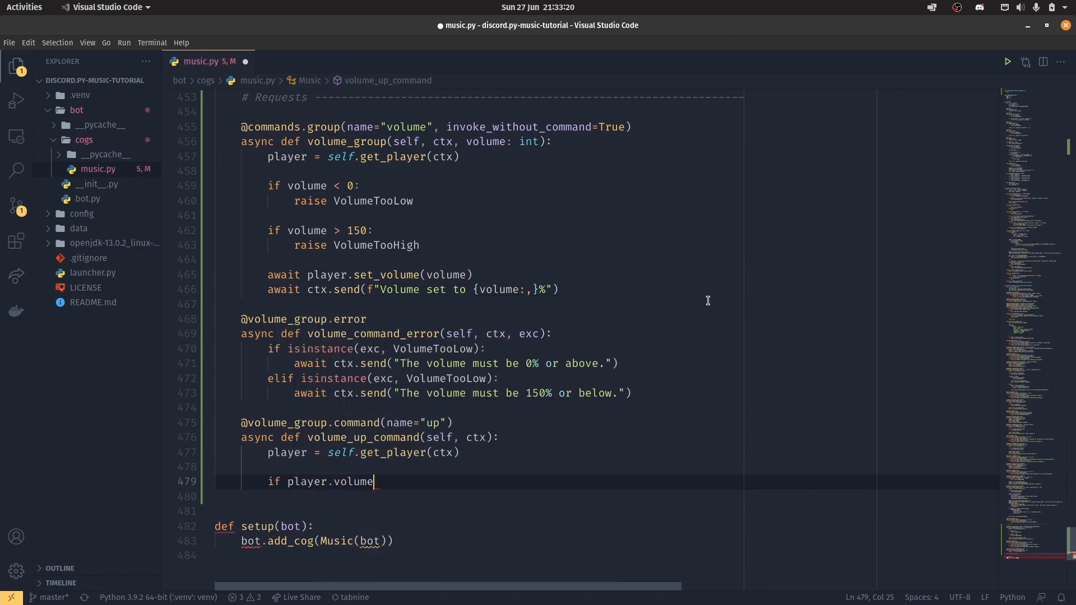
type("== 150:")
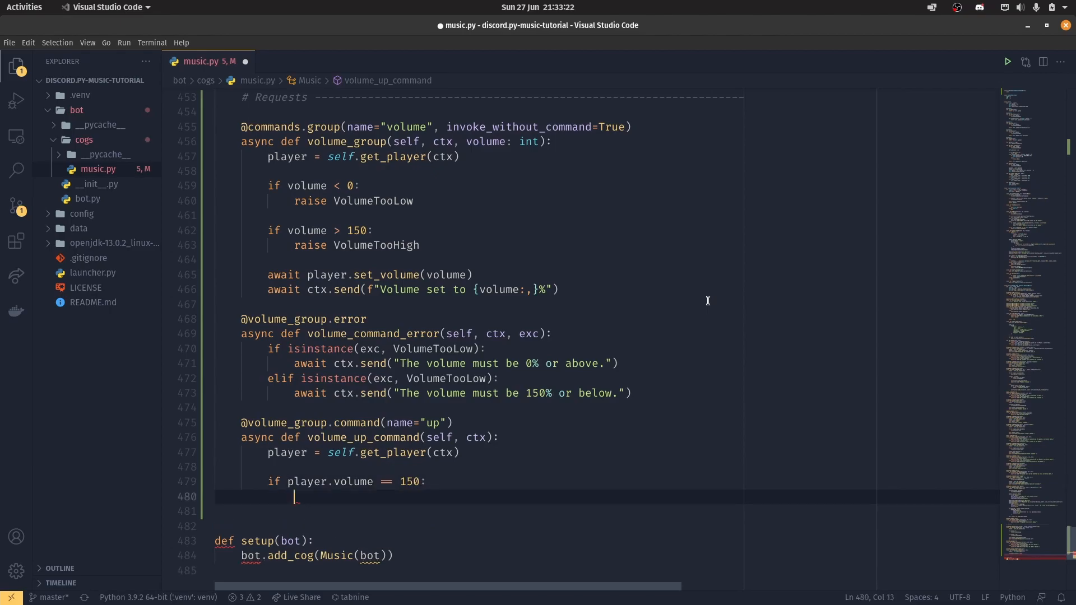
type("raise Max")
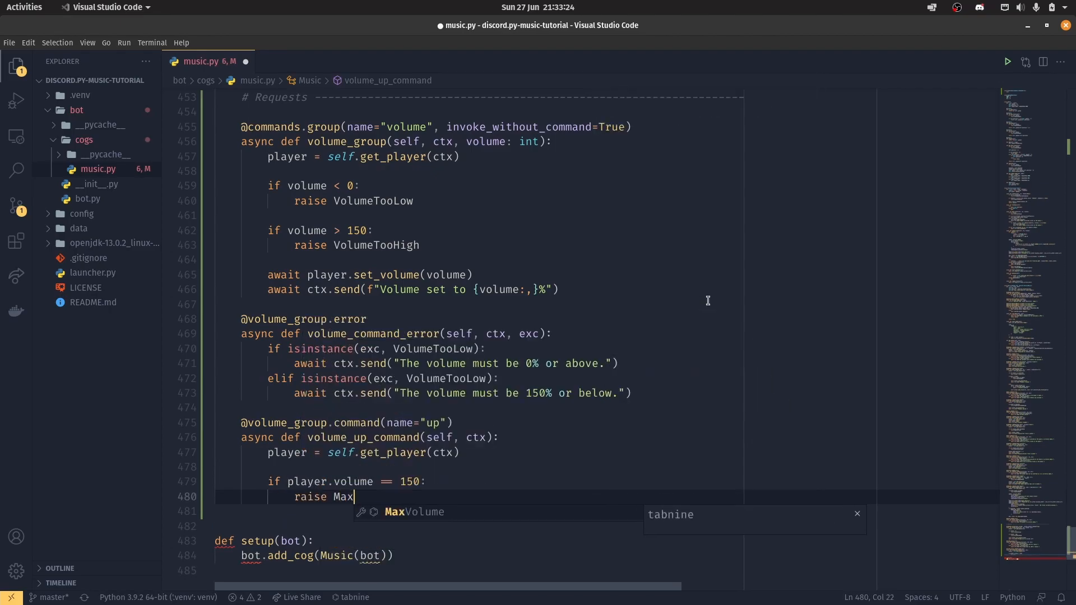
key("Tab")
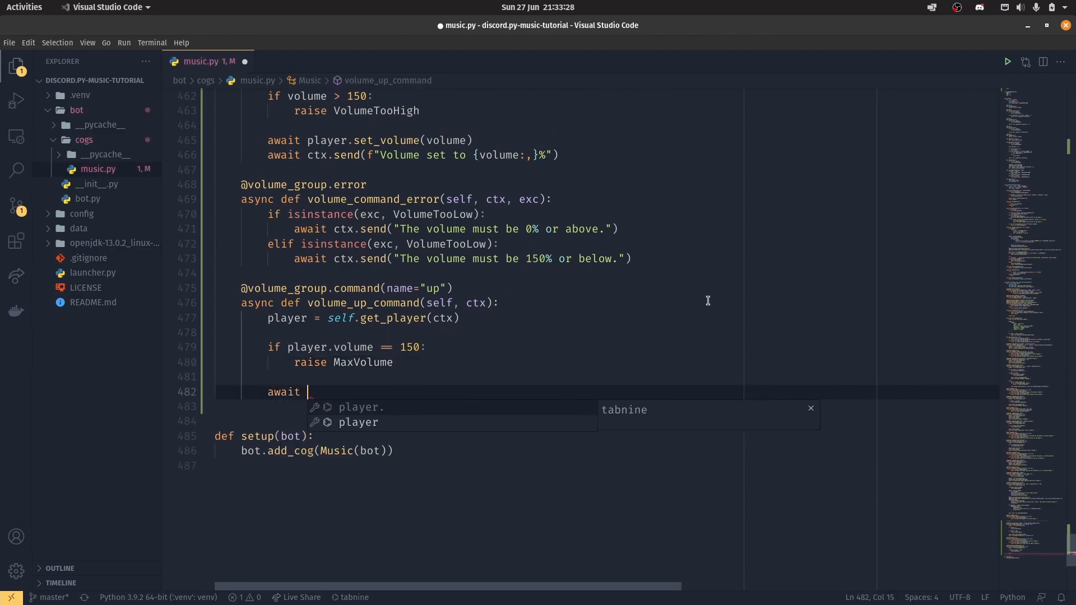
- Set the player volume to min(player.volume + 10, 150)
type("player.set_")
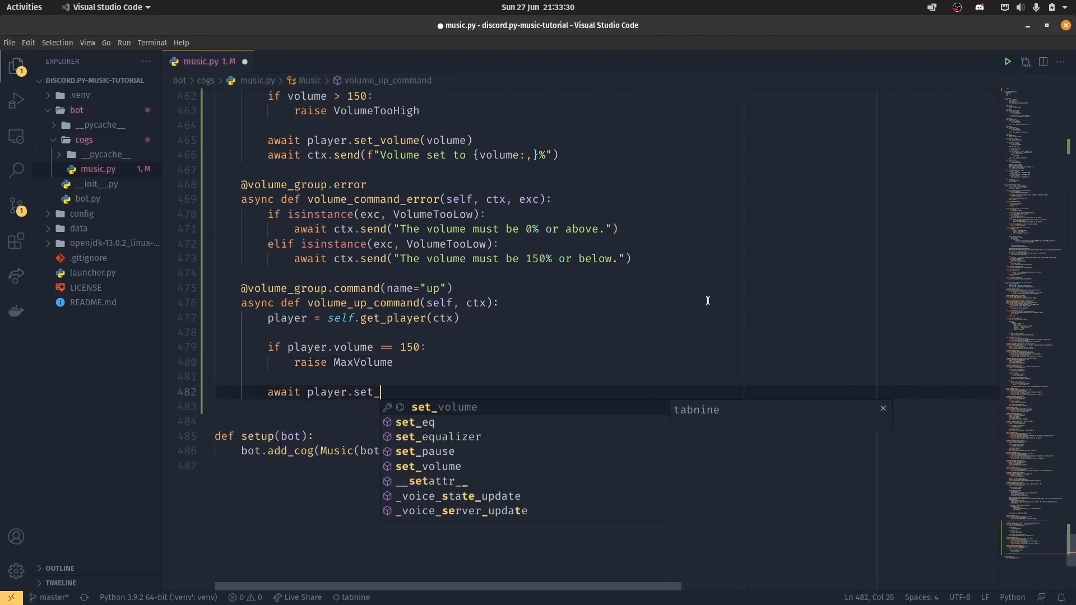
type("volume")
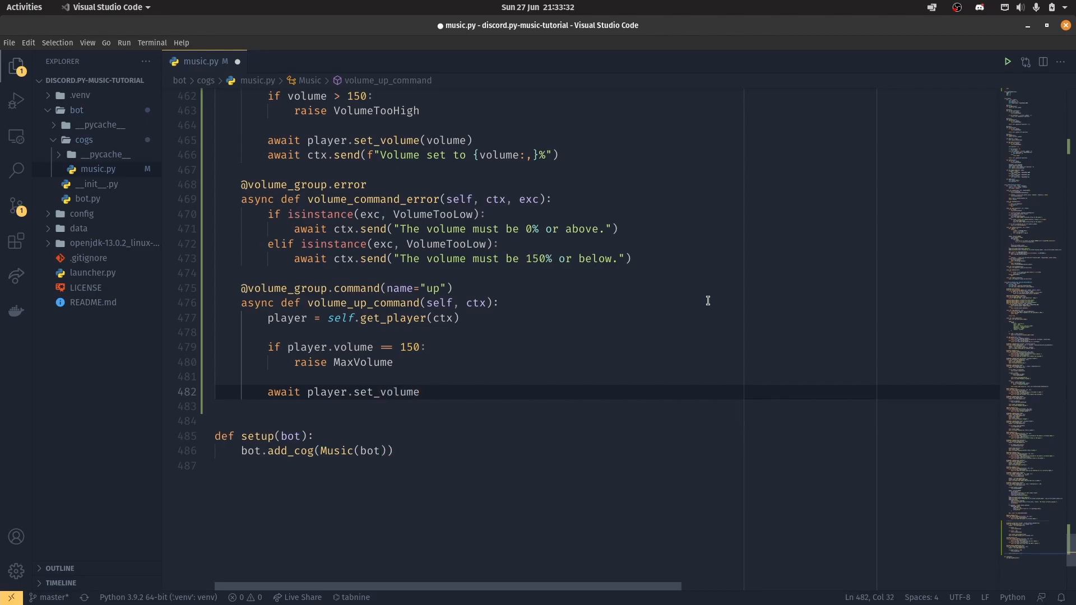
type("(value :")
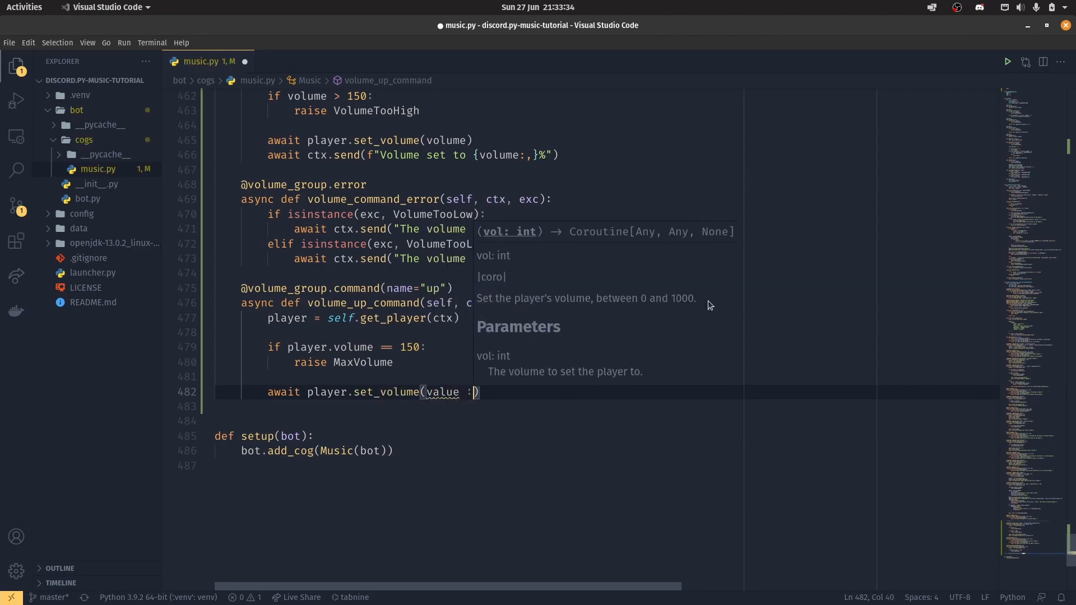
type("=")
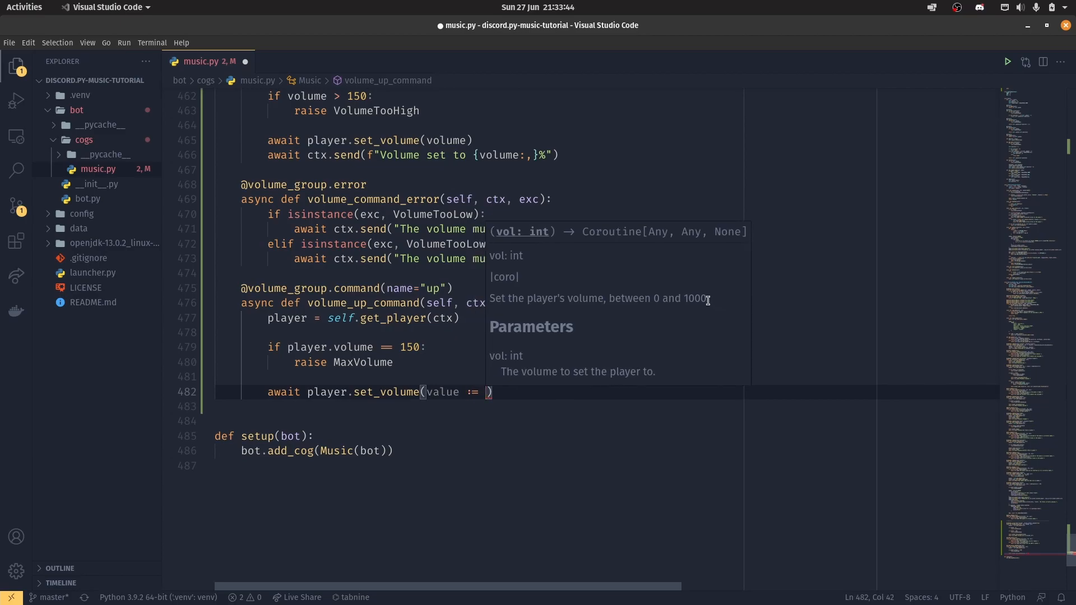
type("min(player.volume + 10")
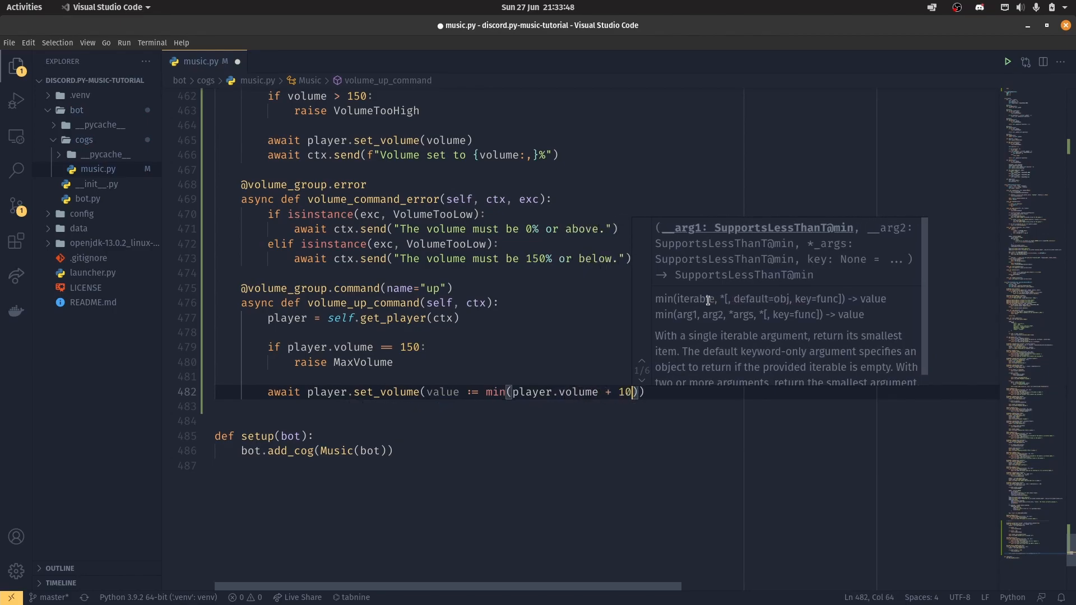
type(", 150")
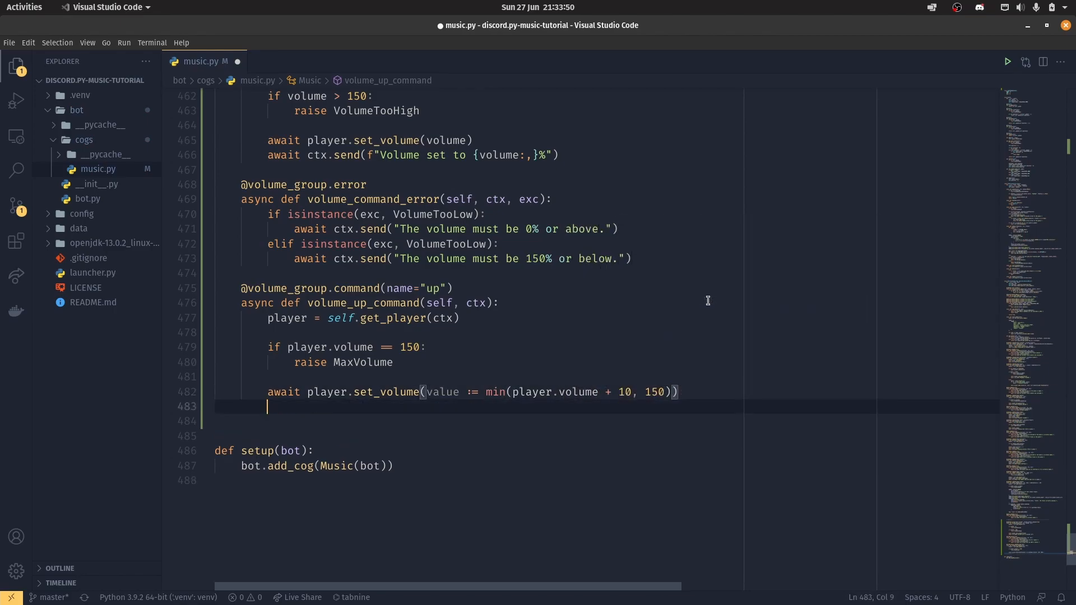
- Start the reply await ctx.send(f"Volume set to {value}")
type("awaut ct")
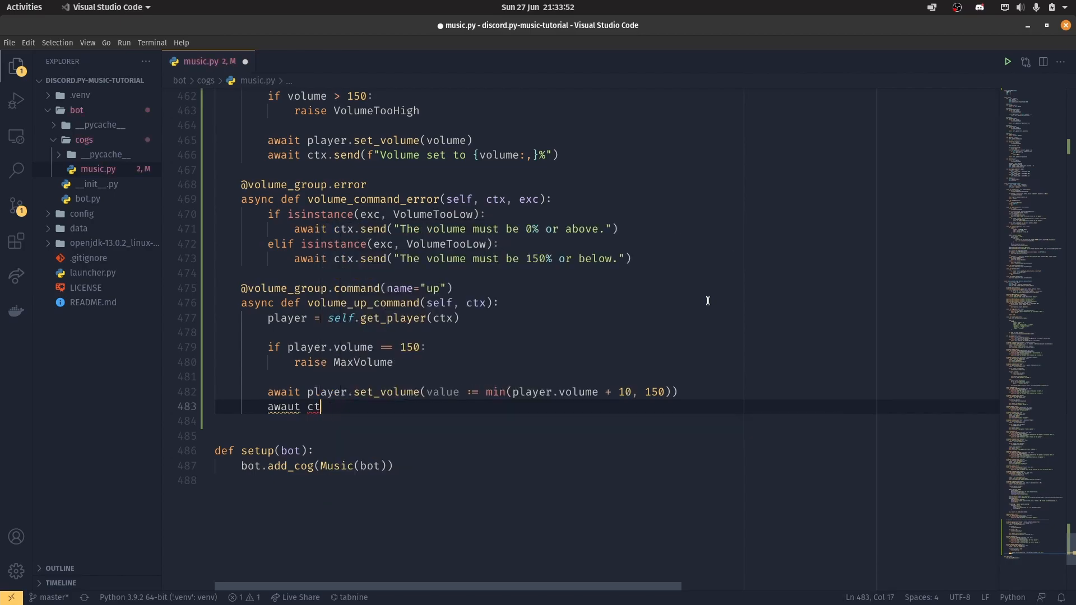
type("x.send")
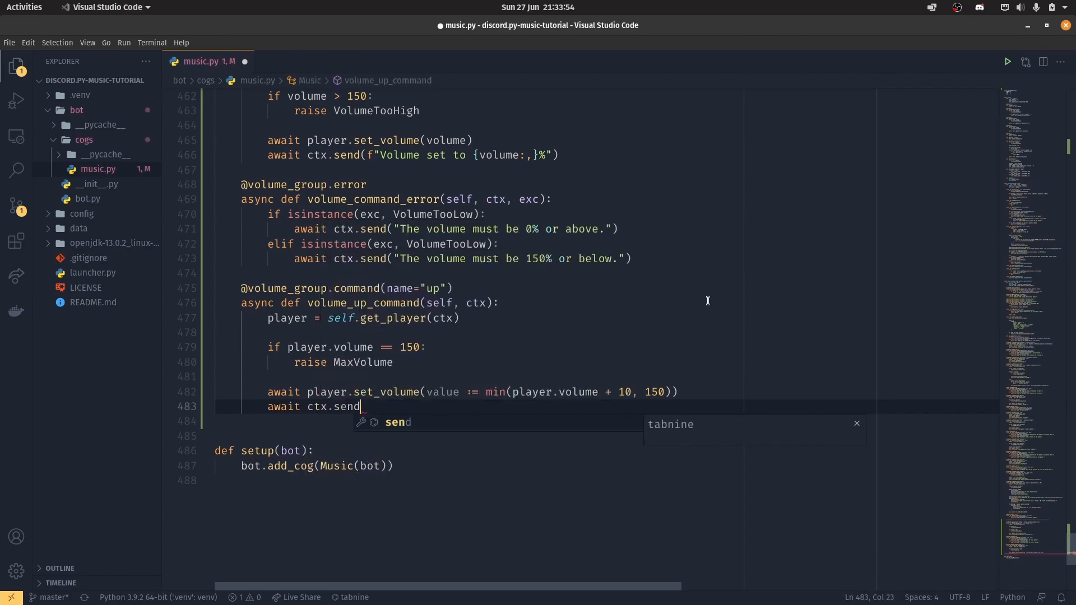
type("(")
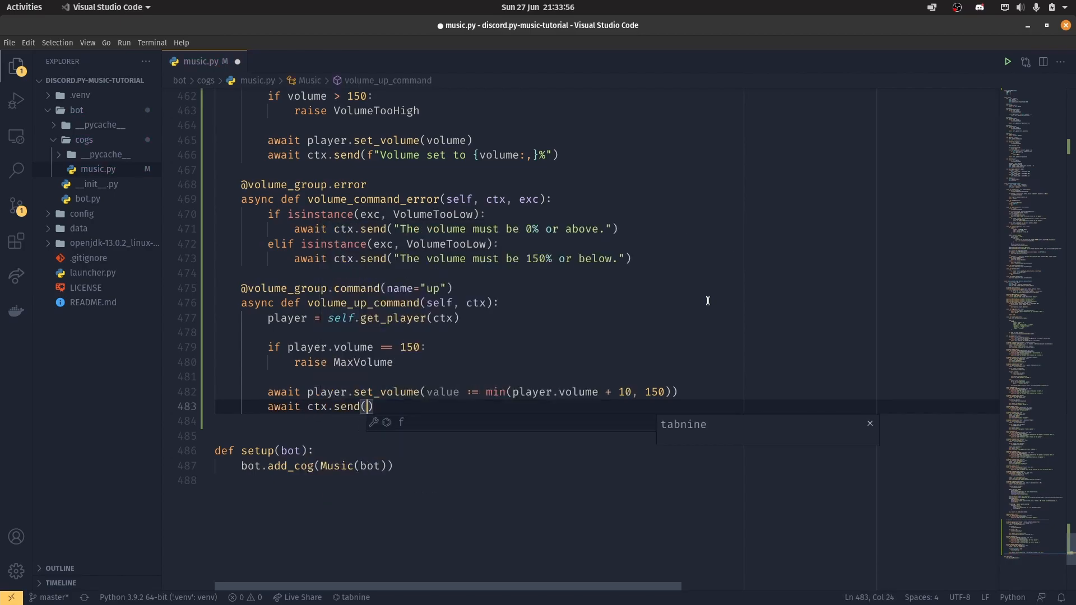
type("f\"Volume set at {")
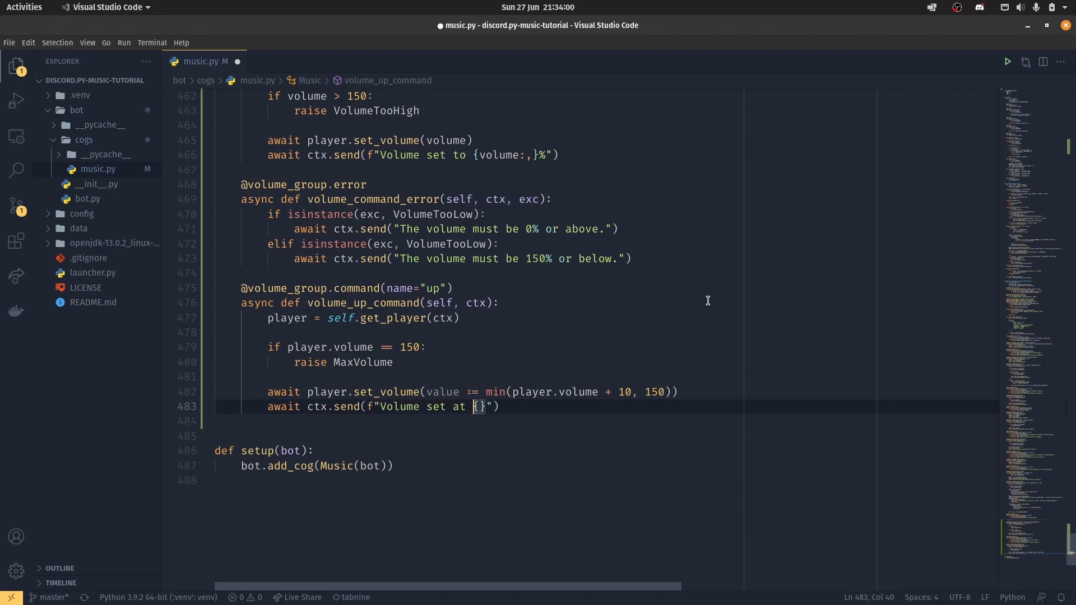
type("to")
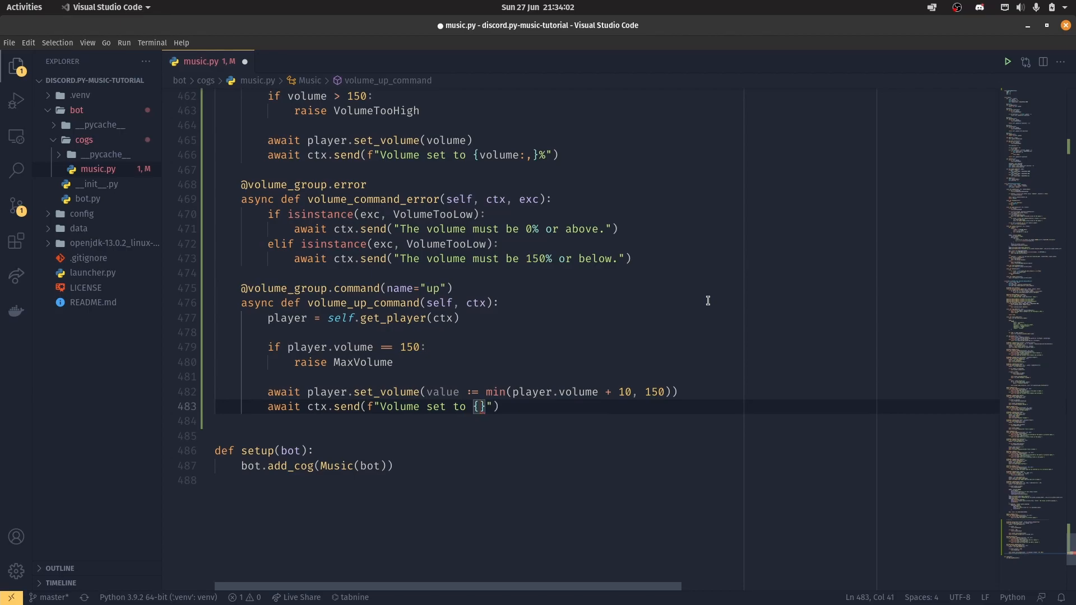
type("value:,")
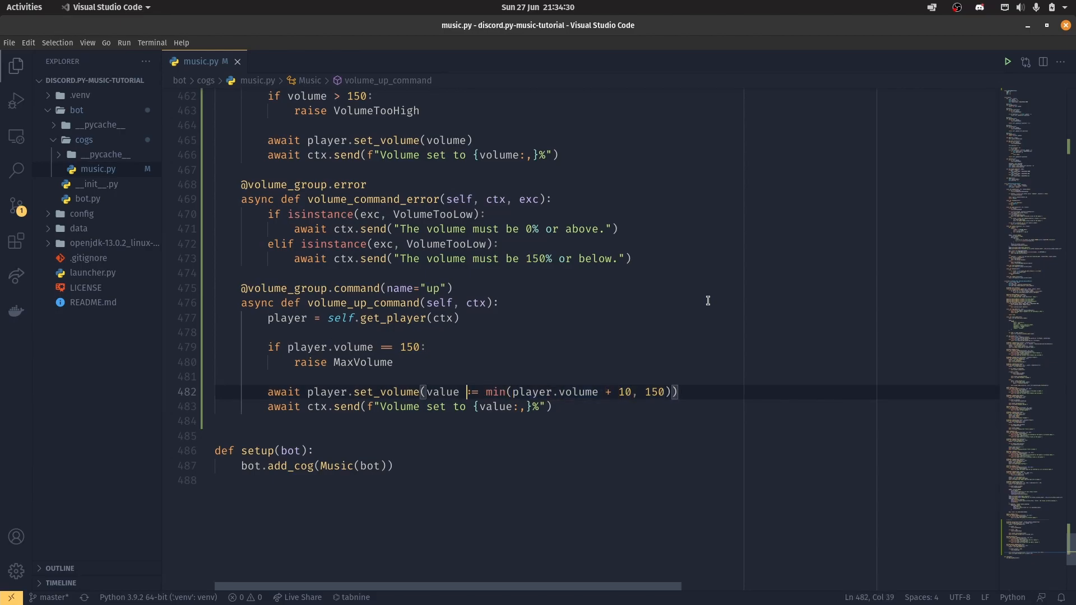
- Change the up reply placeholder so it reads {value:,}%
double_click(442, 392)
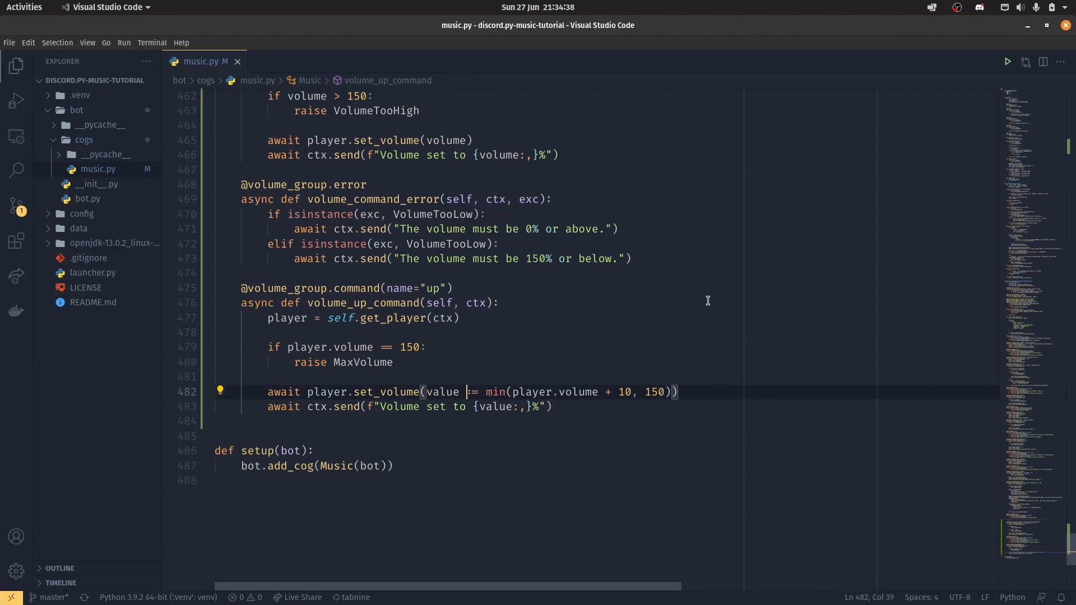
type("valure")
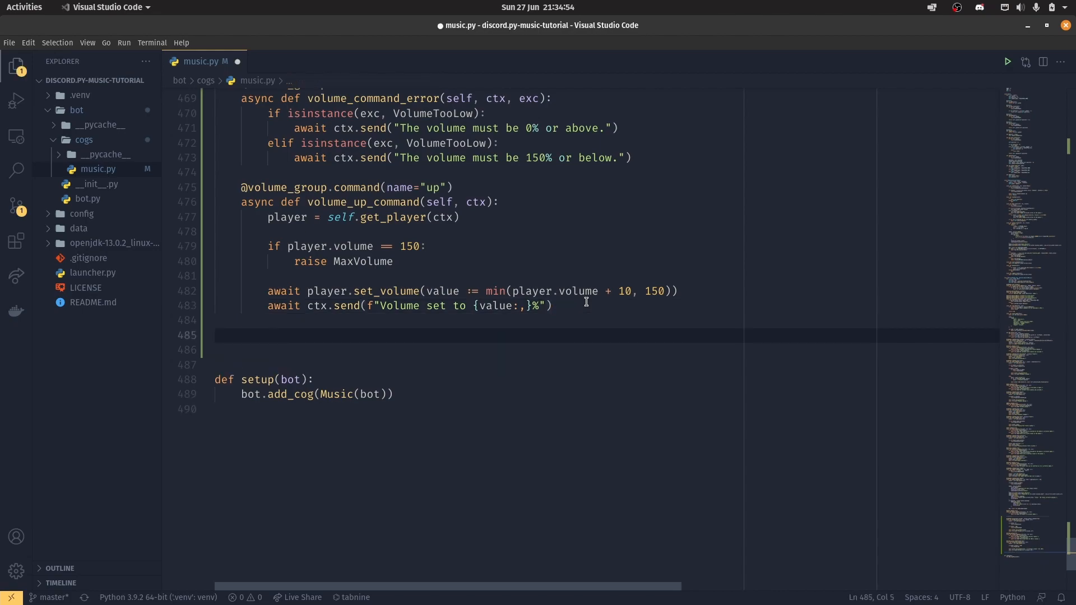
type("@")
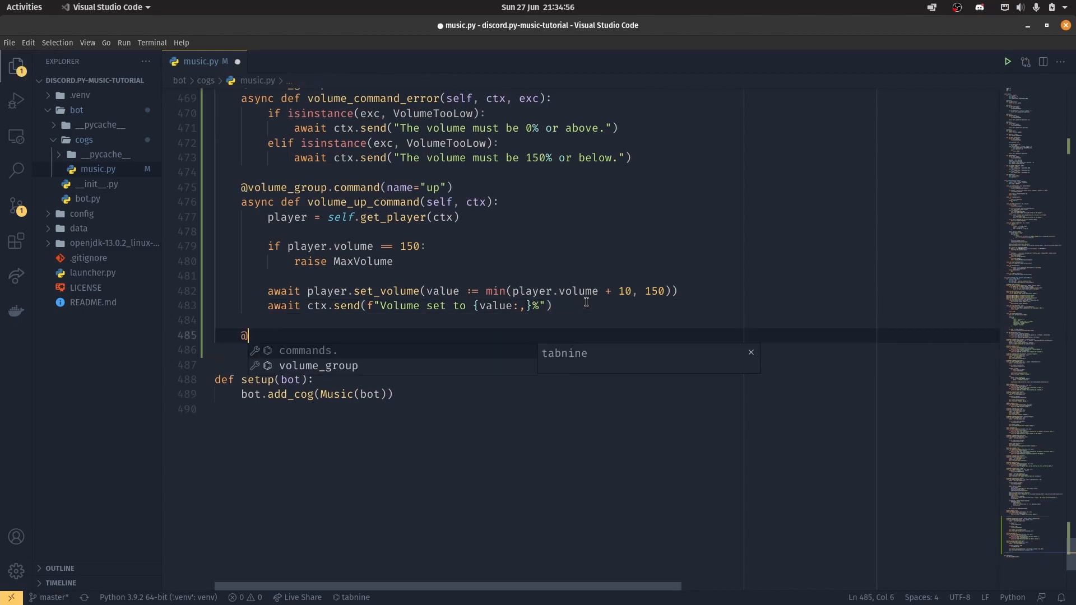
type("volume_up_command(name=\"")
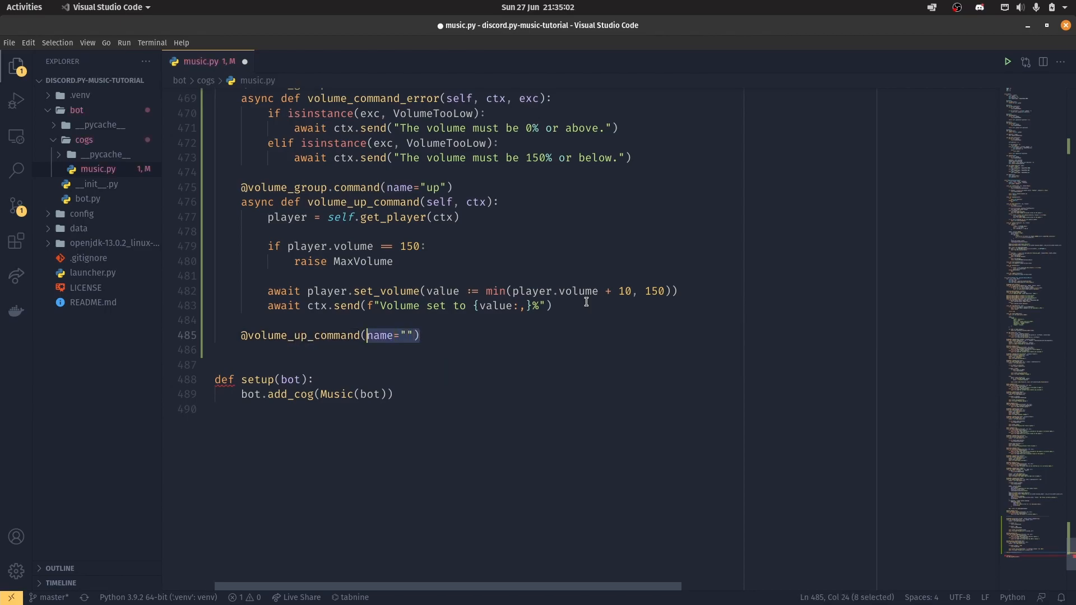
type(".error()")
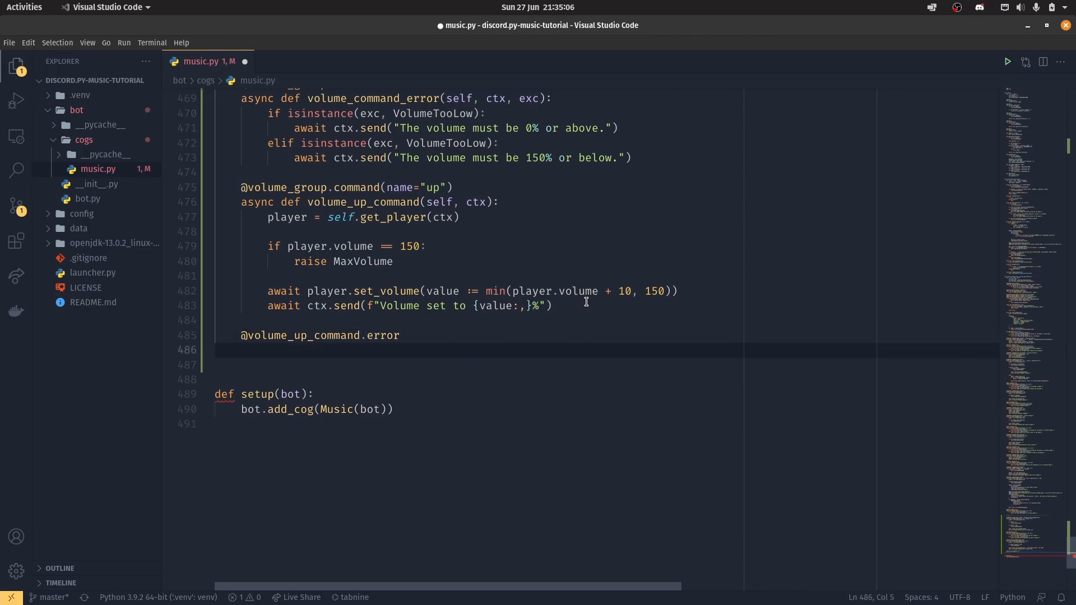
type("async def volume_up_error(self, ctx")
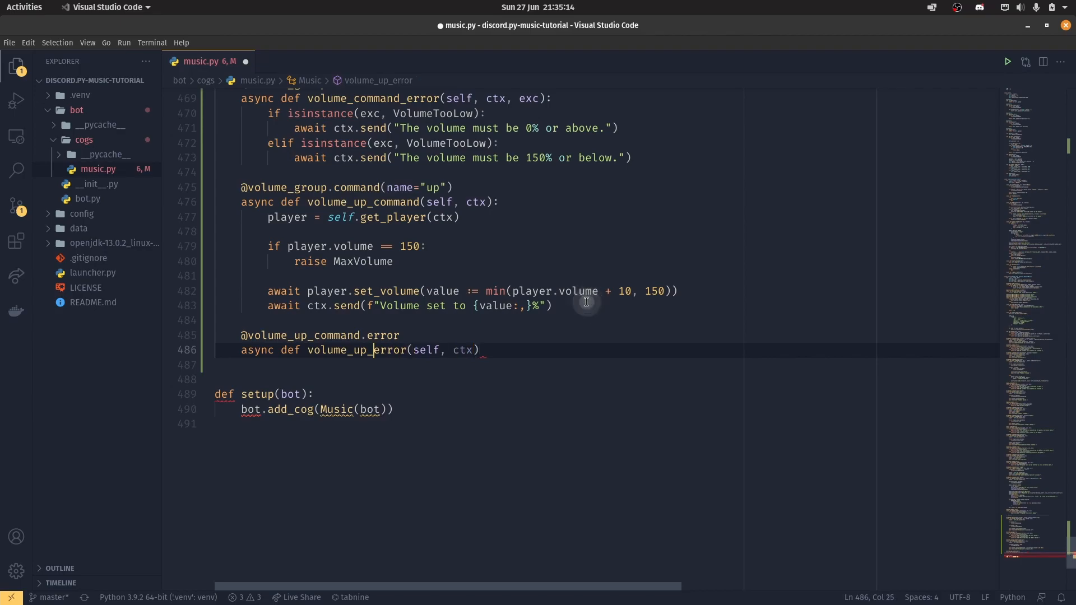
type("command_")
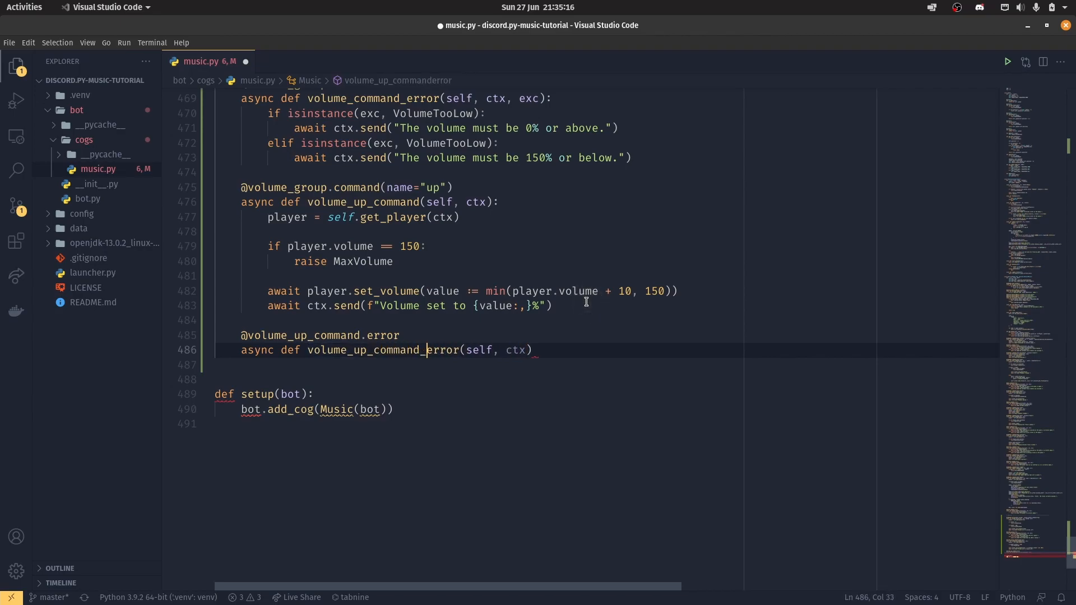
type(":")
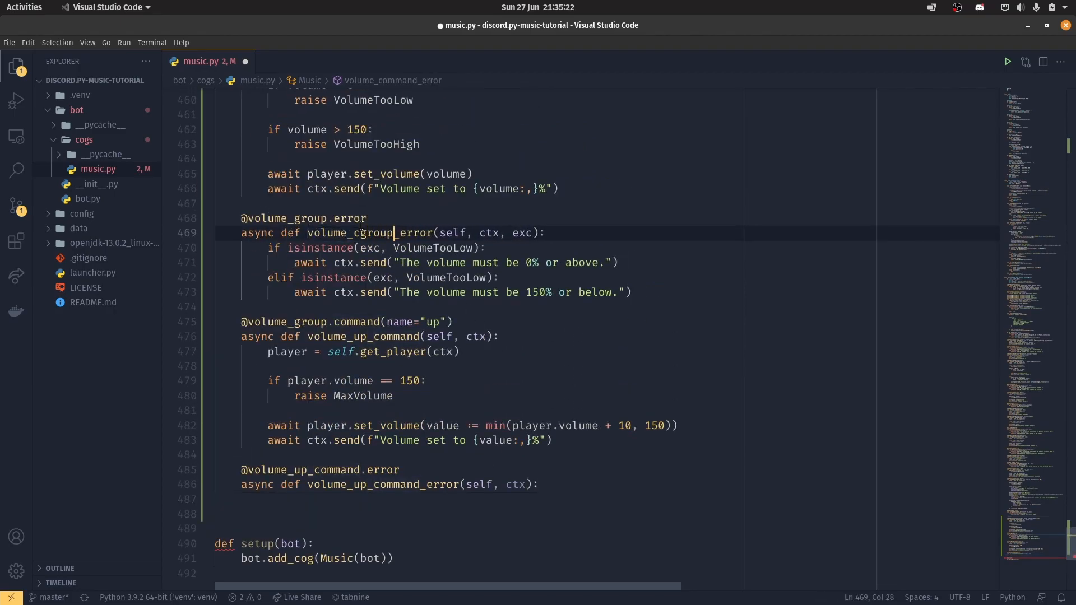
- Have the up-command handler send 'The player is already at max volume.' on MaxVolume
key("Backspace")
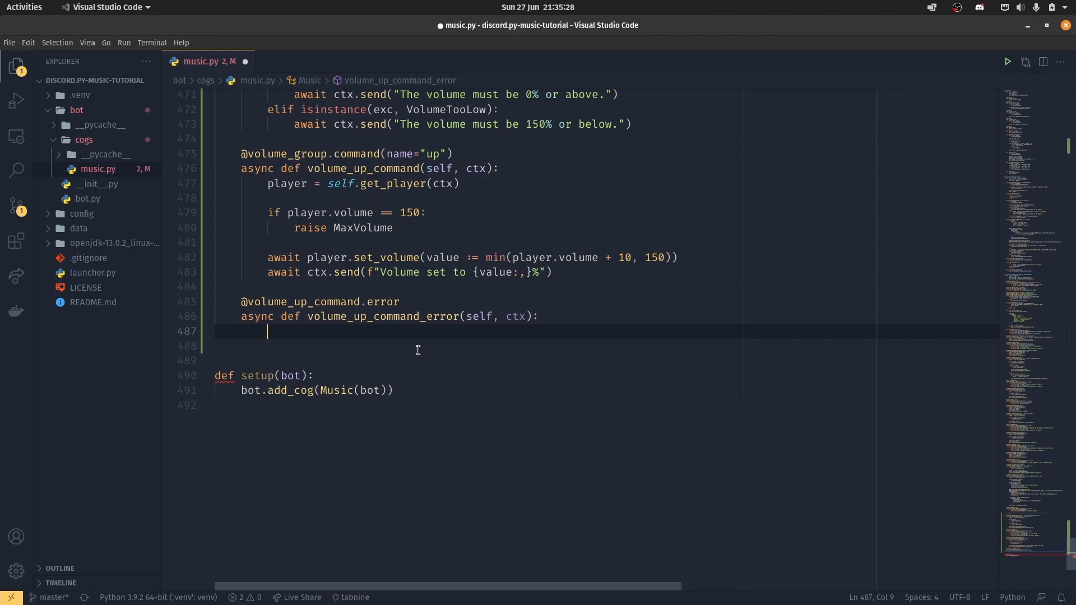
type("if isinstance(ctx)")
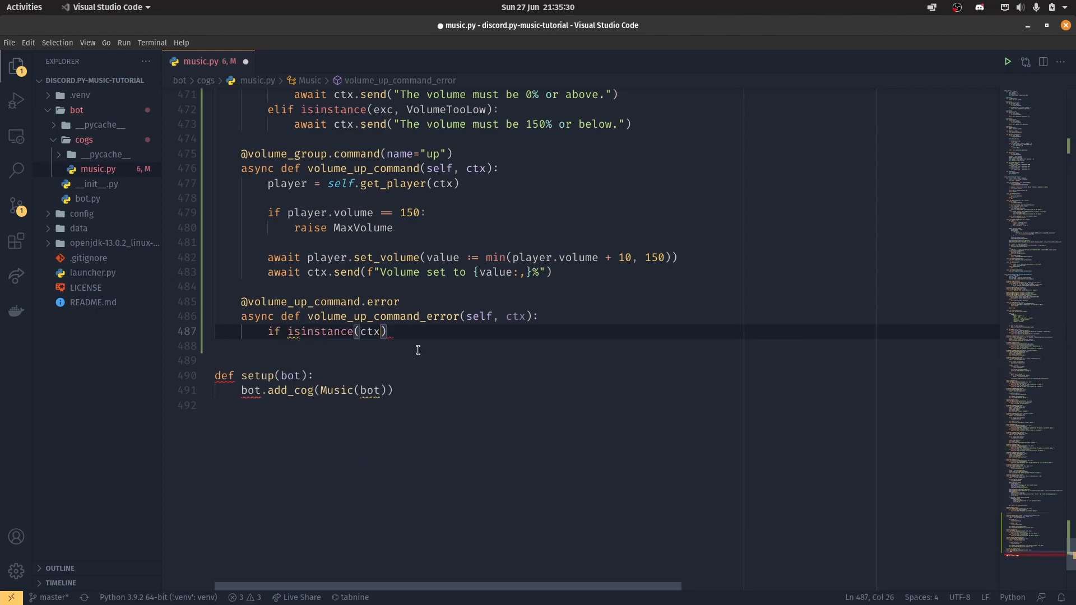
type("exc,")
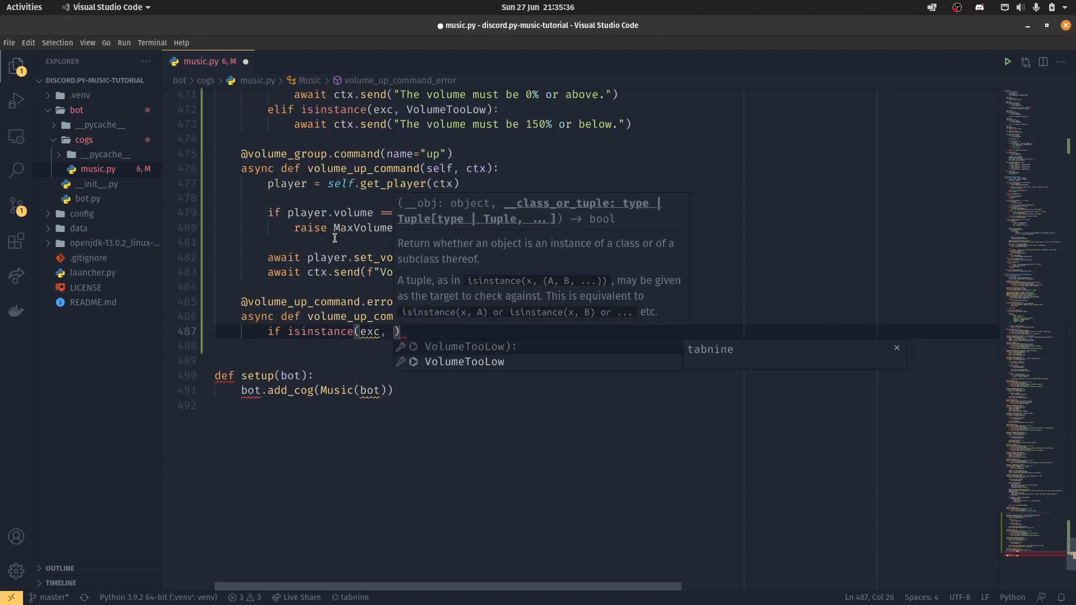
type("MaxVolume")
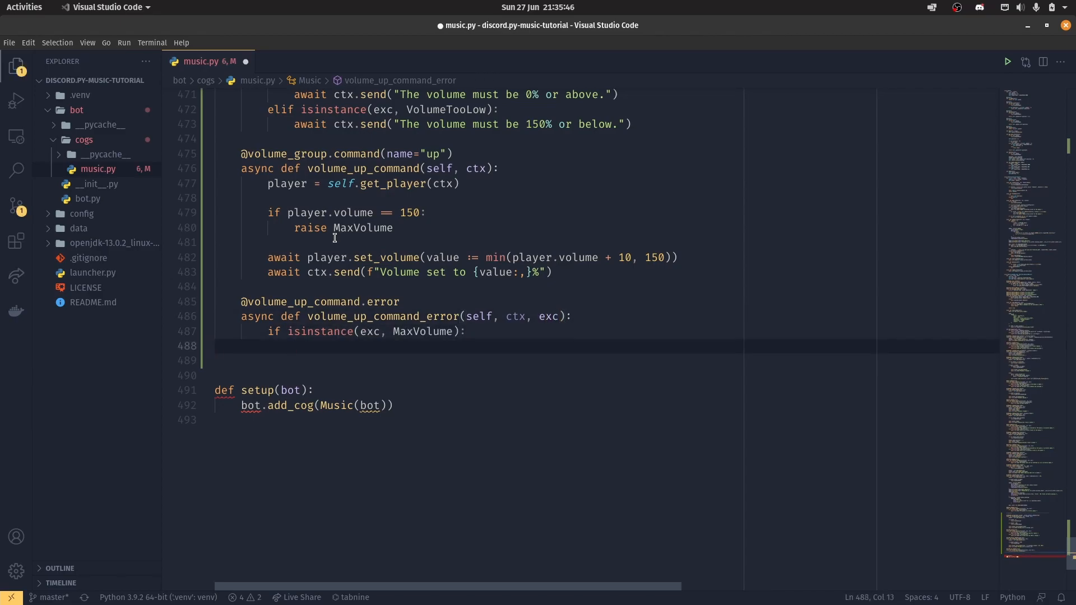
type("await ctx.send(")
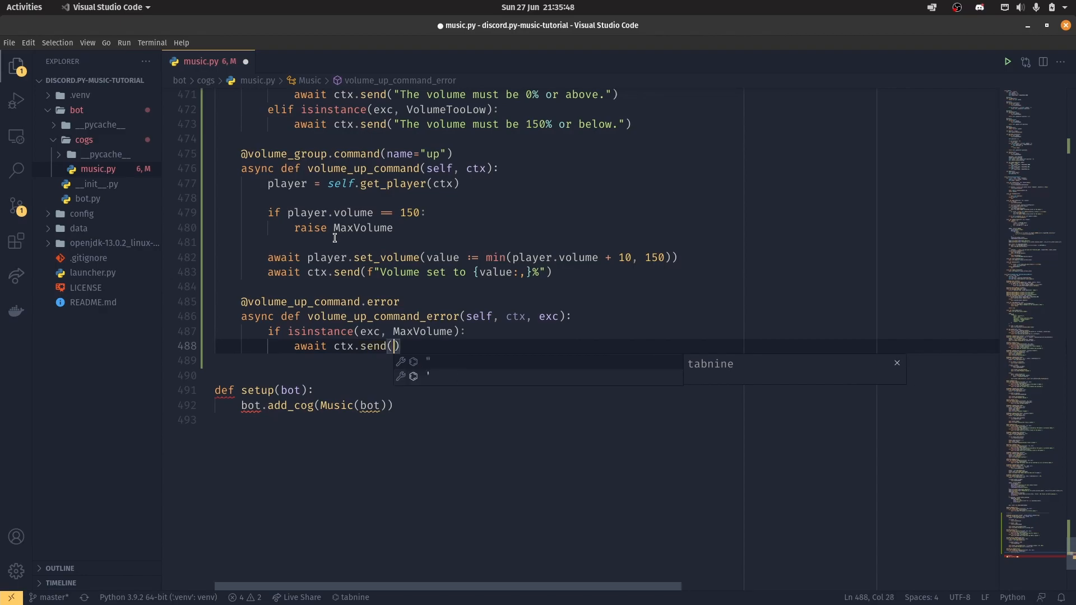
type("\"The playte")
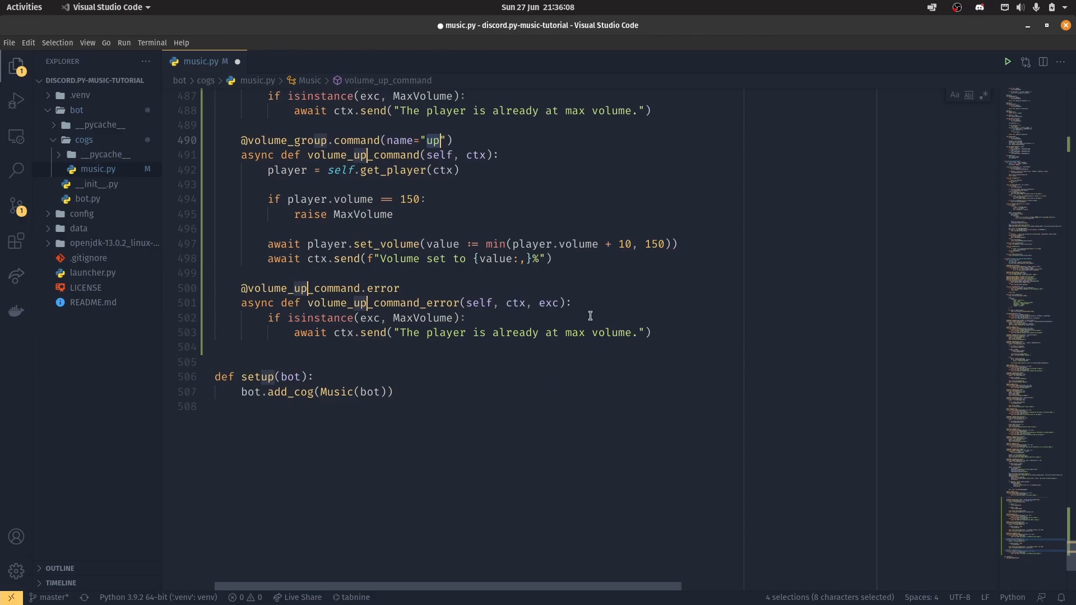
- Make volume down raise MinVolume, lower by 10 floored at 0, and say 'min'
type("down")
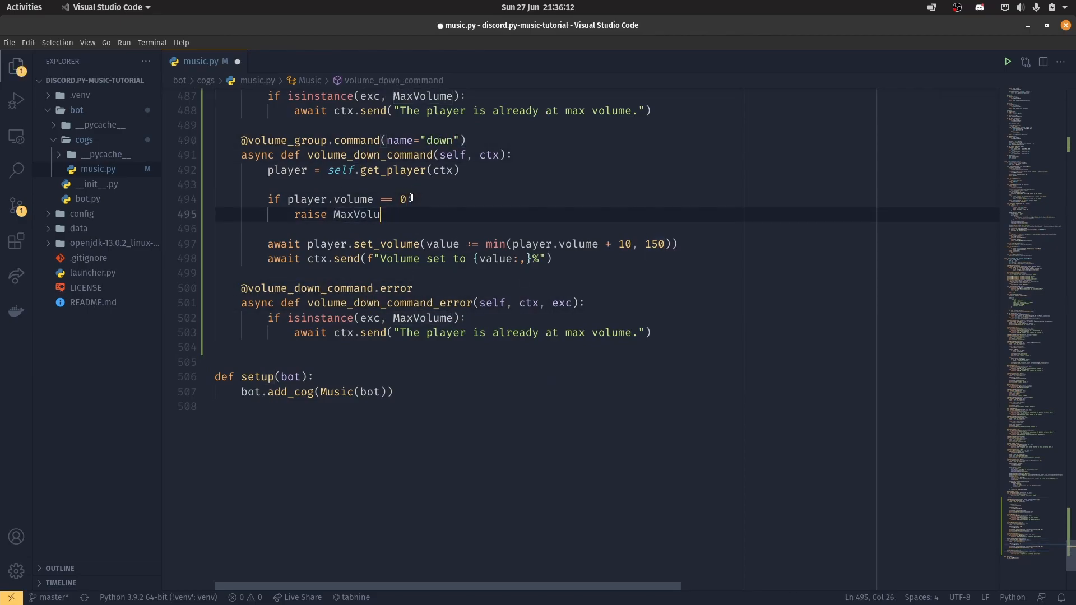
type("MinVolume")
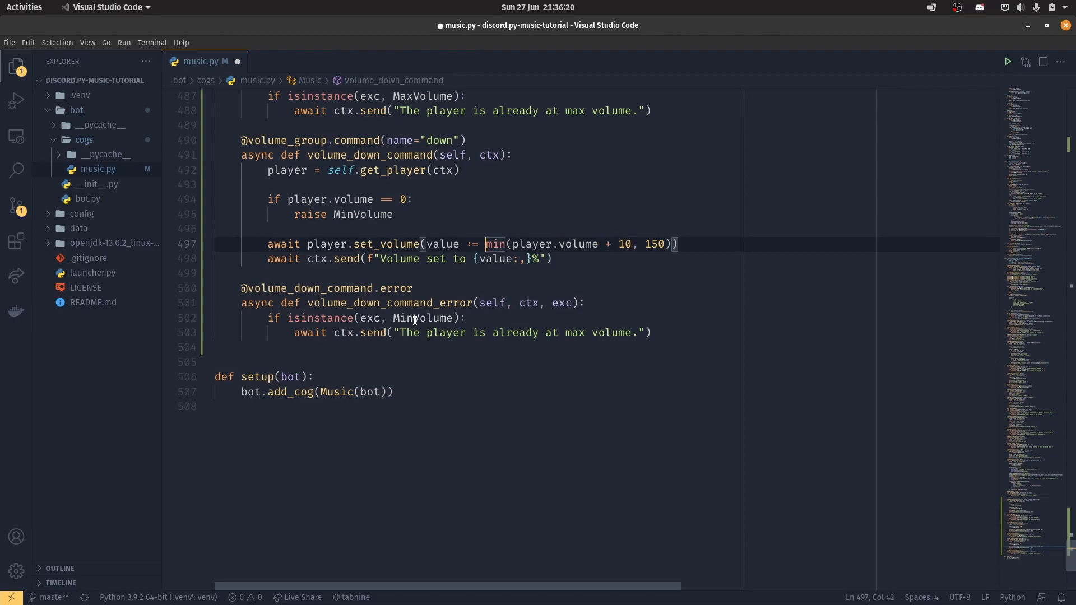
type("max")
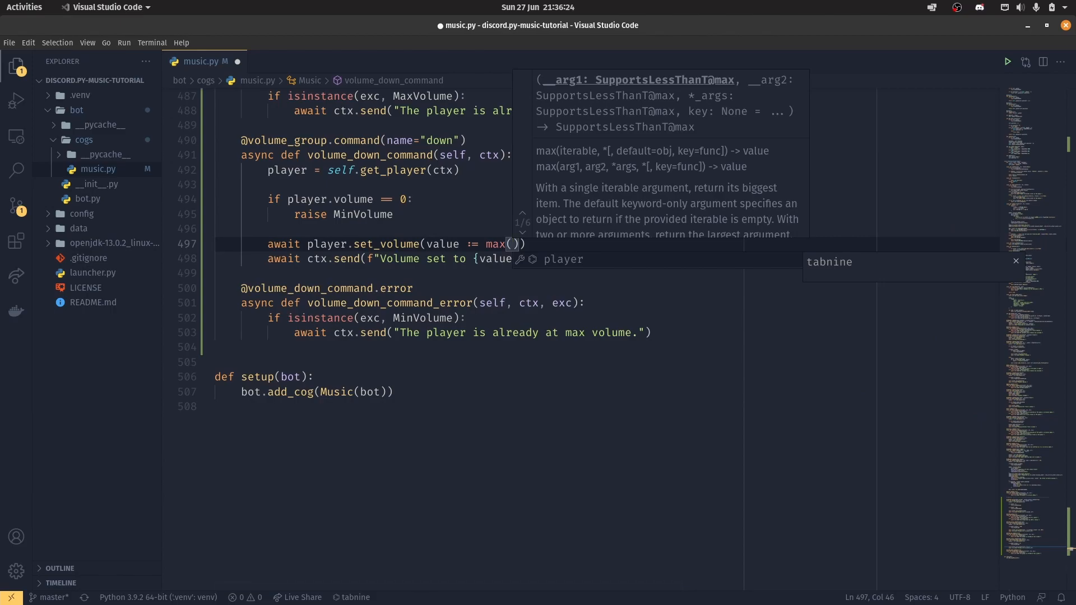
type("0,")
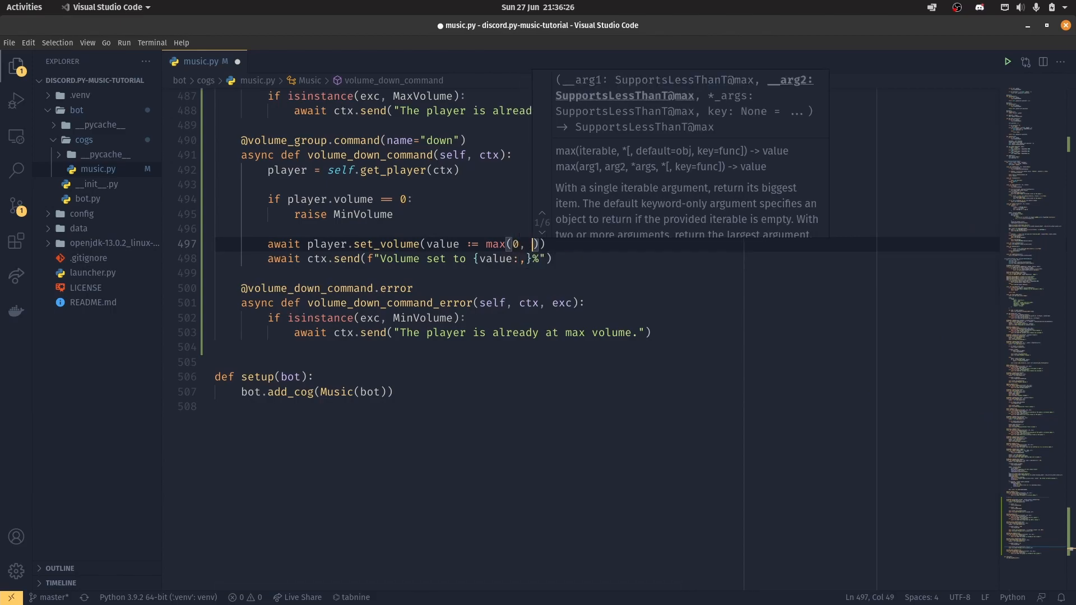
type("player.volume -")
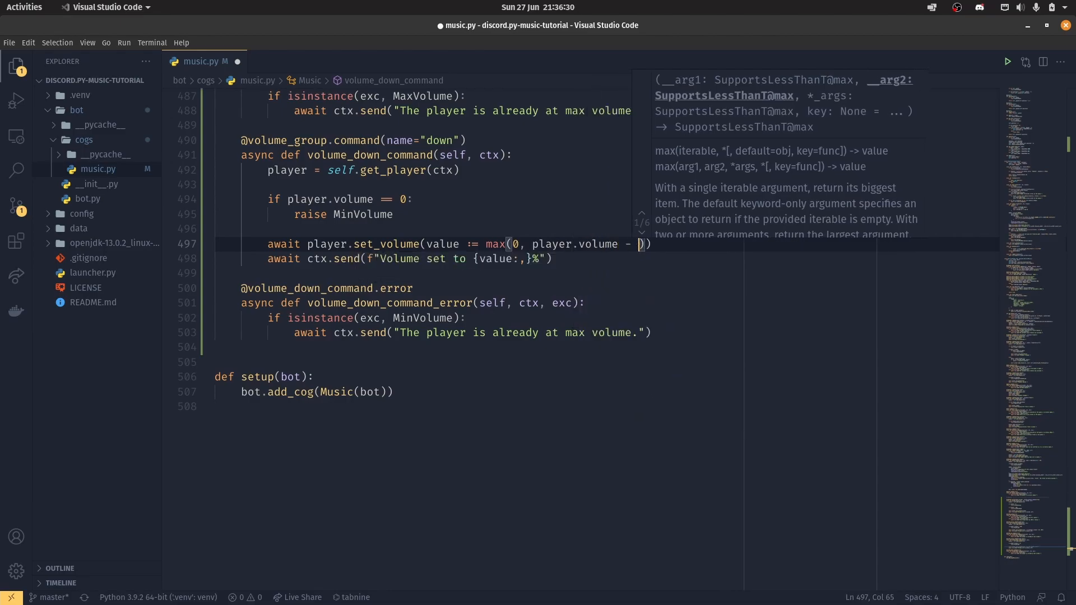
type("10")
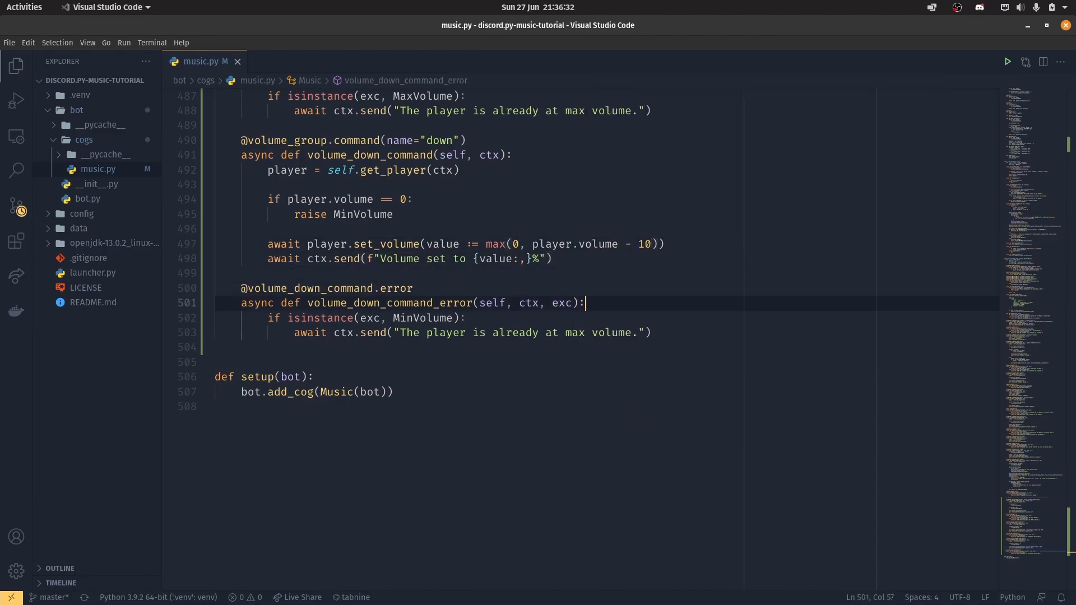
double_click(395, 288)
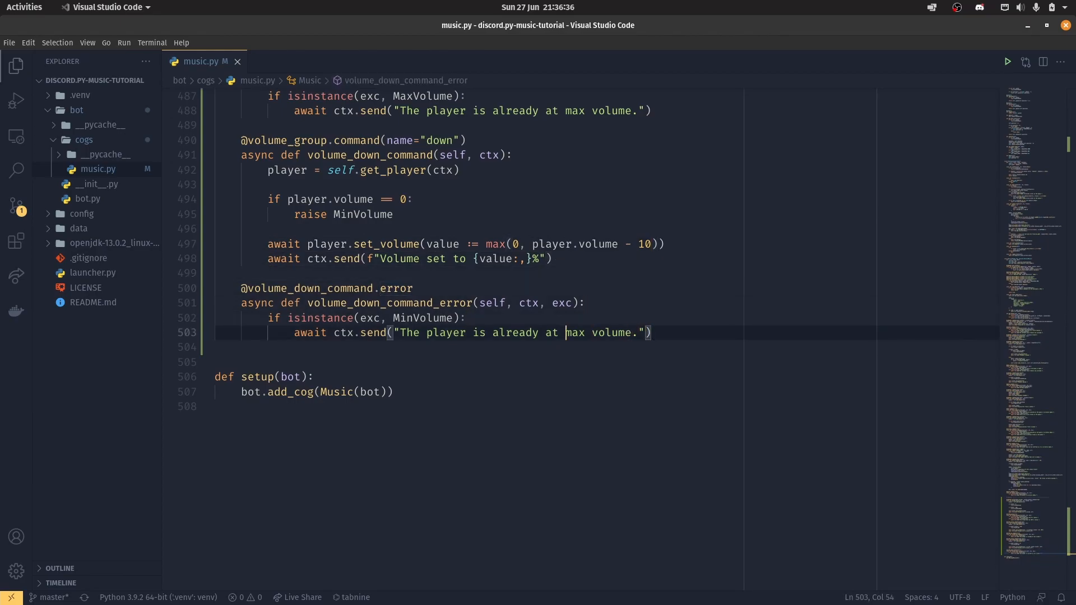
type("min")
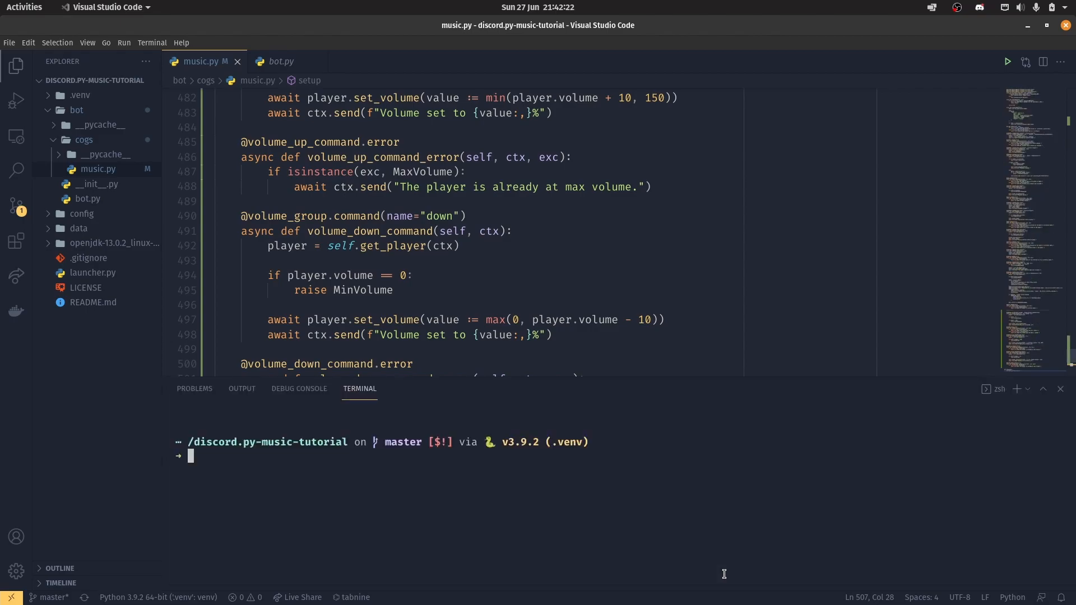
- Run 'python launcher.py' in the integrated terminal to start the bot
type("python launcher.py")
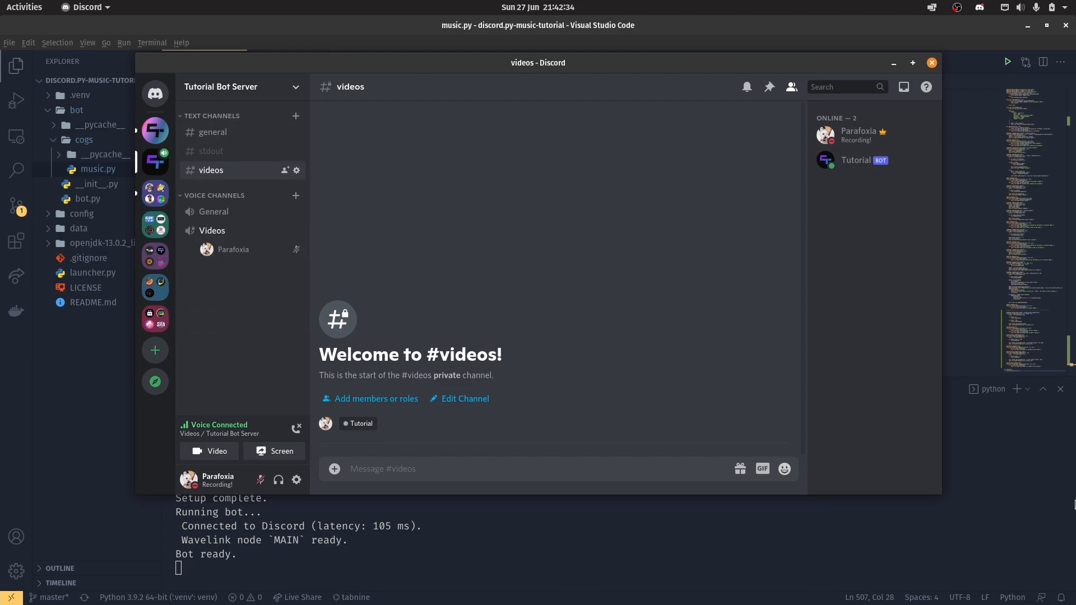
- Queue Yung Logos' Papov with +play, choosing the first search result
type("+play papov")
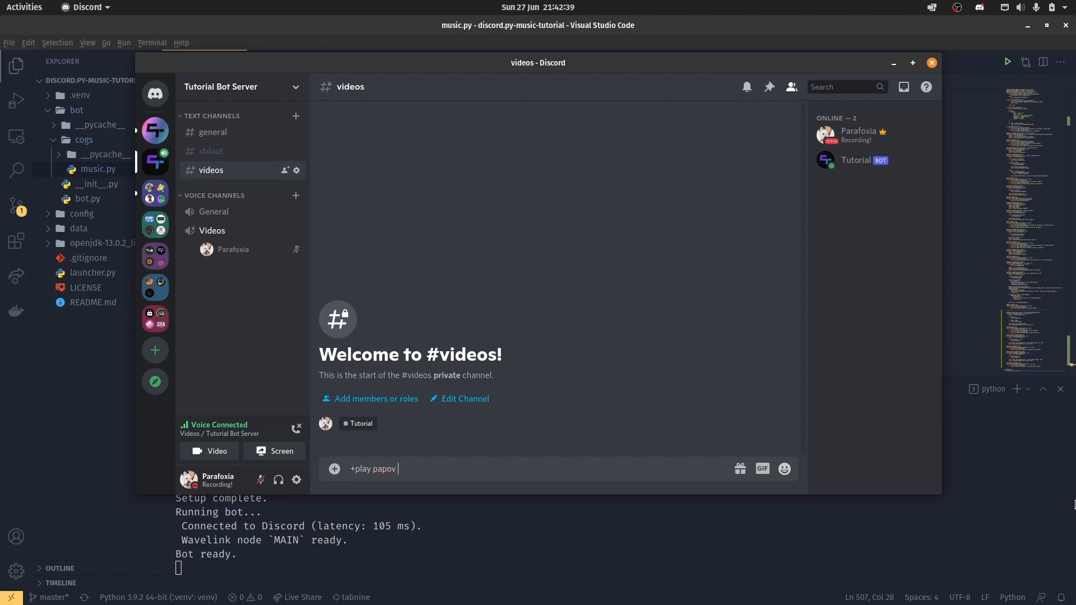
type("yung logos")
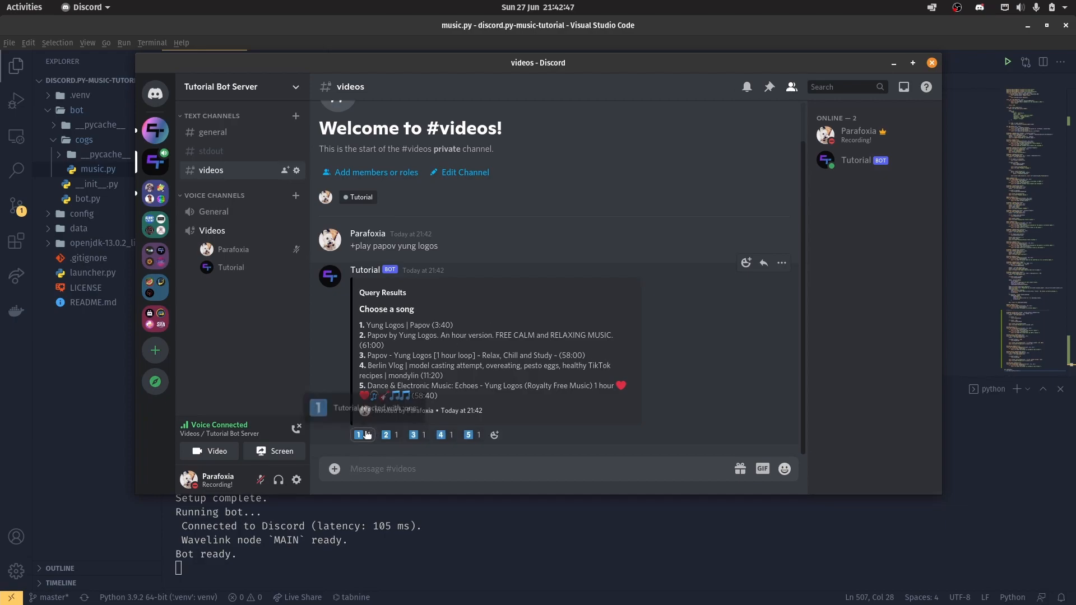
left_click(358, 434)
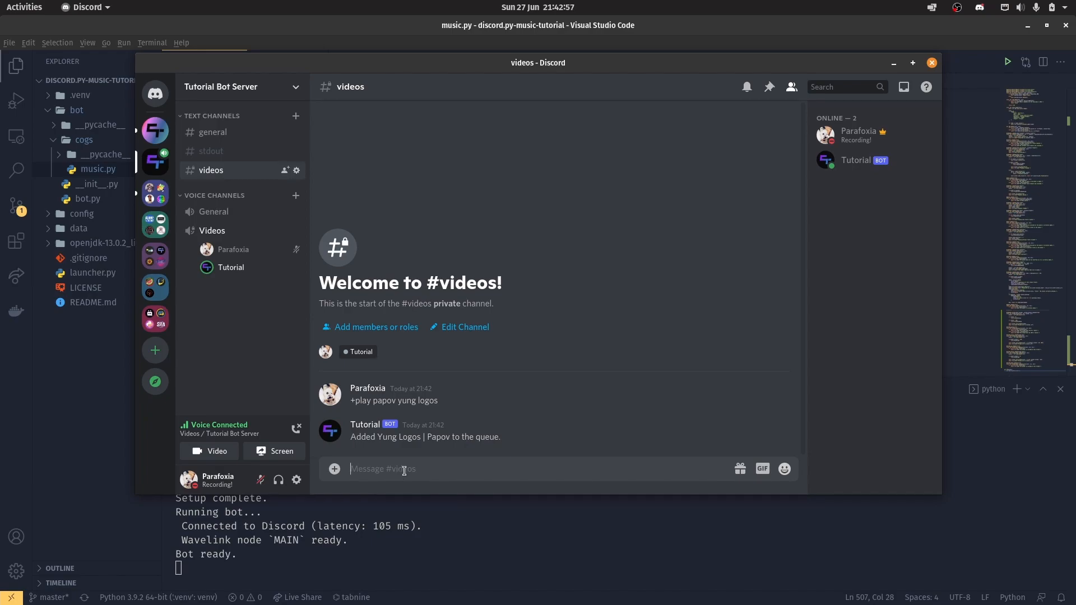
- Send +volume commands setting the bot volume to 10%, 100%, 150% and 50%
type("+volume")
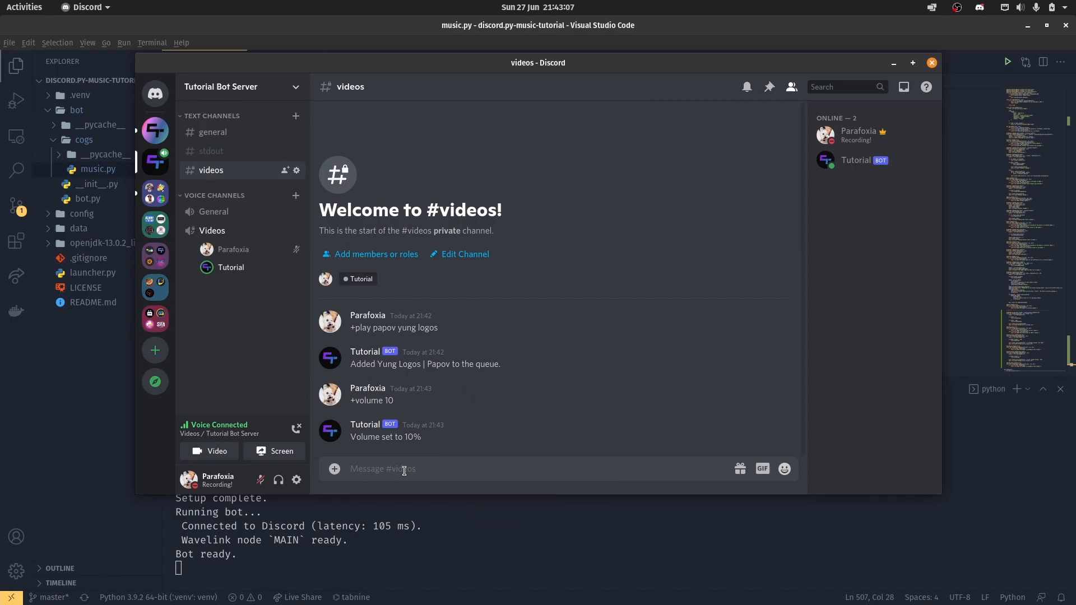
type("+")
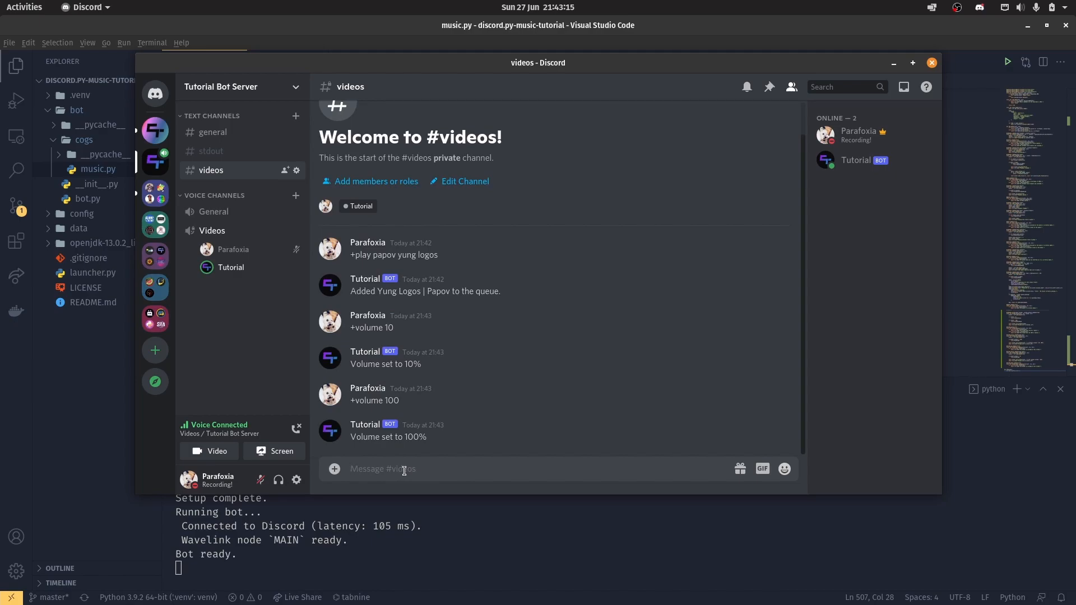
type("+vol")
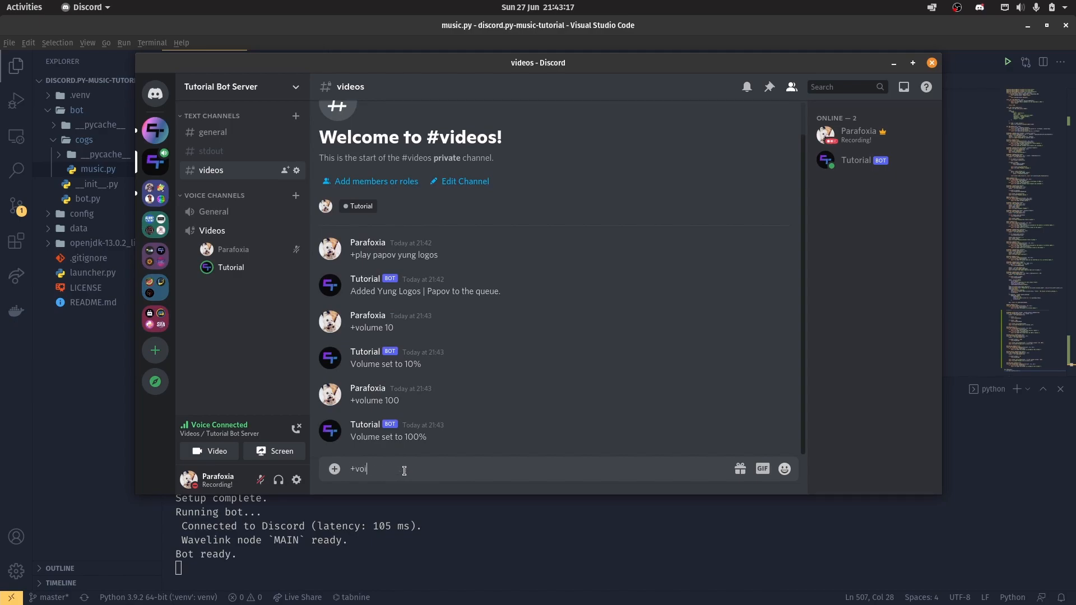
type("oume 1")
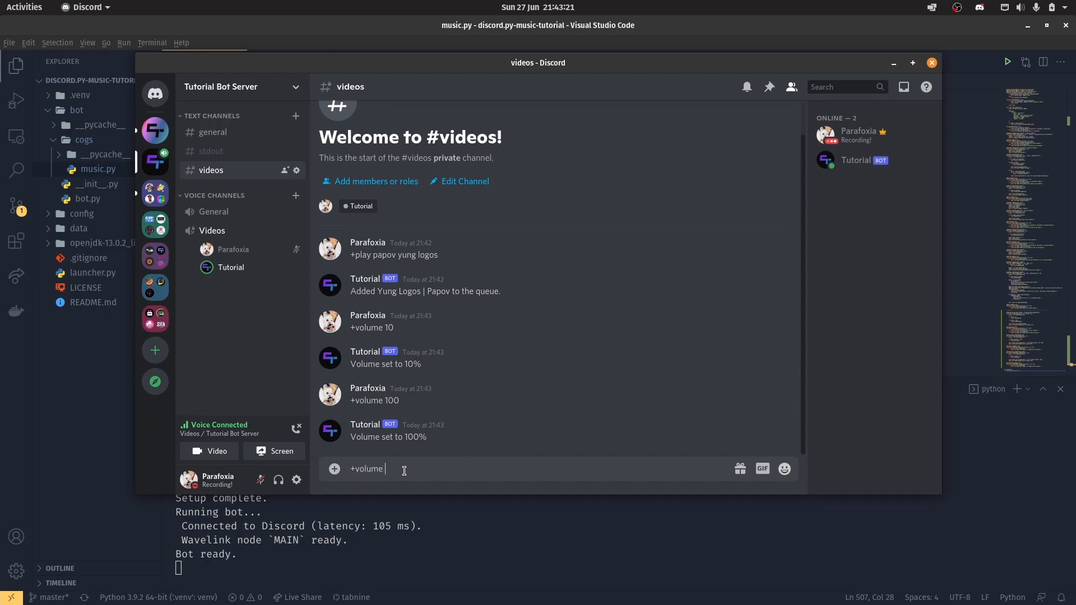
key("Return")
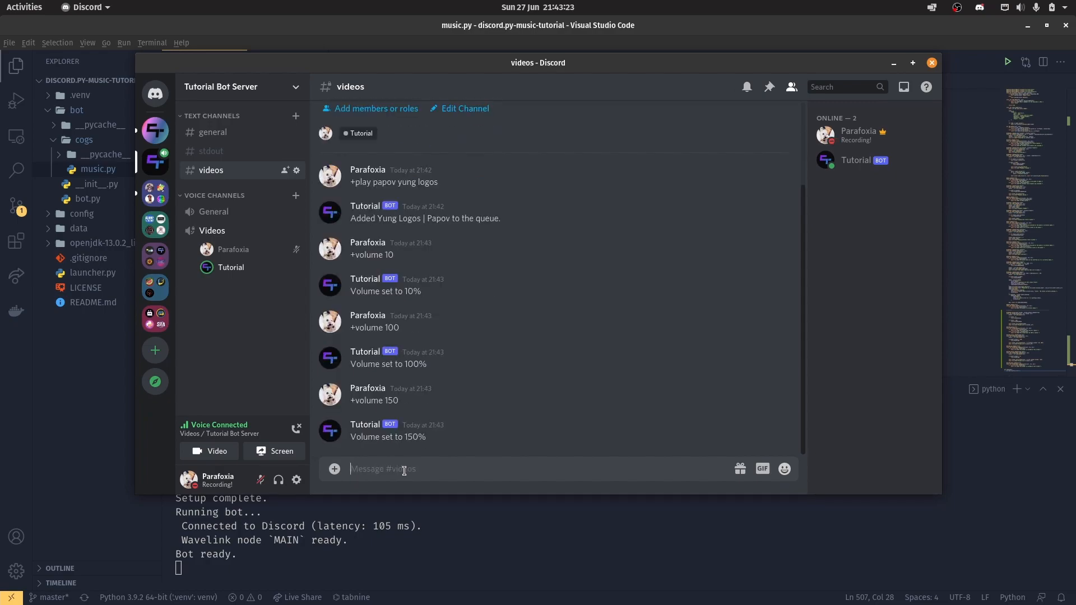
type("+")
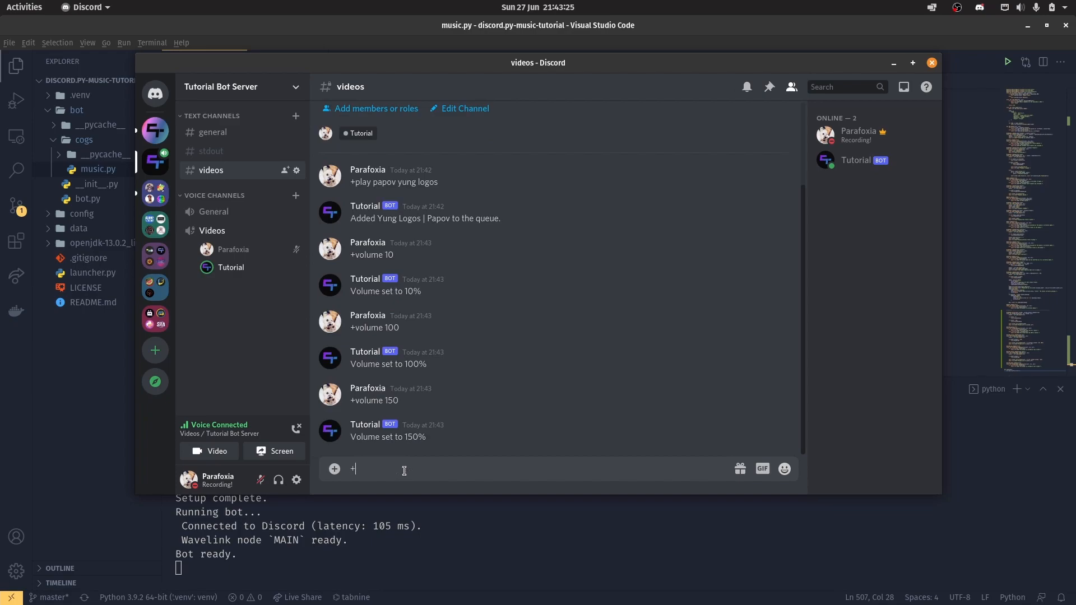
type("volume")
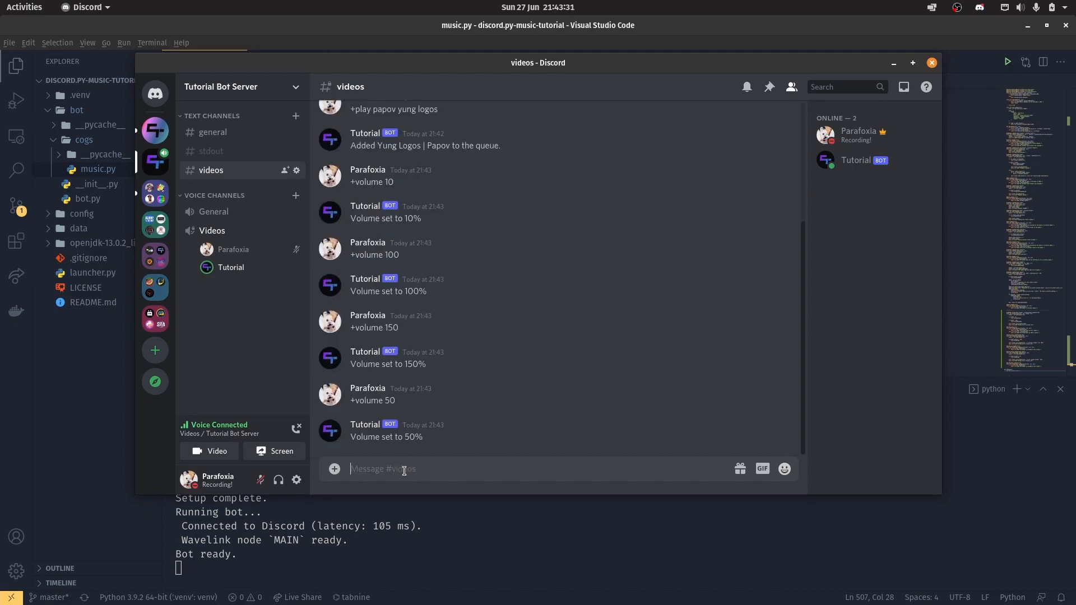
type("+volume")
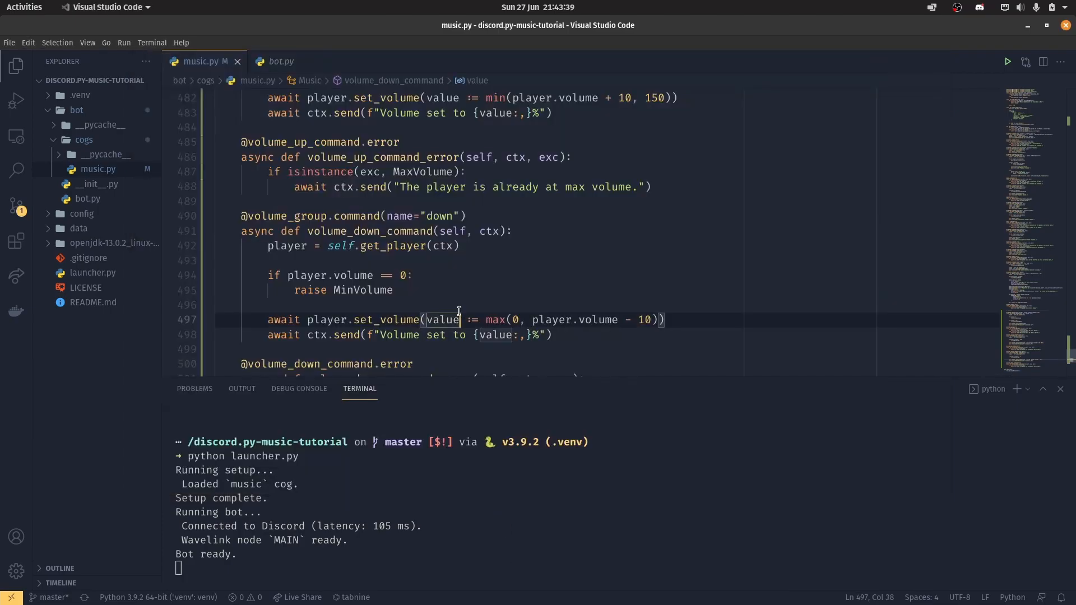
- Scroll through the volume_down_command code in music.py
scroll("down", 3)
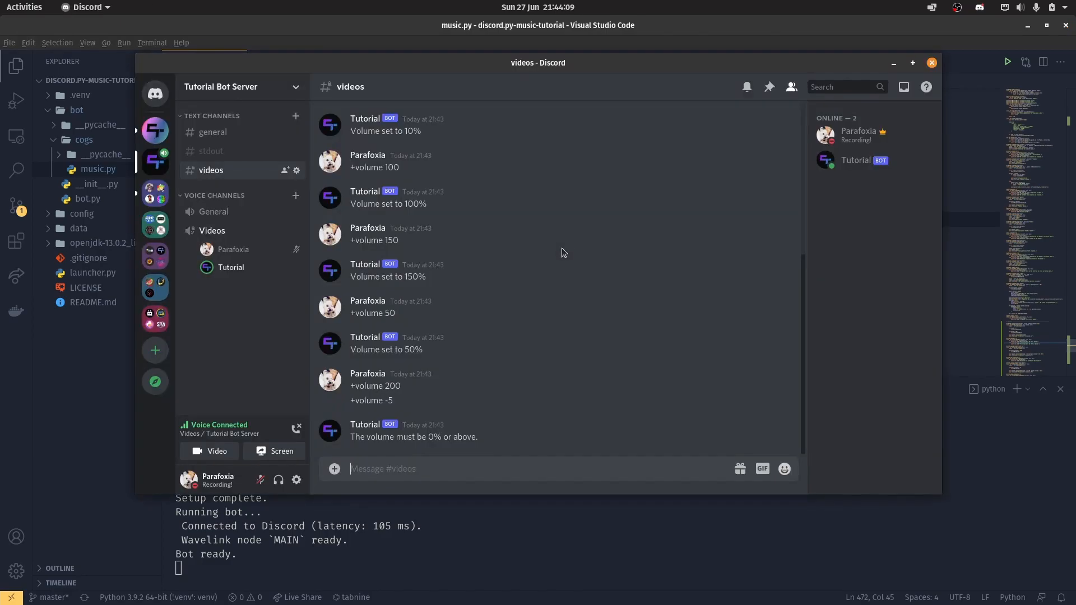
mouse_move(528, 304)
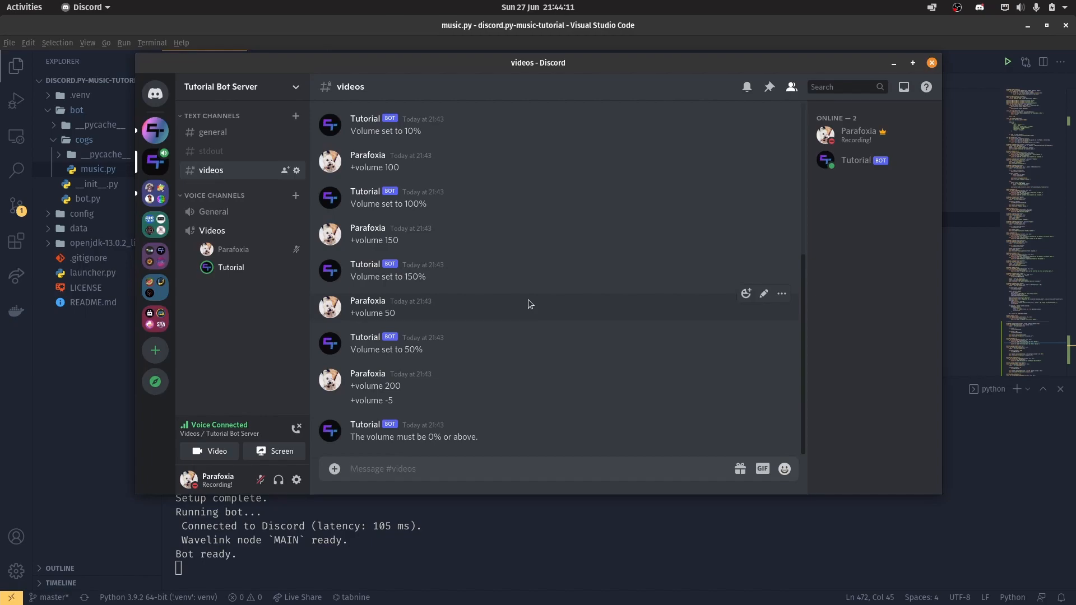
- Send +volume 200, -5, up twice, down, 0, down, 145 and up
type("+vol")
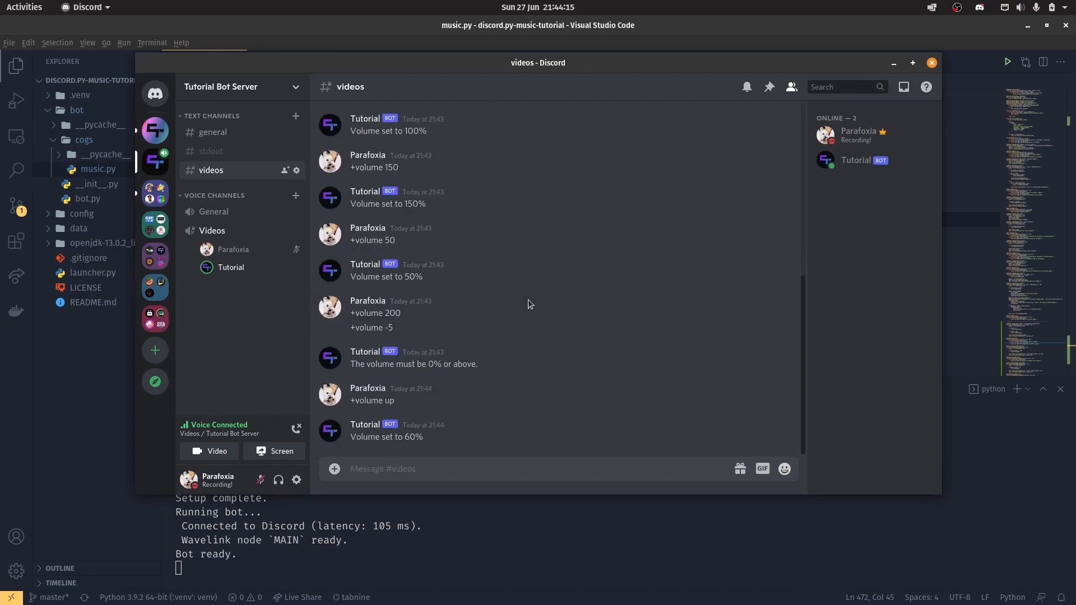
type("+volume")
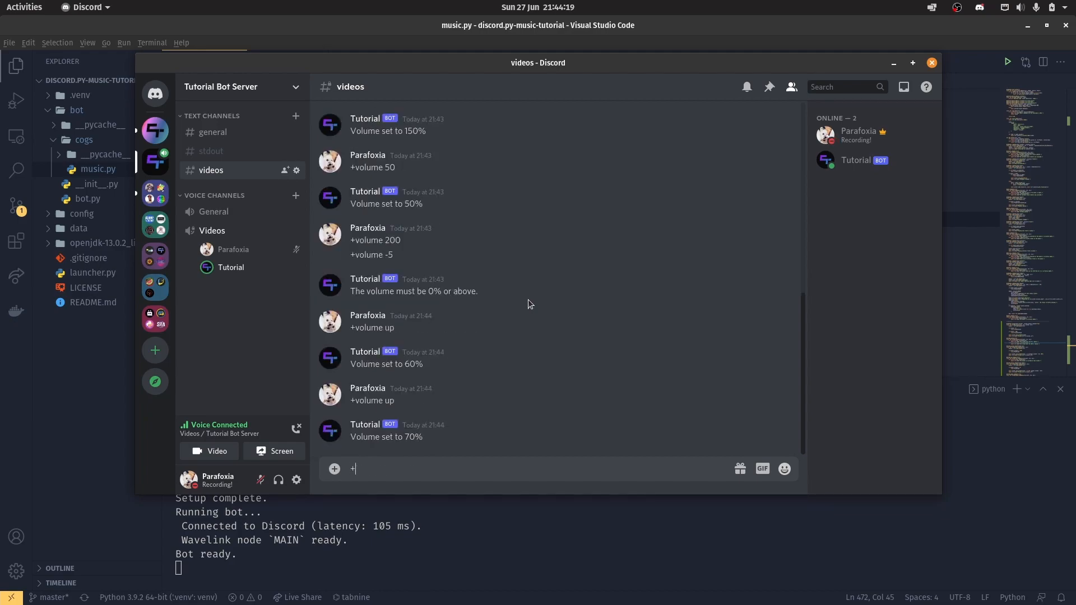
type("volum")
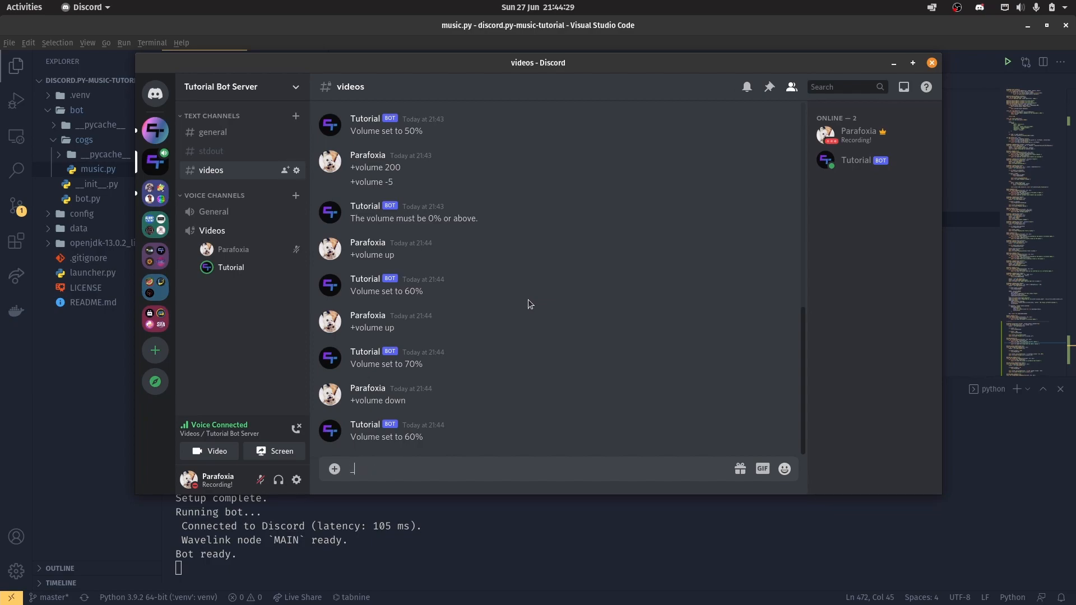
type("+volume")
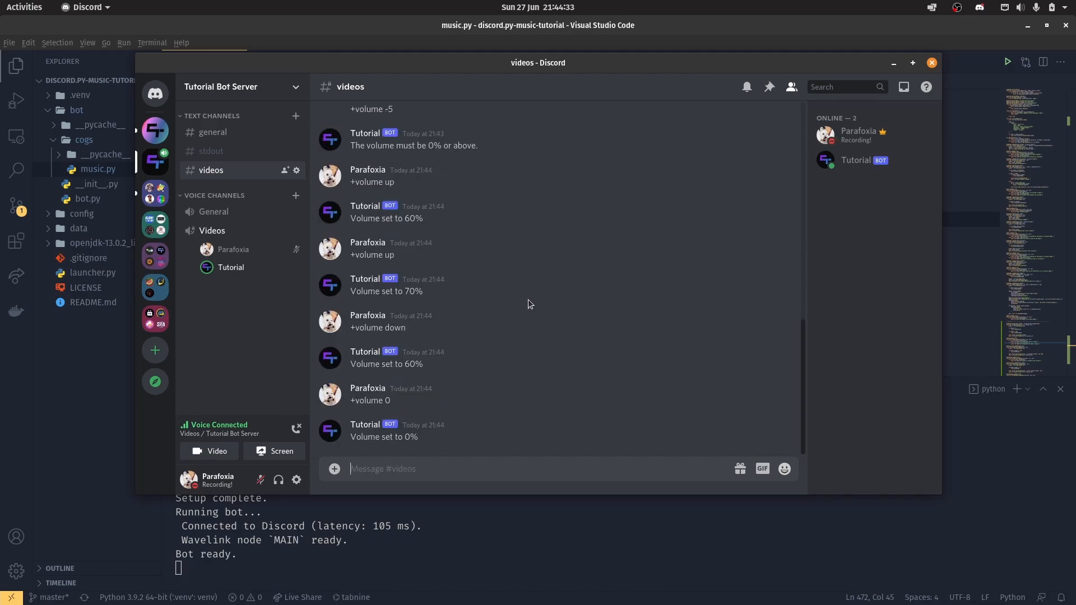
type("+vo")
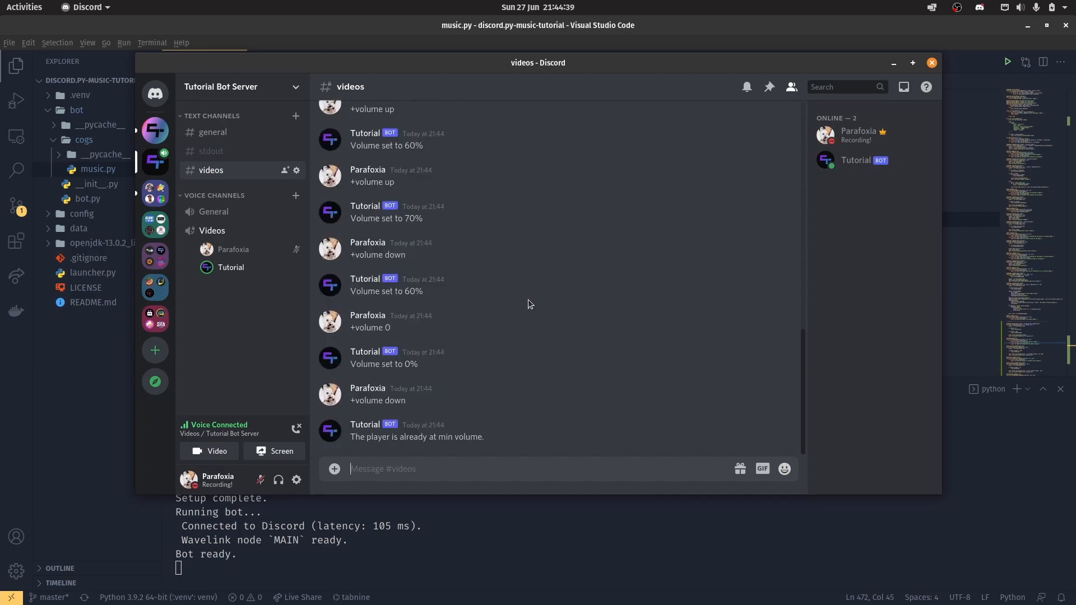
type("+volume 1")
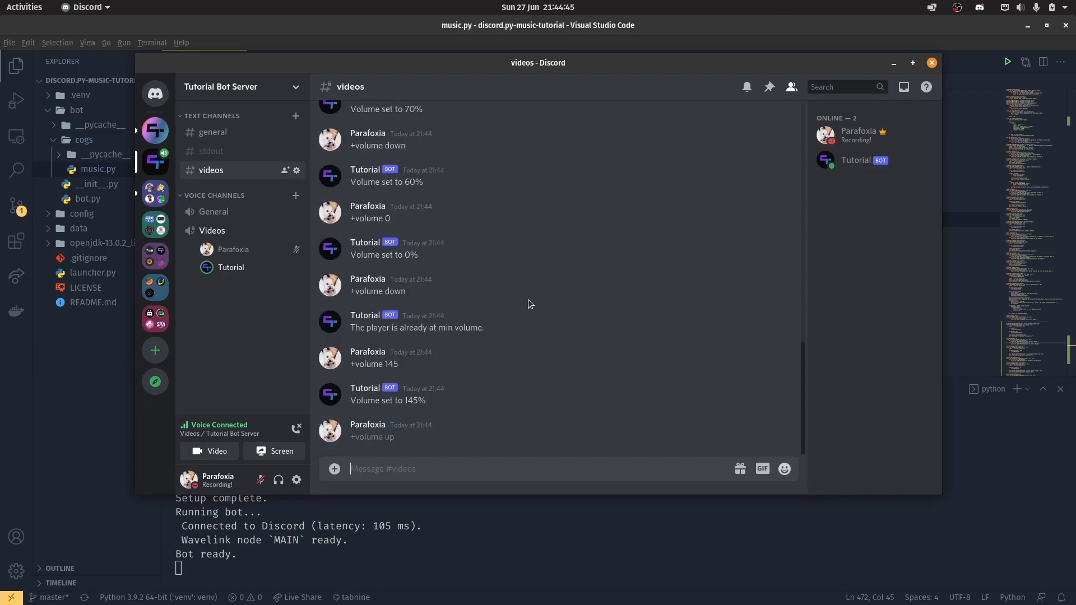
type("+v")
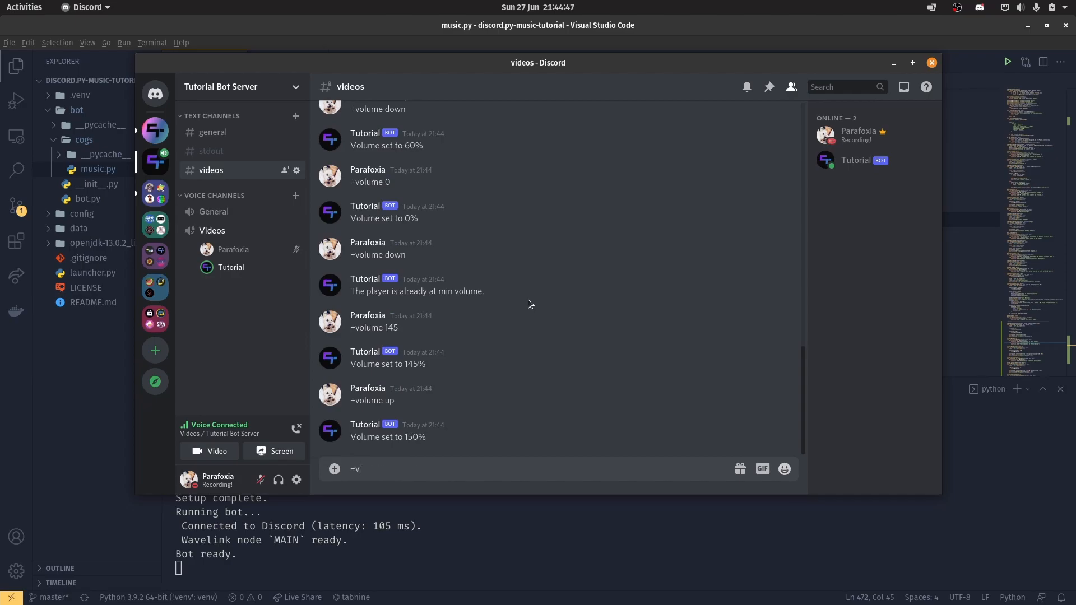